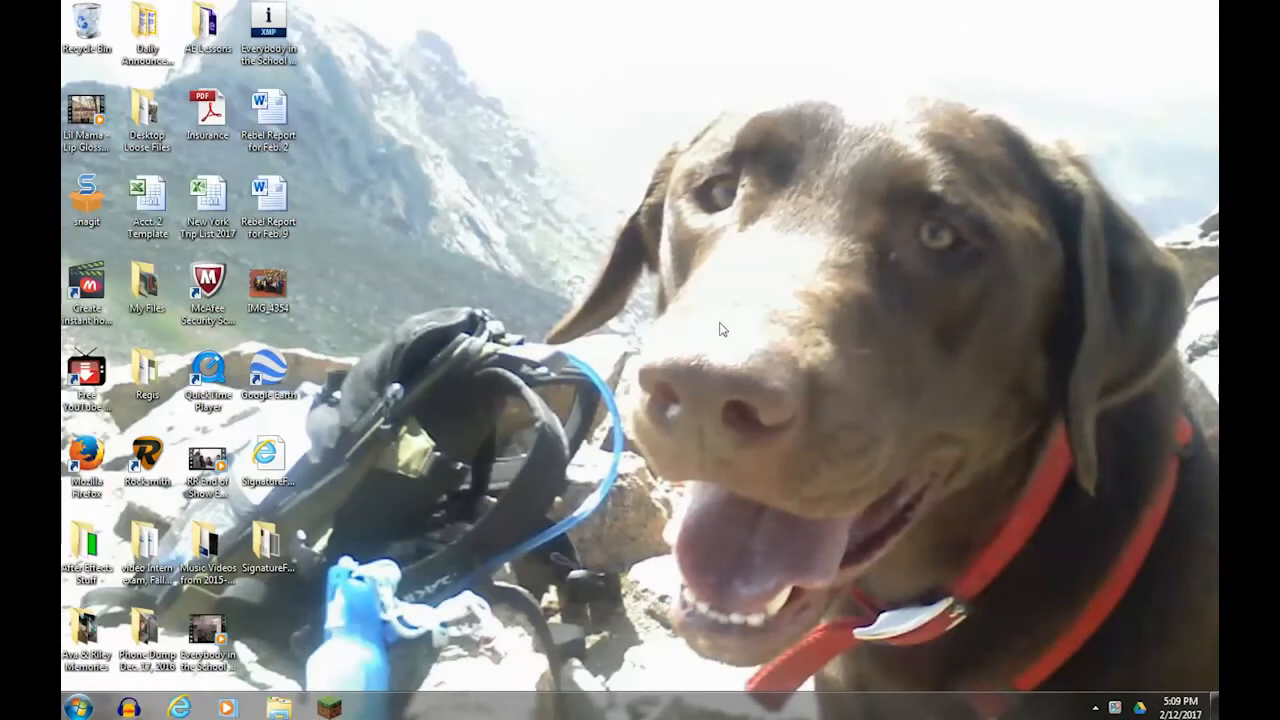
mouse_move(248, 430)
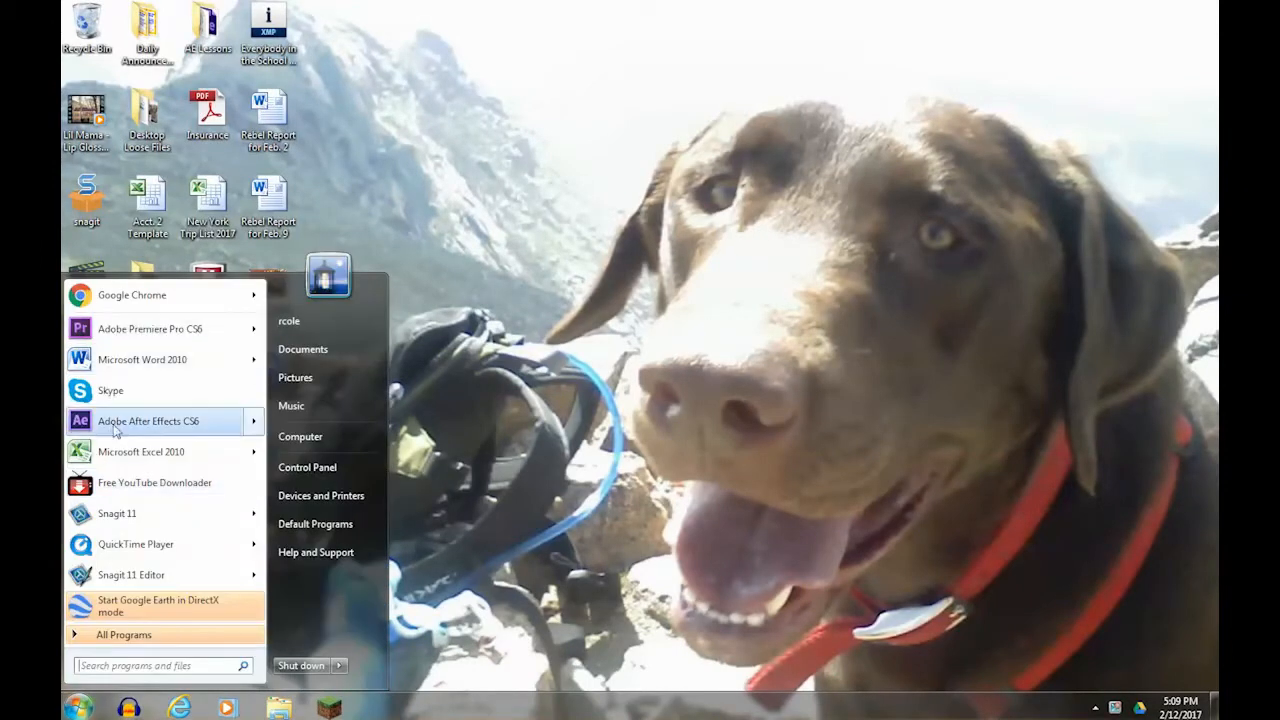
Launch Adobe After Effects CS6 from the Start menu into a new empty project.
left_click(148, 420)
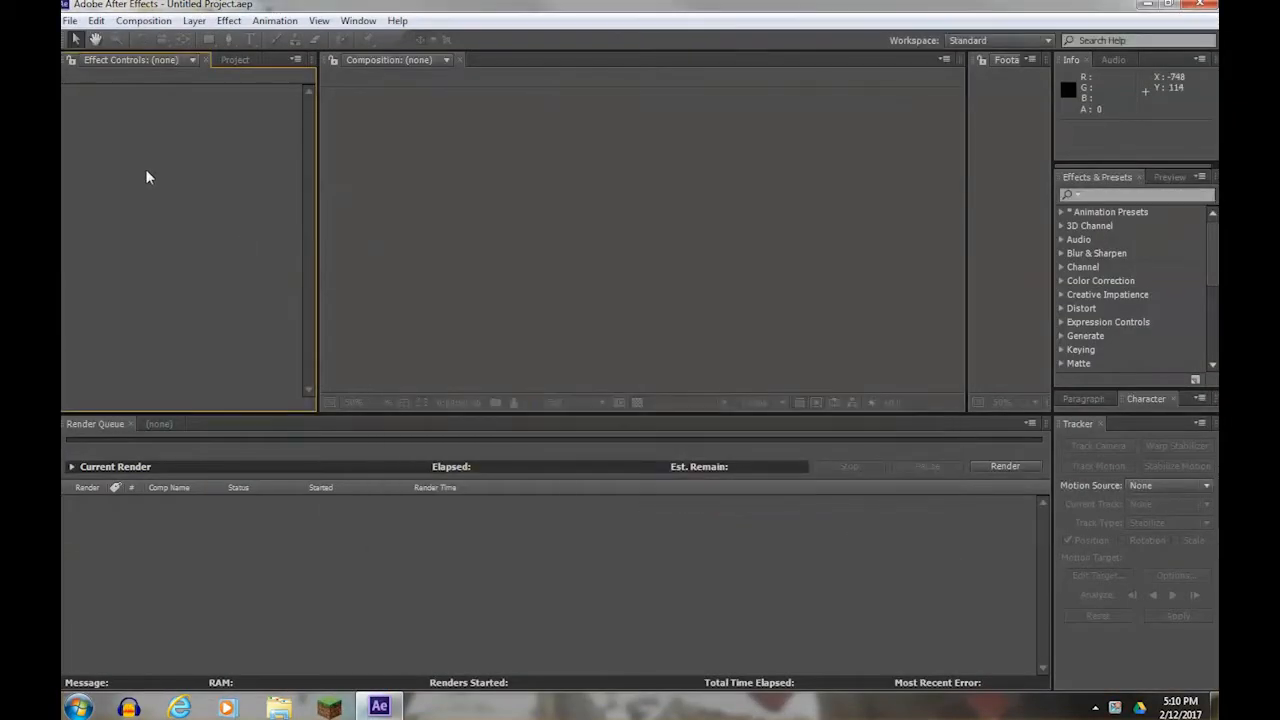
Import the rocky and high glass explosion sound files into the project.
left_click(236, 60)
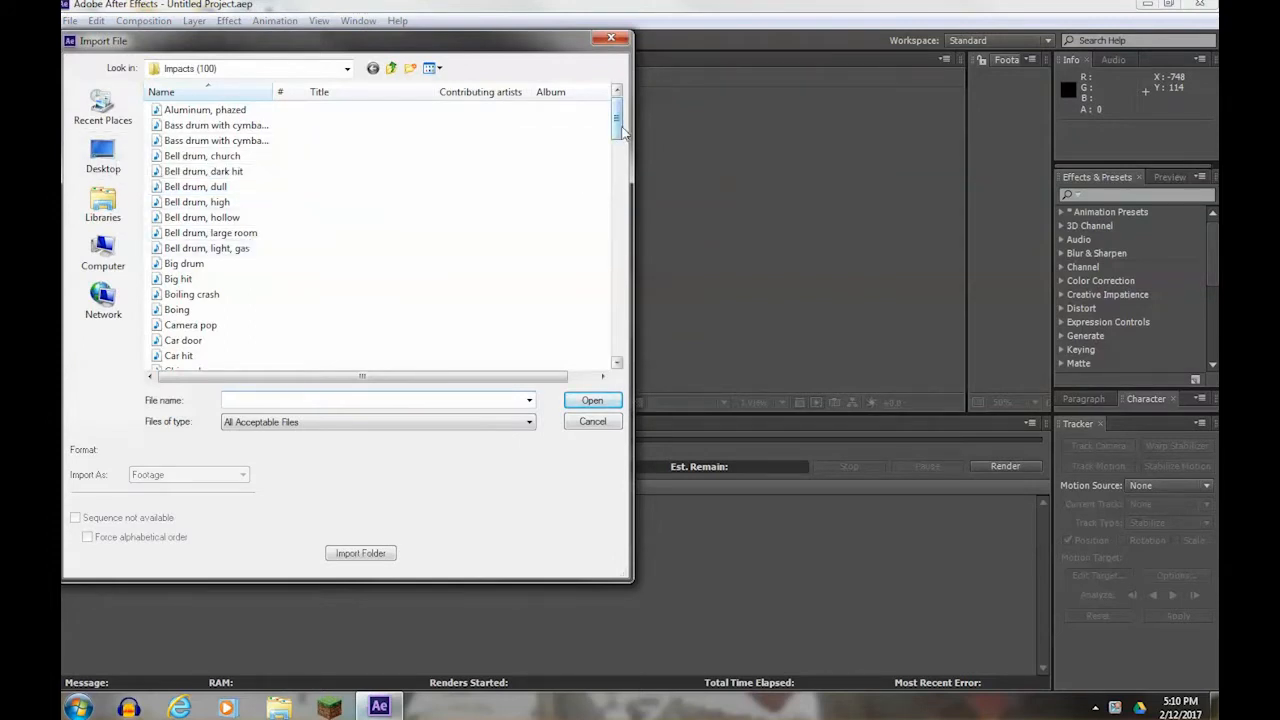
scroll("down", 3)
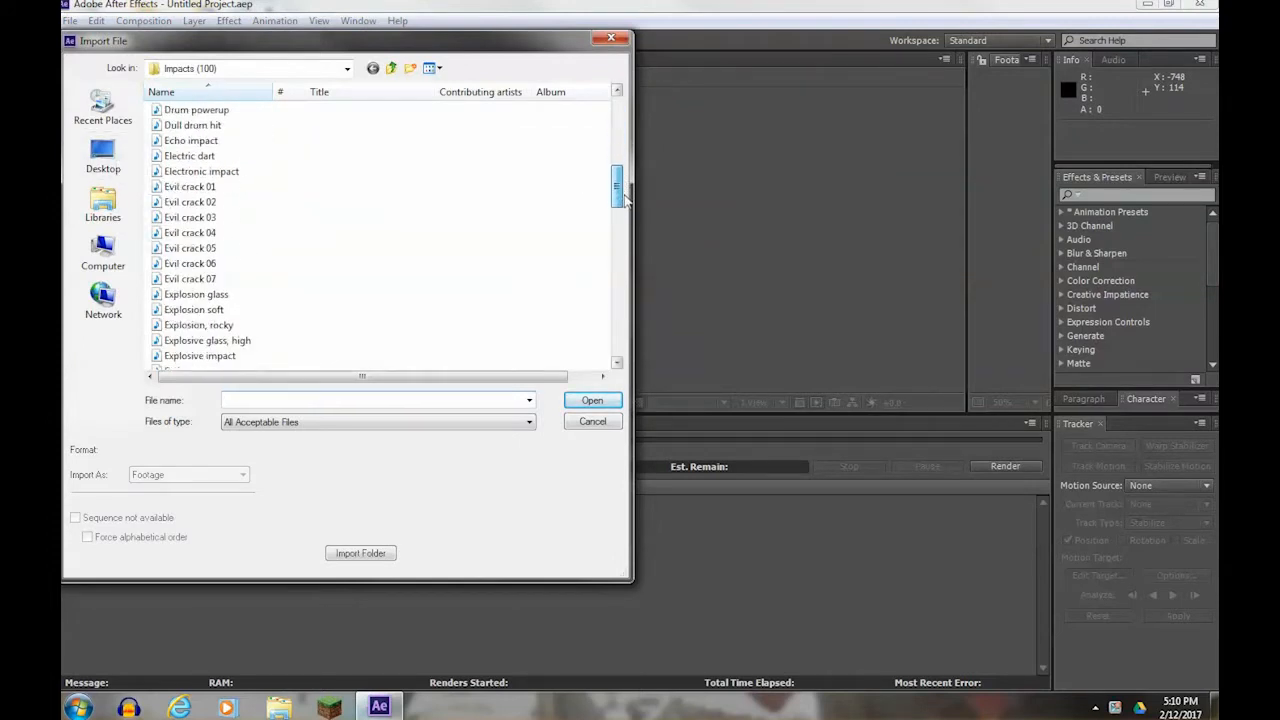
scroll("down", 3)
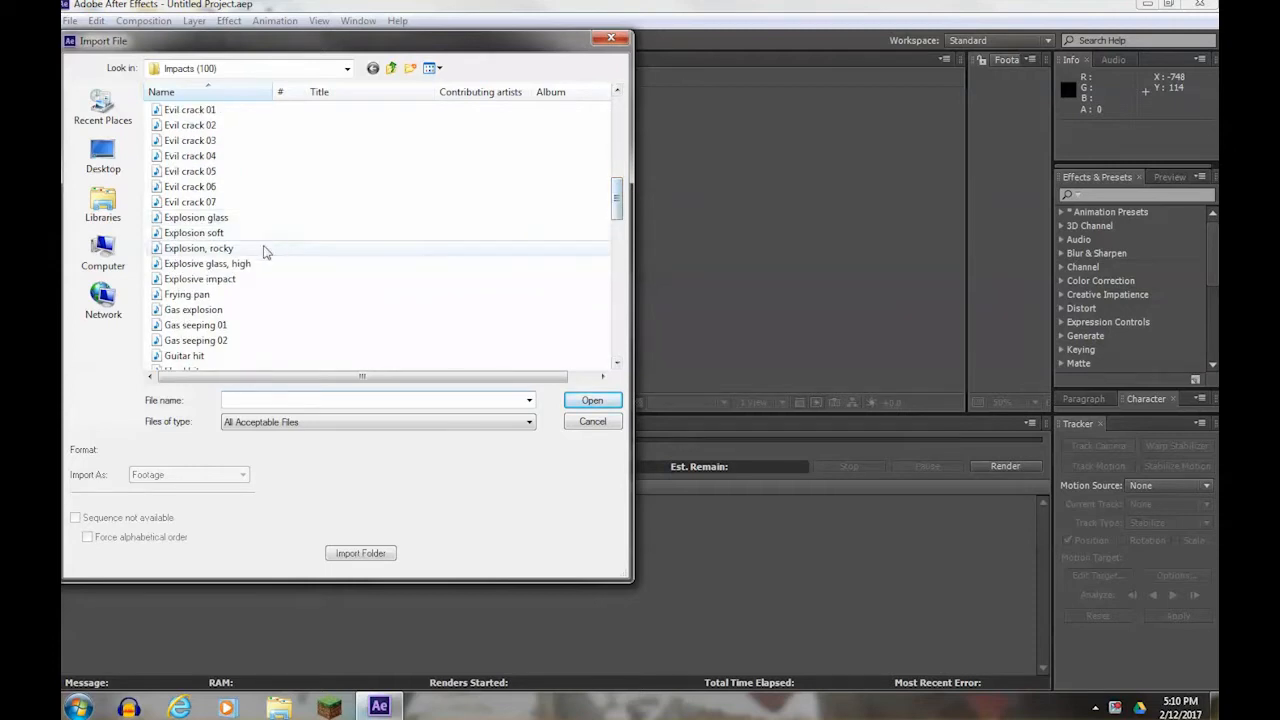
left_click(208, 264)
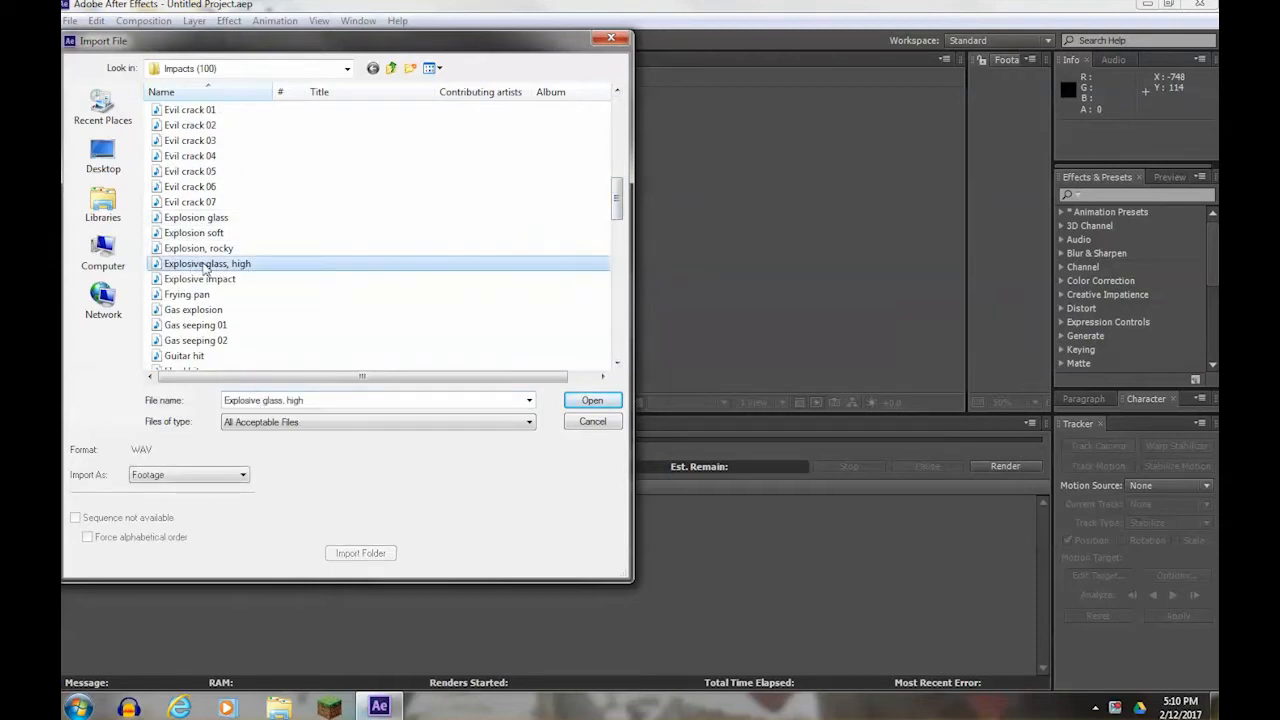
mouse_move(252, 284)
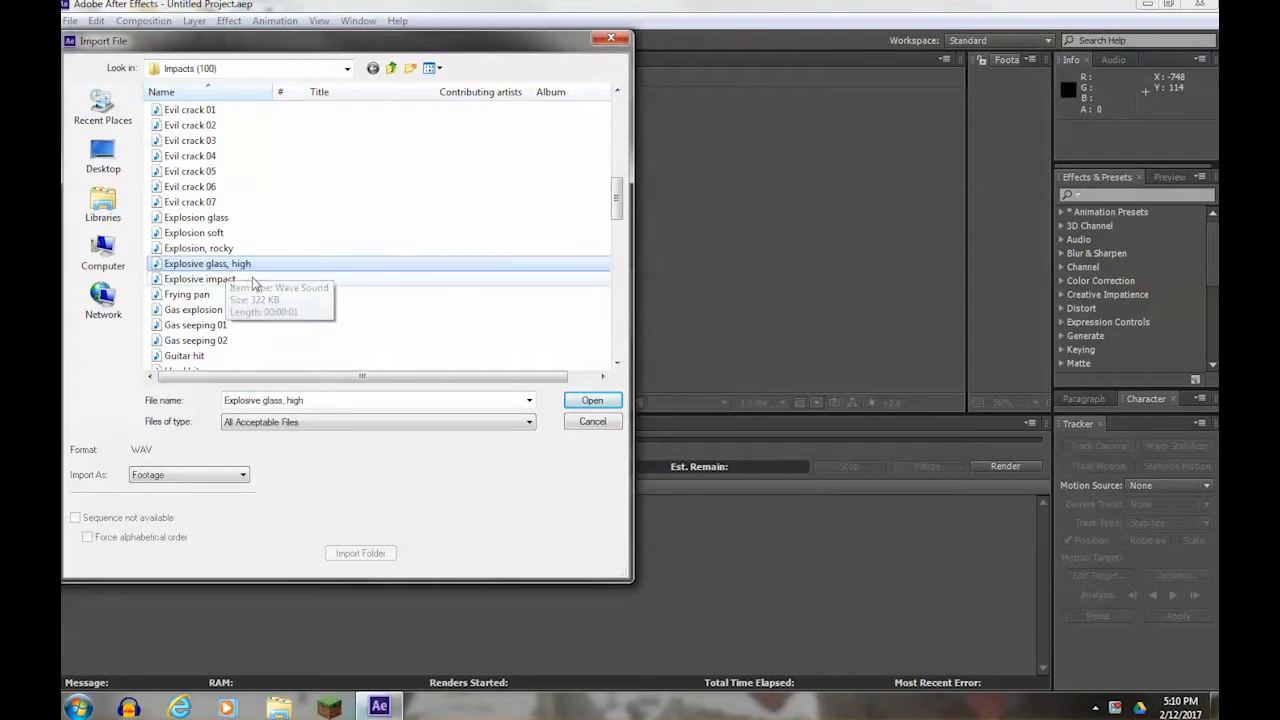
left_click(198, 248)
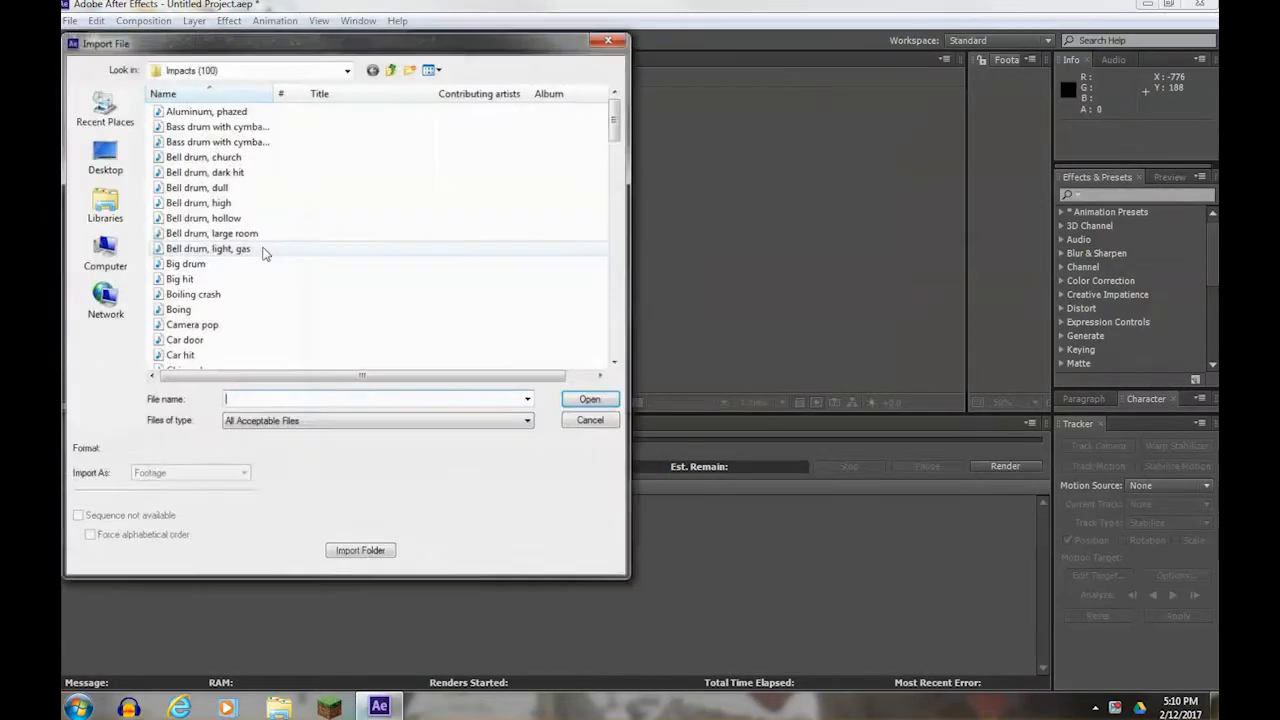
Import Timo_Fall.mov and the Grunge_10.jpg texture from the training footage folder.
left_click(104, 156)
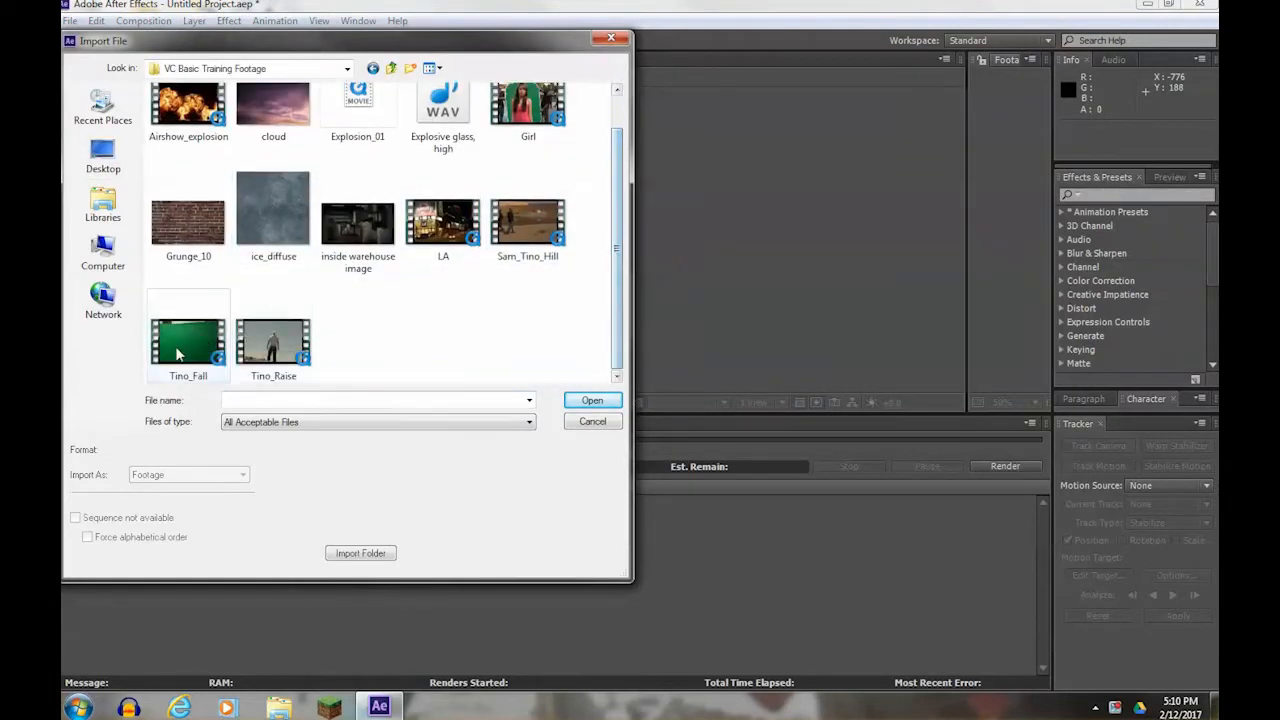
left_click(188, 340)
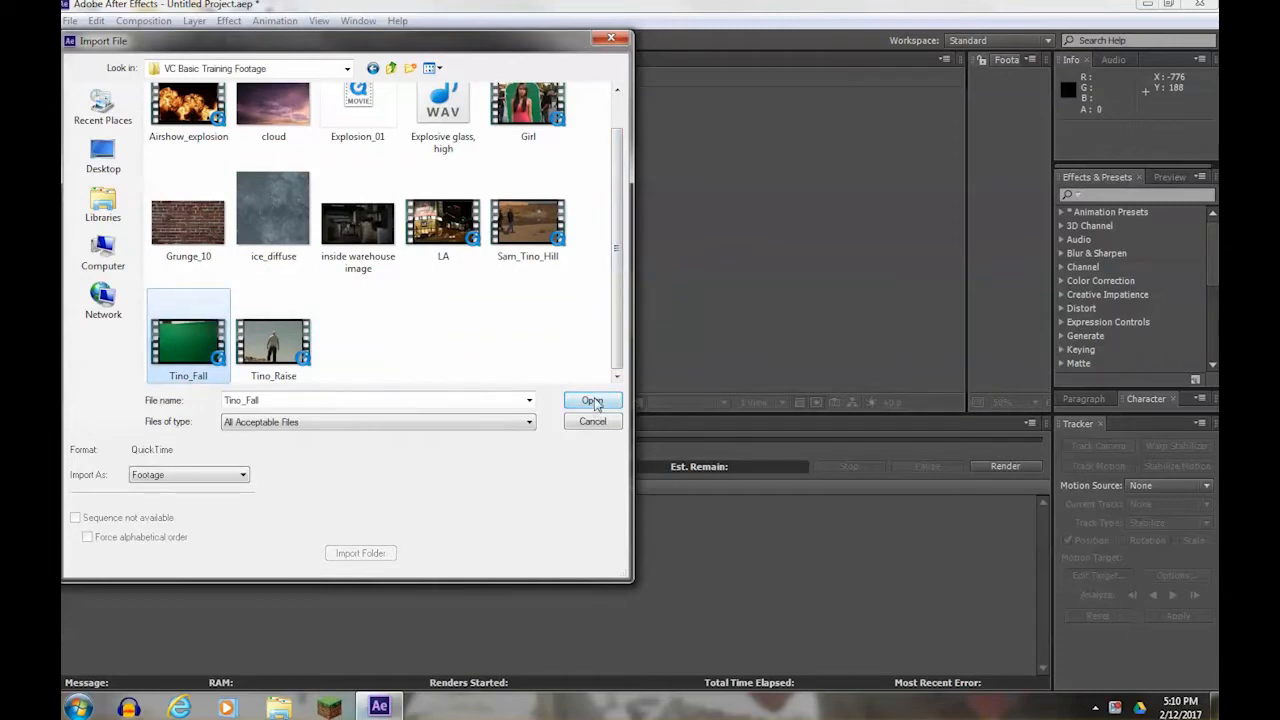
left_click(592, 400)
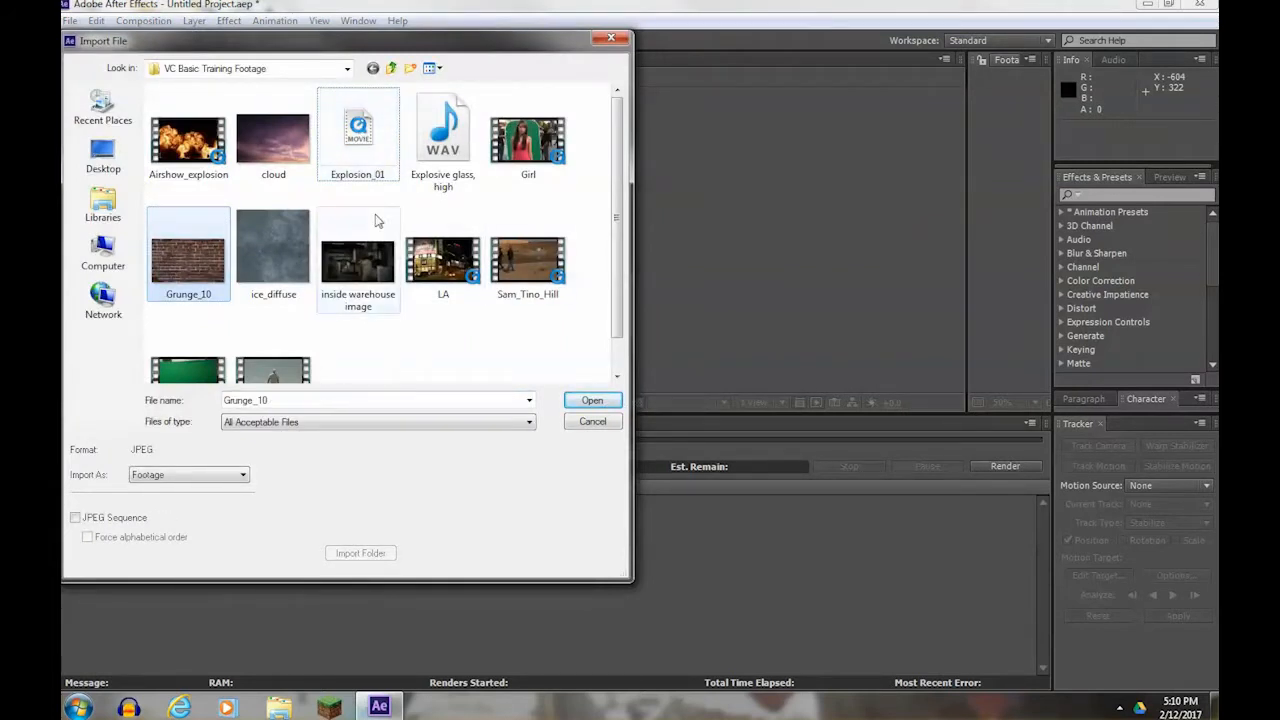
left_click(592, 400)
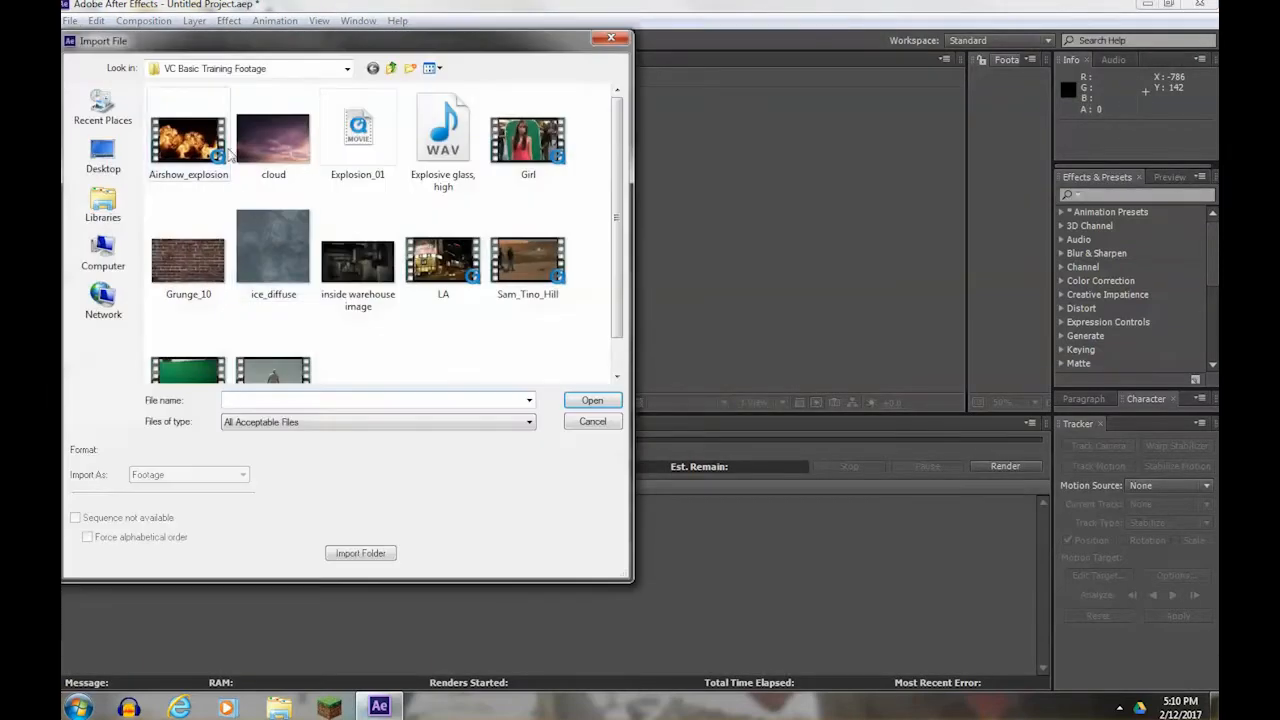
Browse back to the training footage folder and import Explosion_01.mov.
left_click(390, 68)
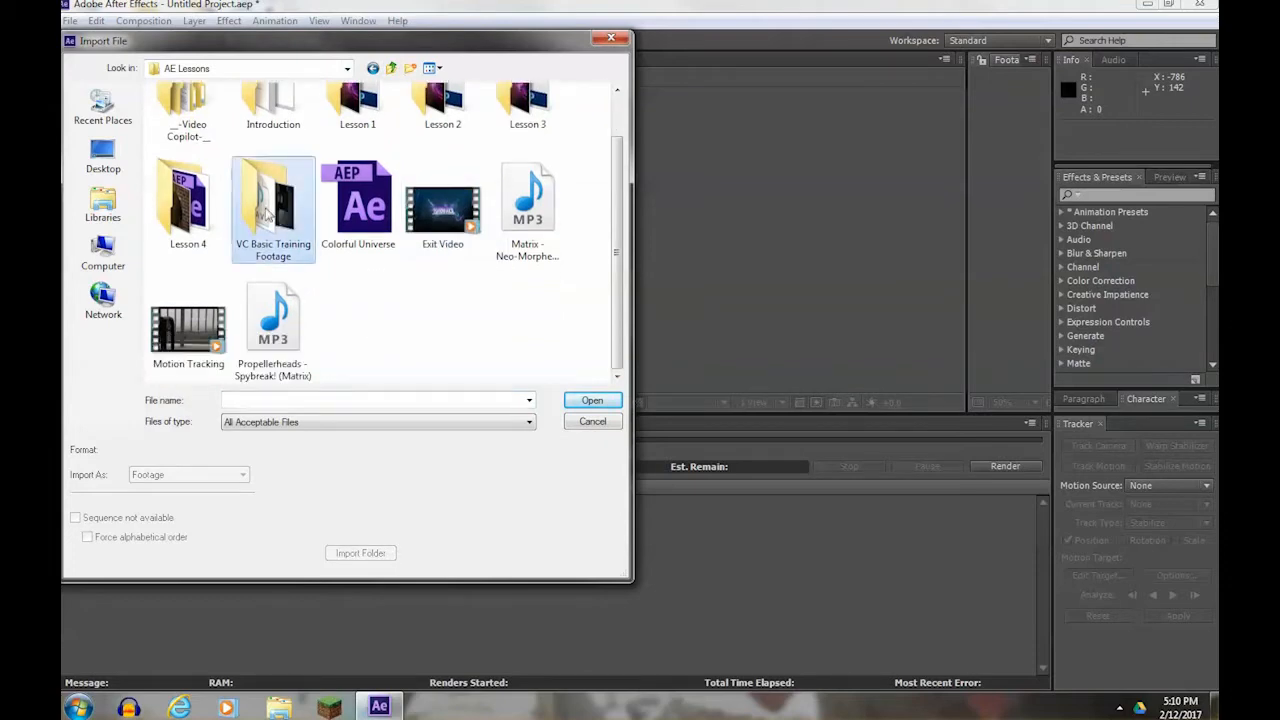
double_click(272, 204)
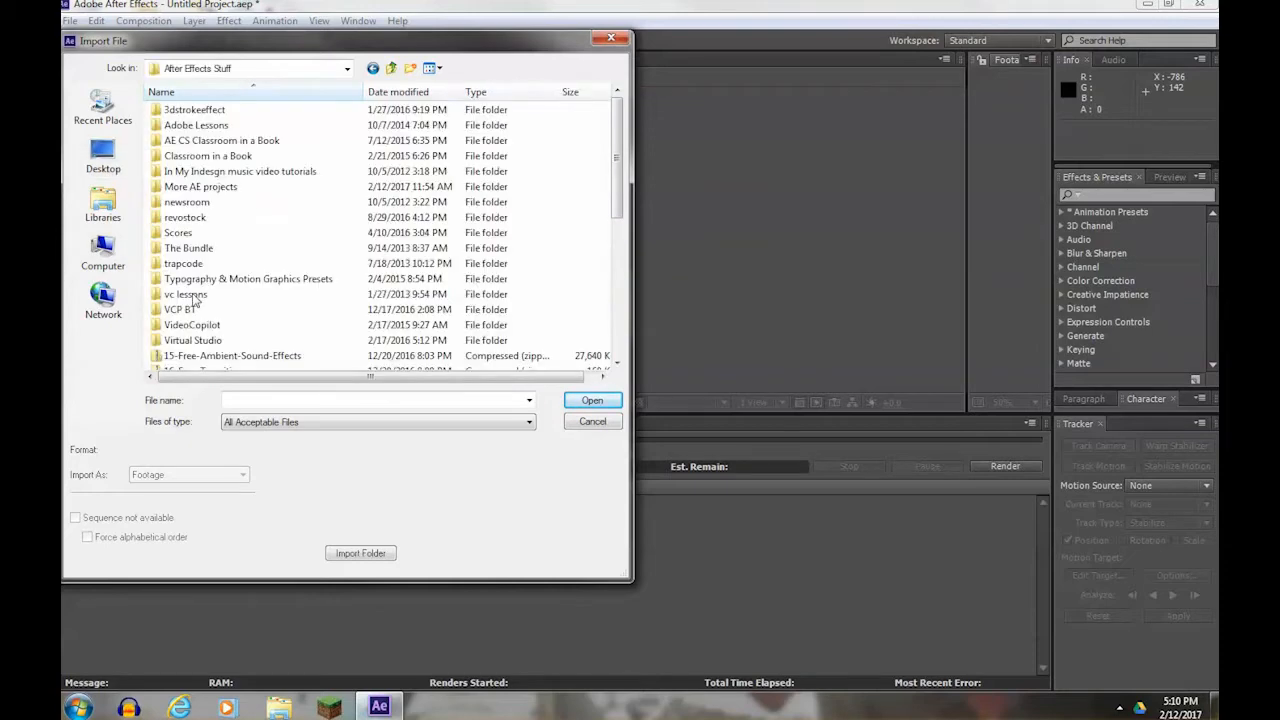
scroll("down", 3)
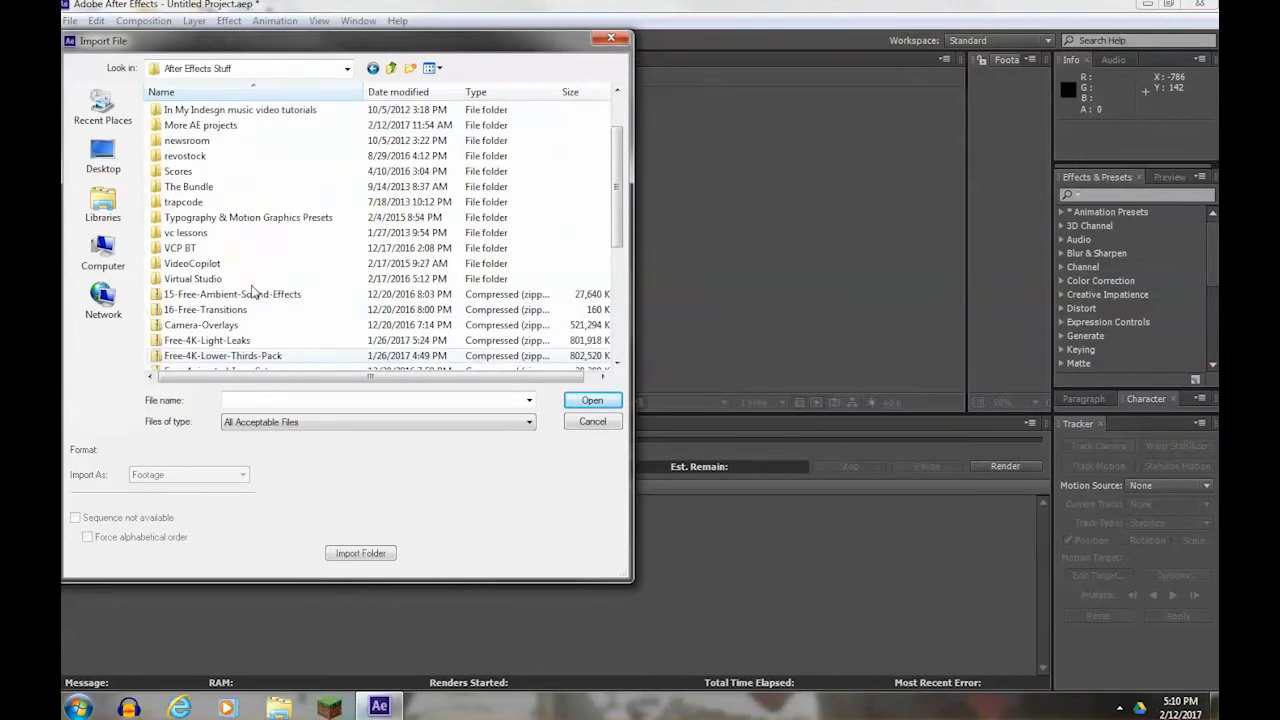
left_click(104, 156)
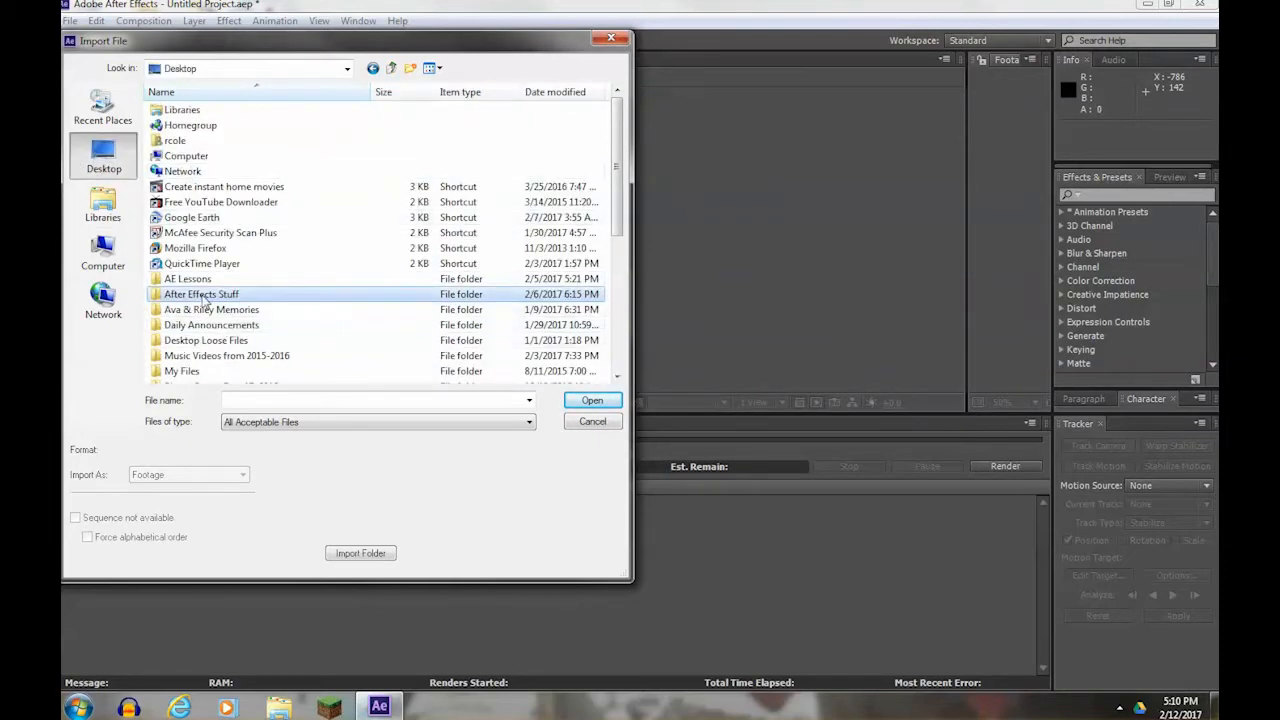
double_click(200, 294)
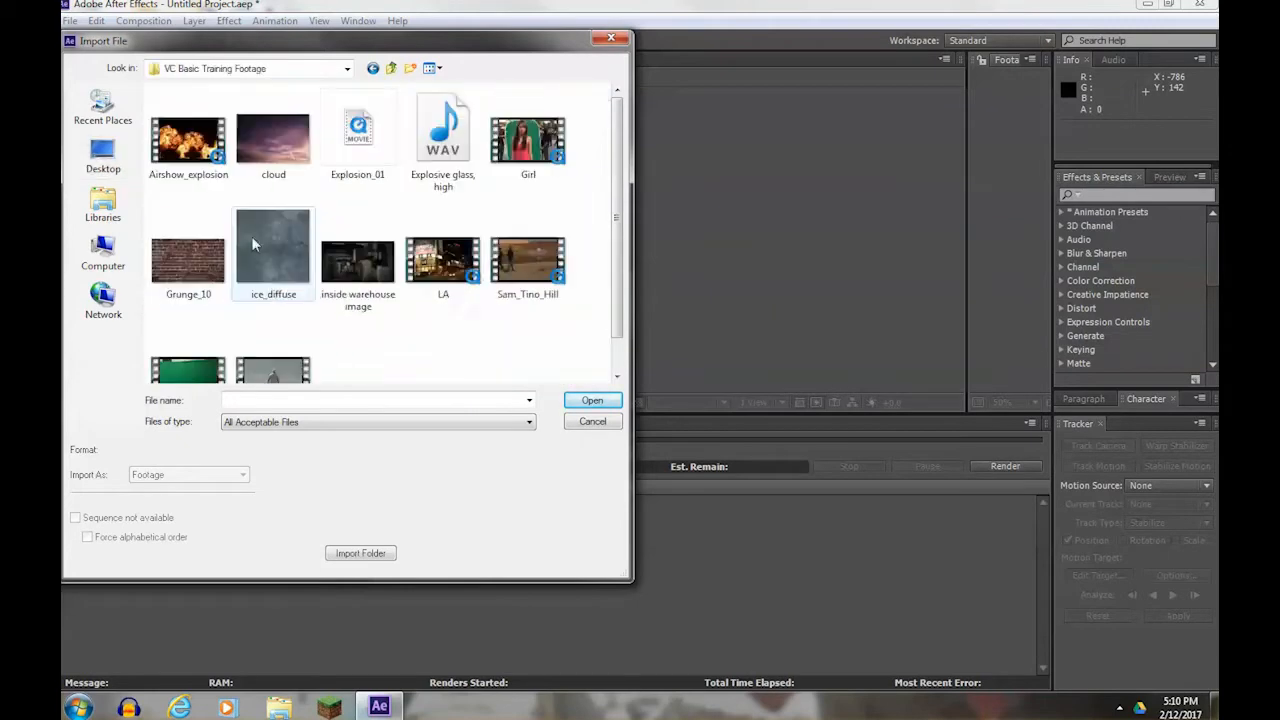
left_click(356, 136)
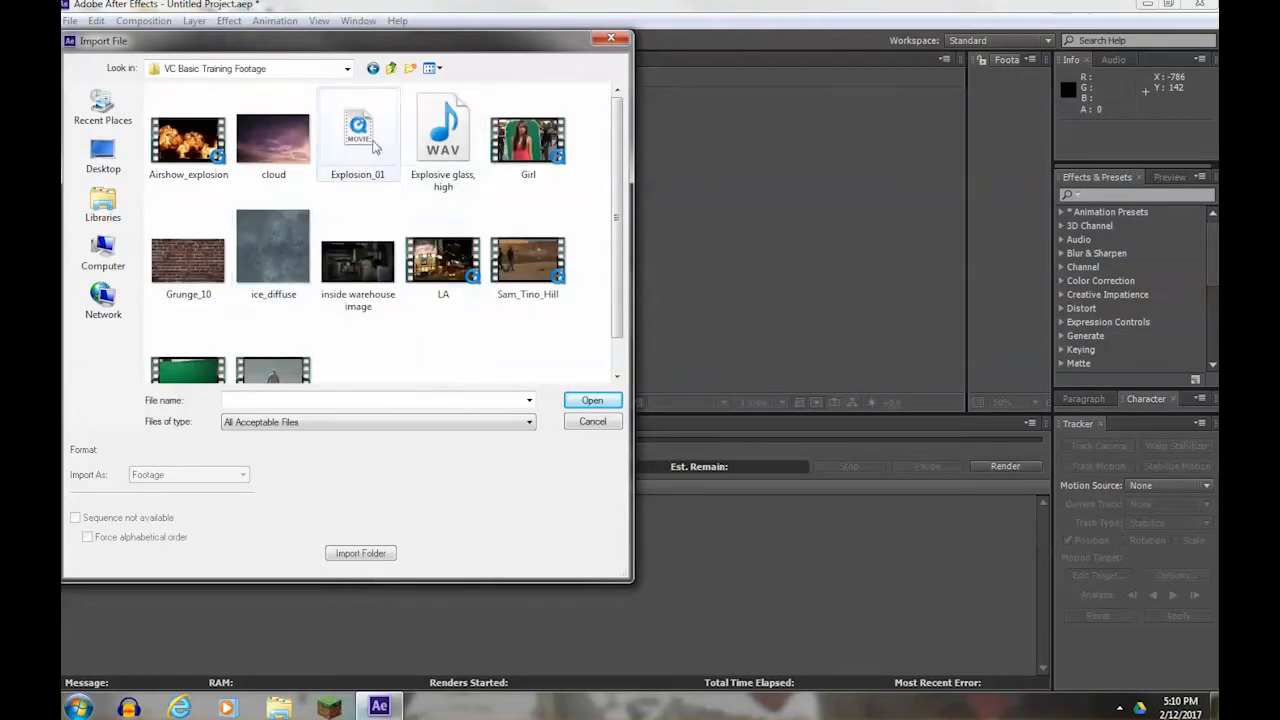
left_click(592, 400)
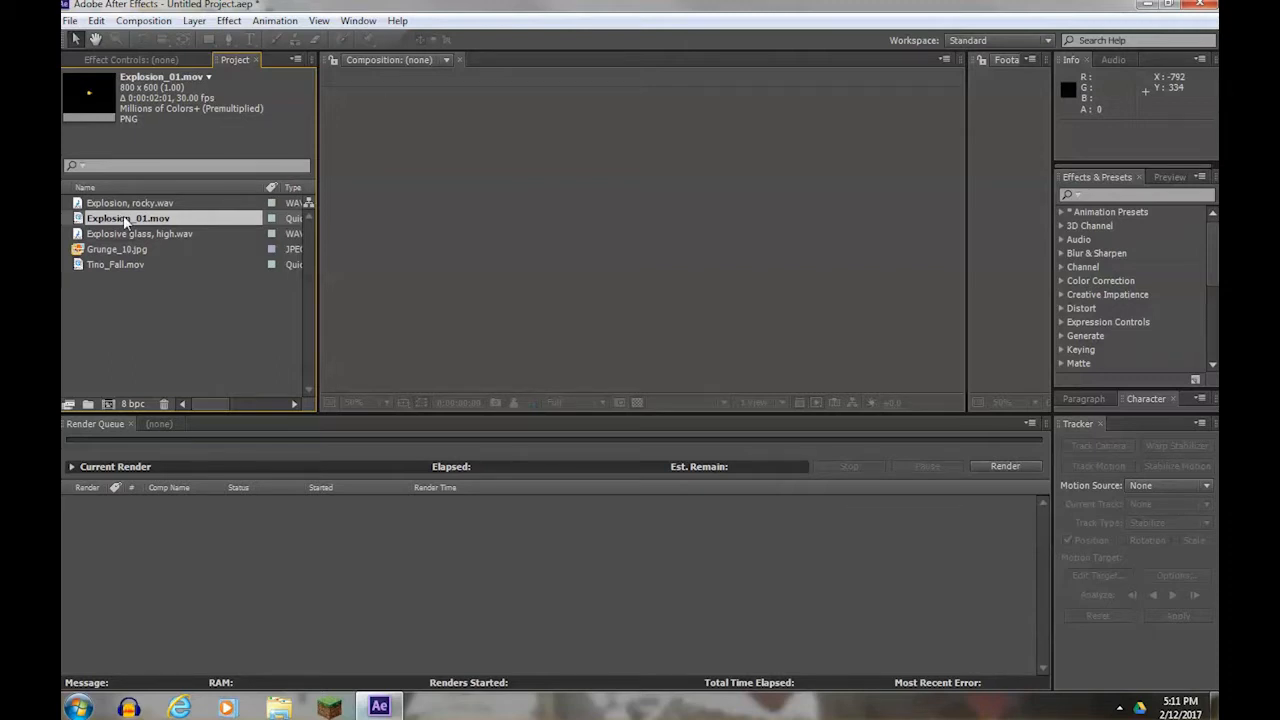
Import the inside warehouse image, then select the Timo_Fall clip in the project.
left_click(156, 318)
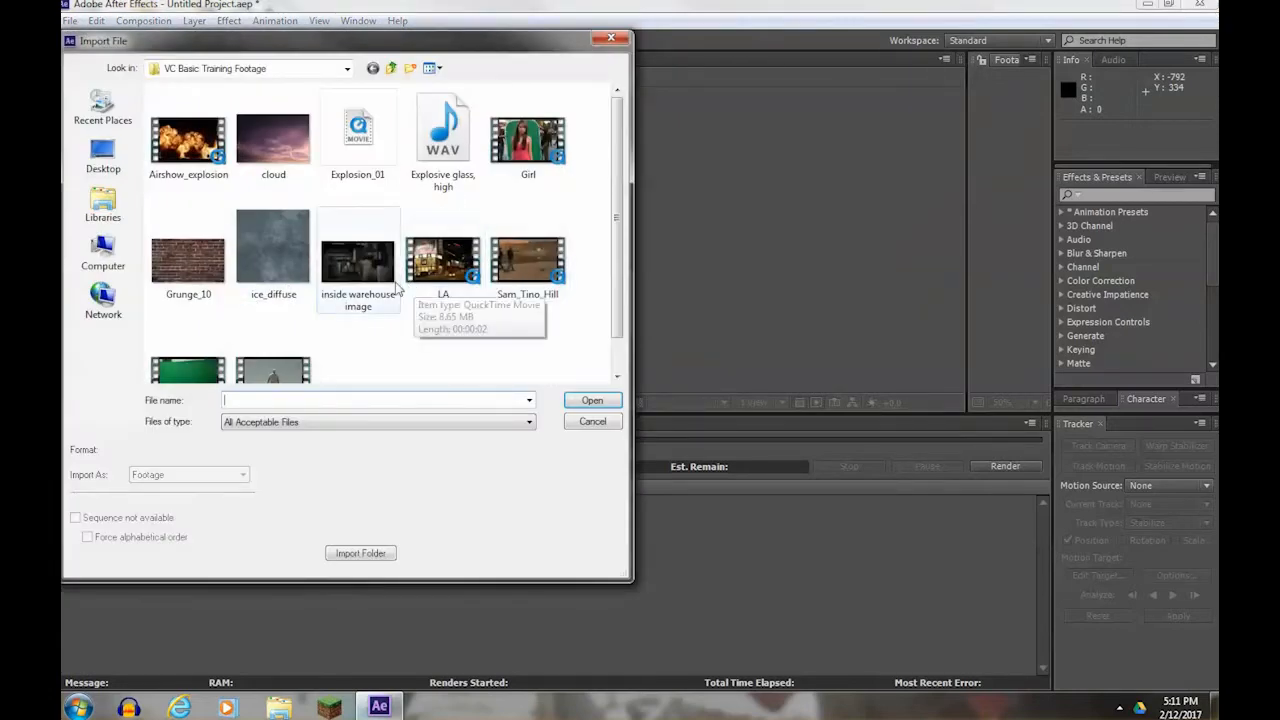
left_click(358, 258)
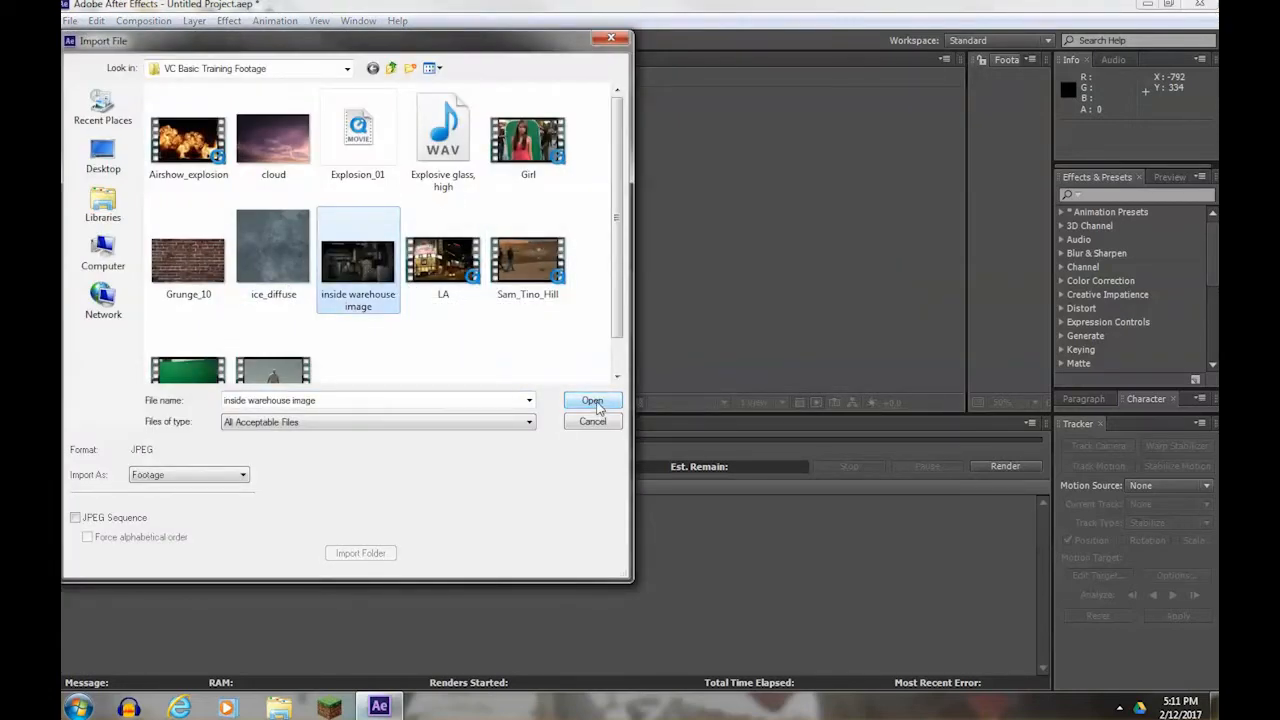
left_click(592, 400)
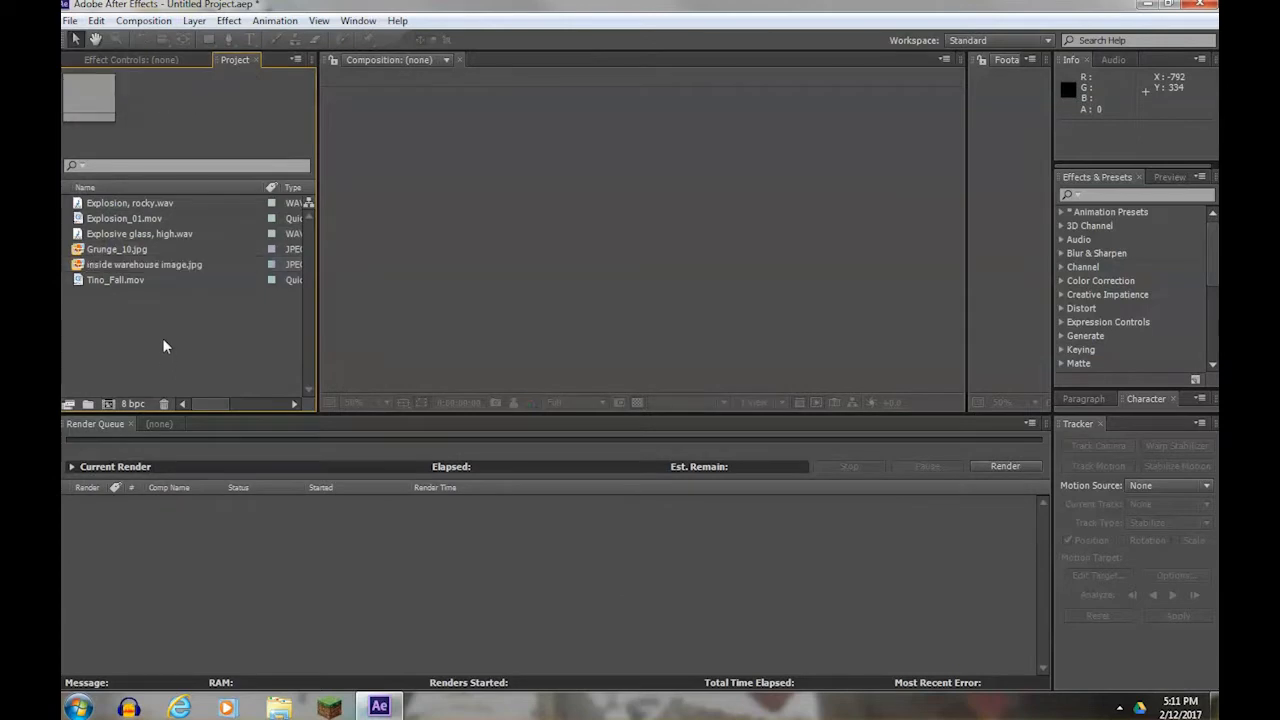
mouse_move(168, 218)
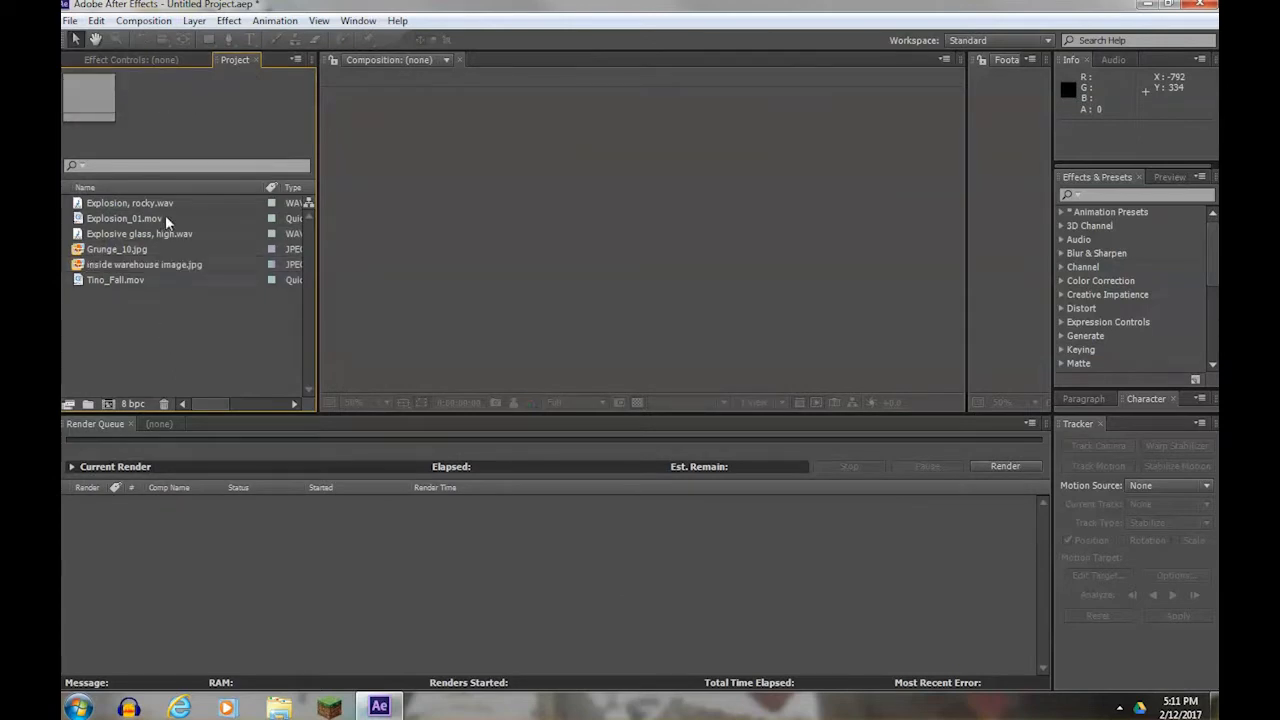
left_click(124, 218)
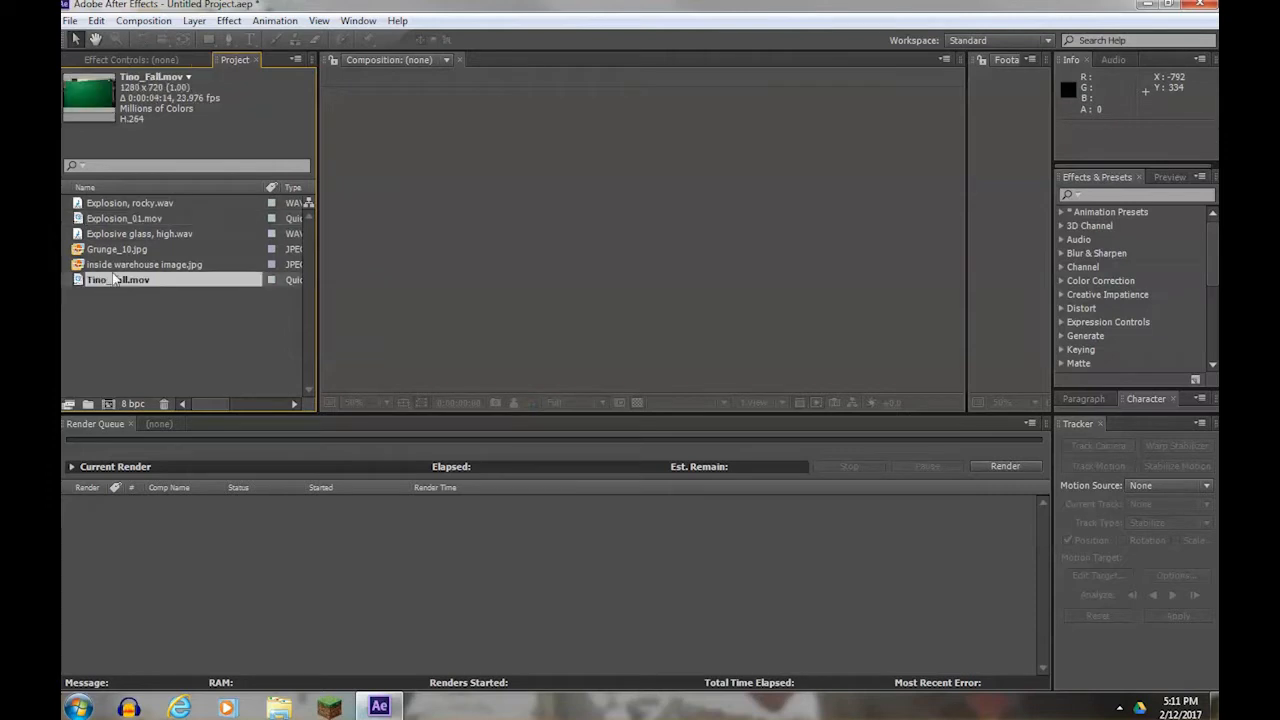
Create a composition from Timo_Fall.mov and place Grunge_10.jpg beneath the footage layer.
left_click(116, 248)
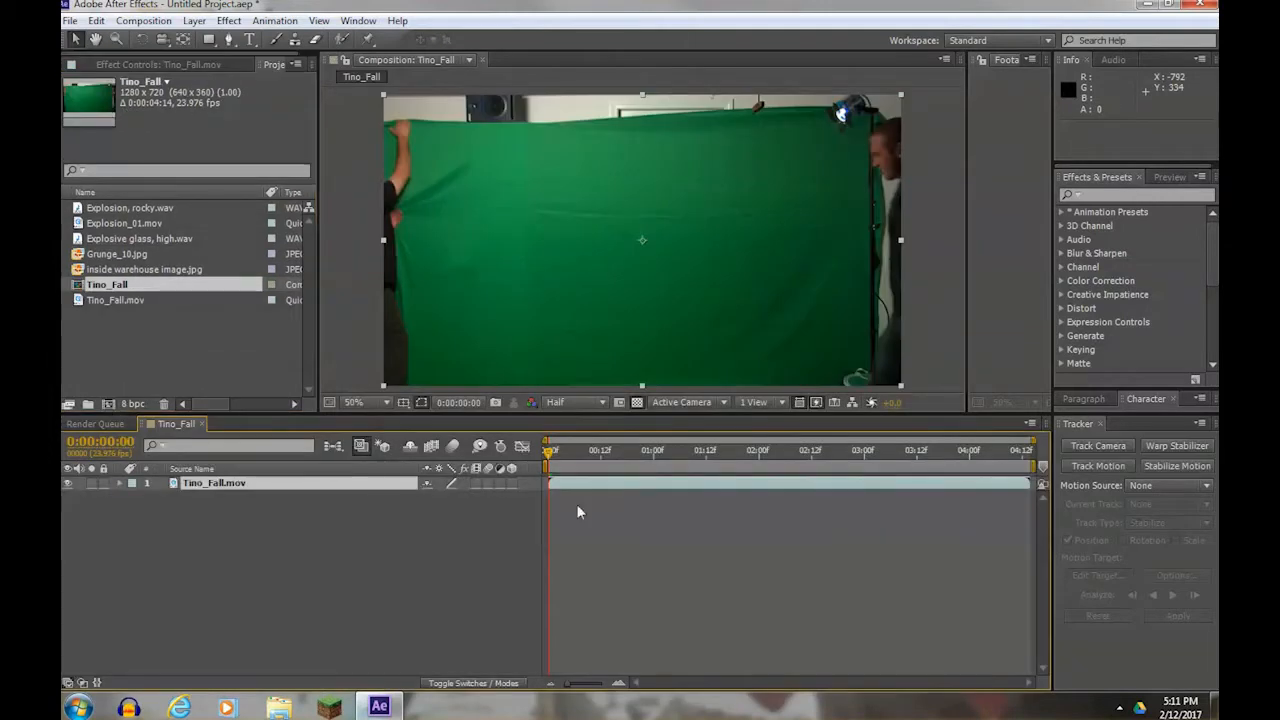
mouse_move(610, 456)
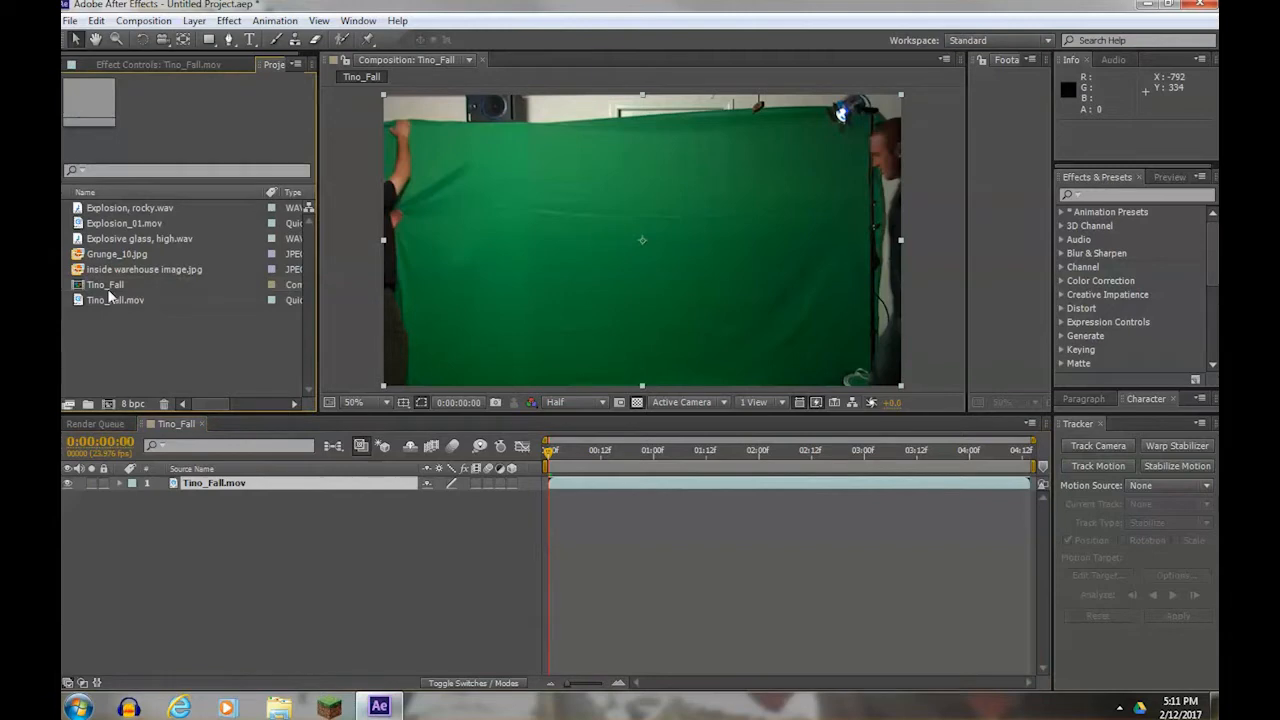
mouse_move(154, 360)
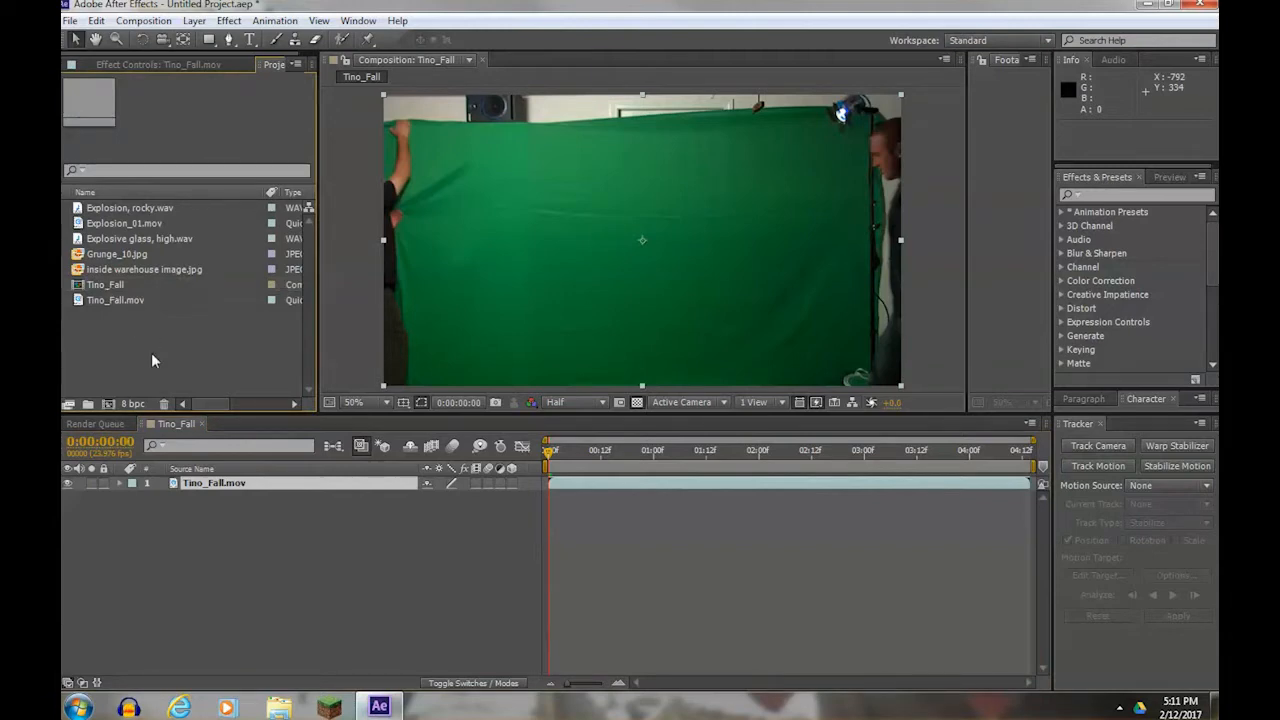
mouse_move(136, 300)
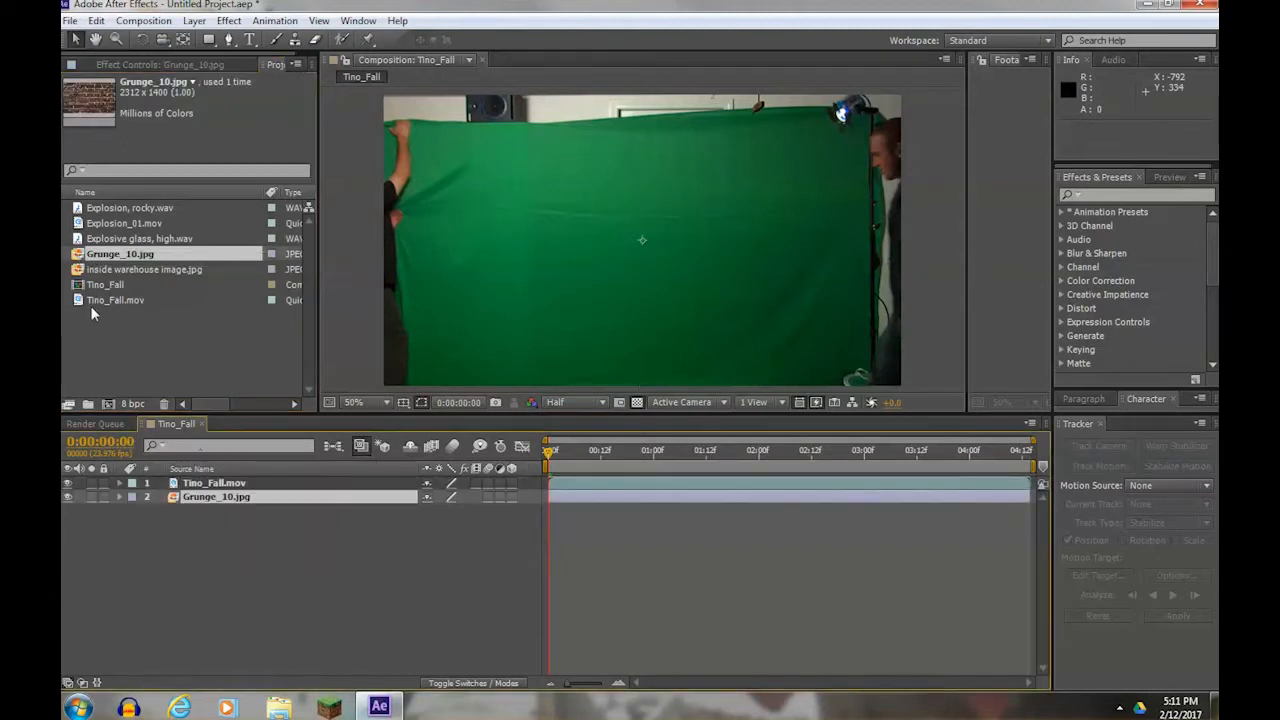
left_click(212, 482)
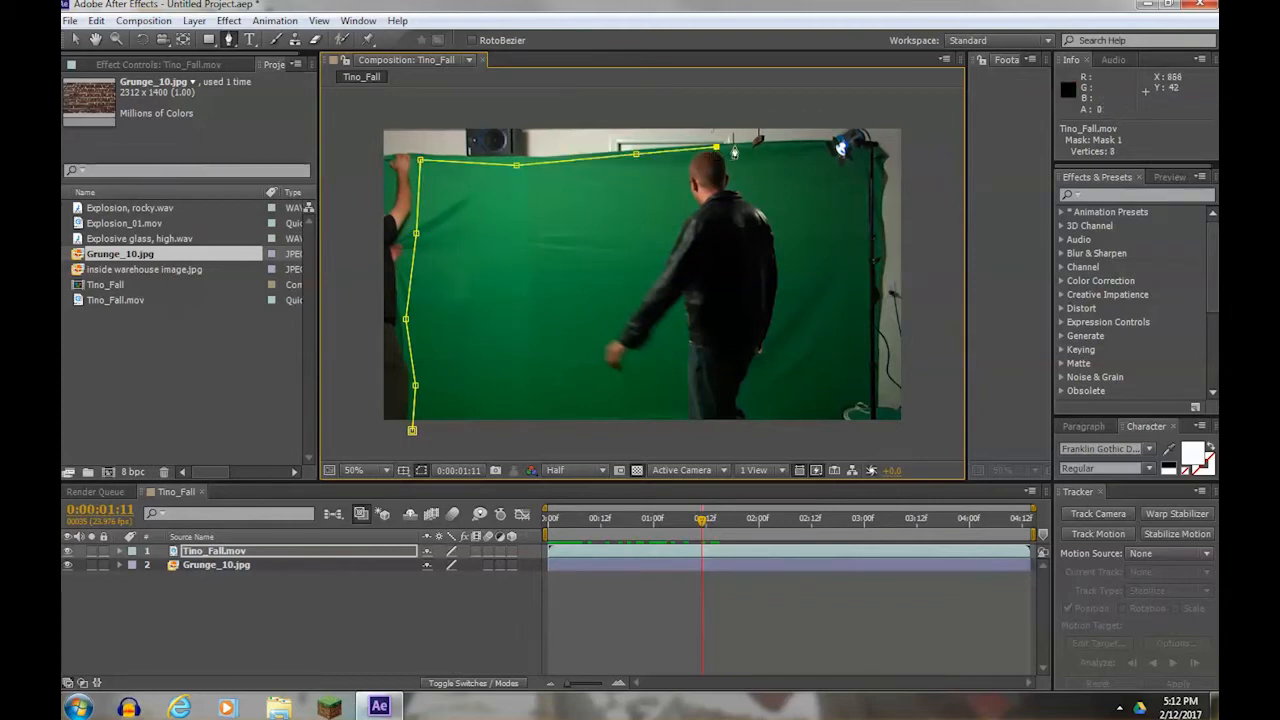
Add Pen mask points around the green screen and close the path, exposing the brick image outside.
left_click(744, 150)
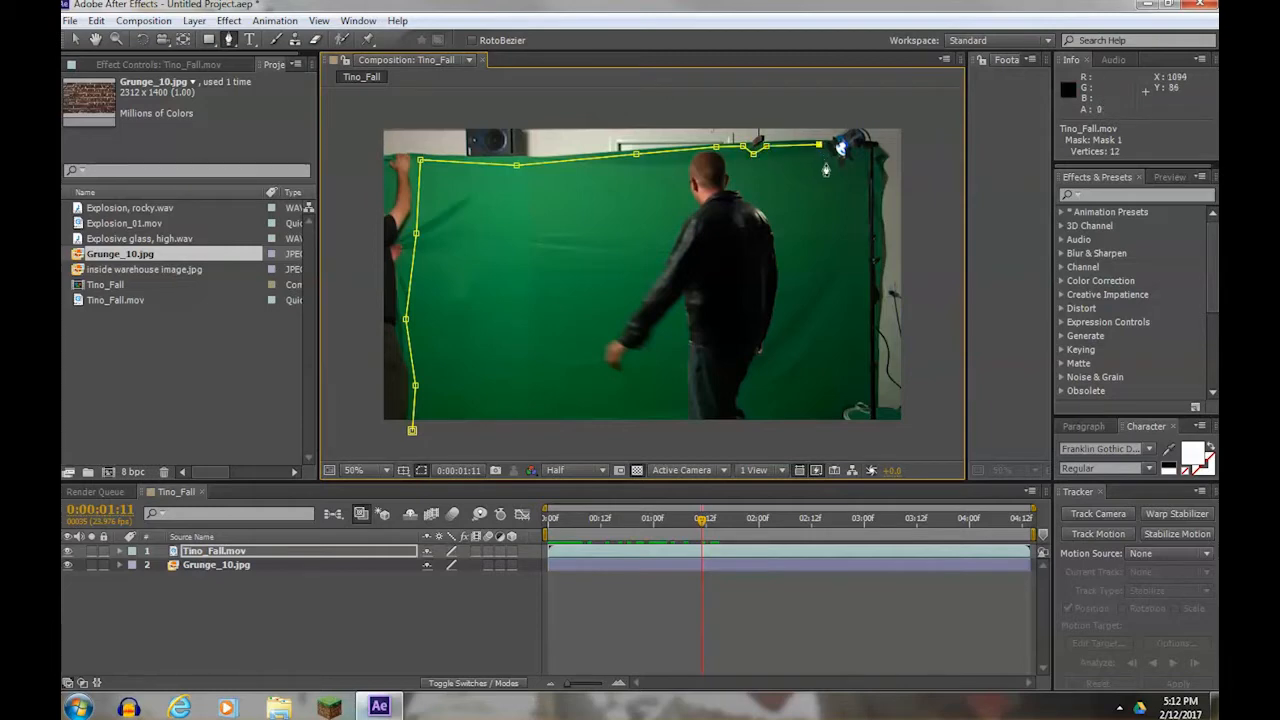
left_click(852, 176)
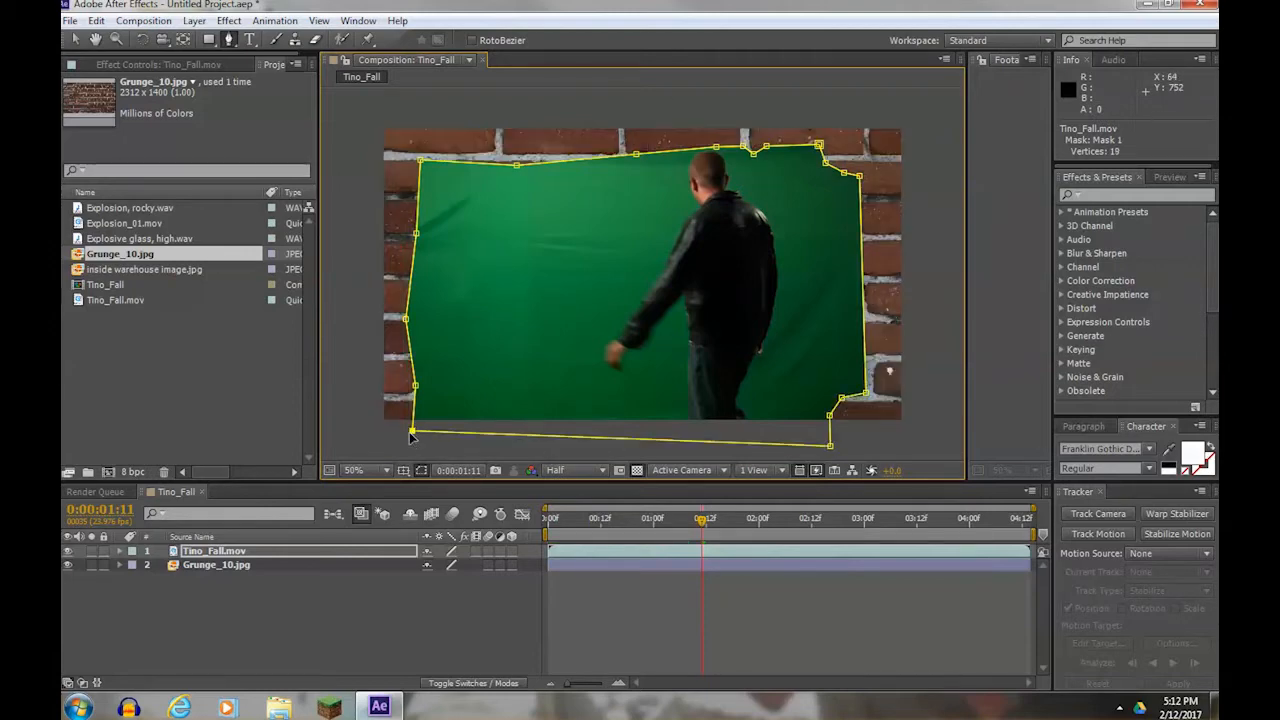
mouse_move(368, 300)
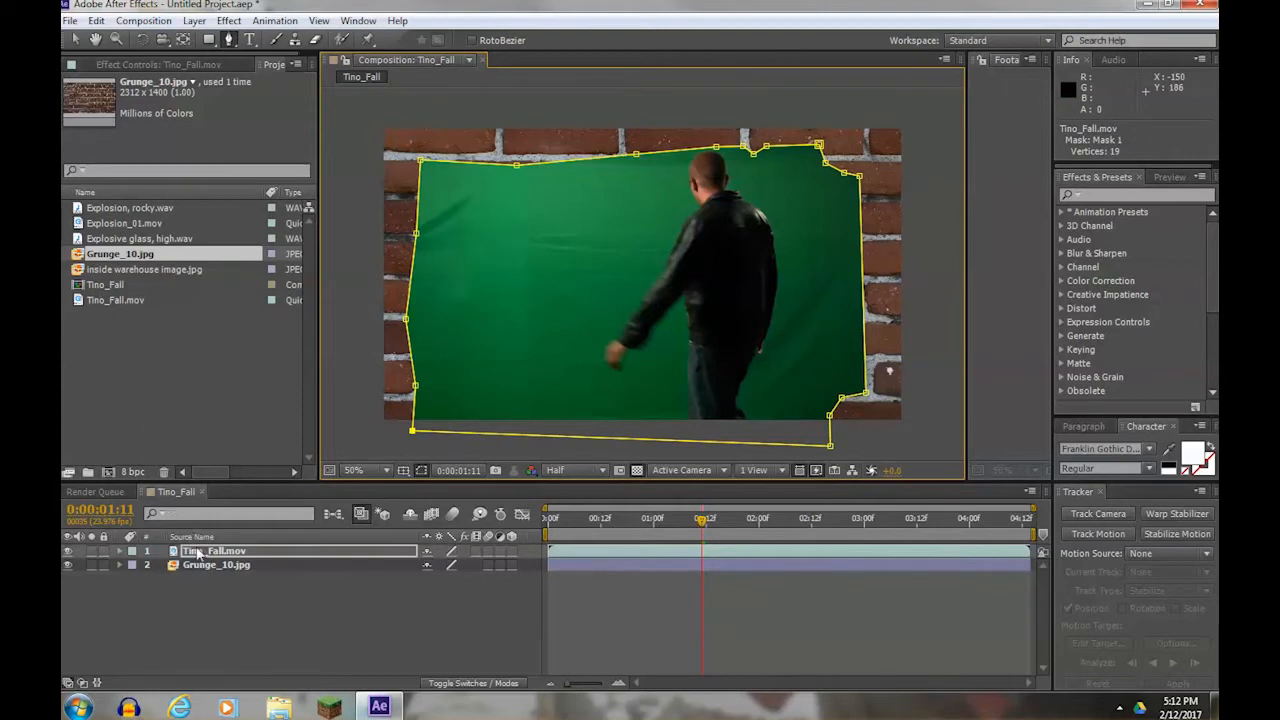
left_click(228, 20)
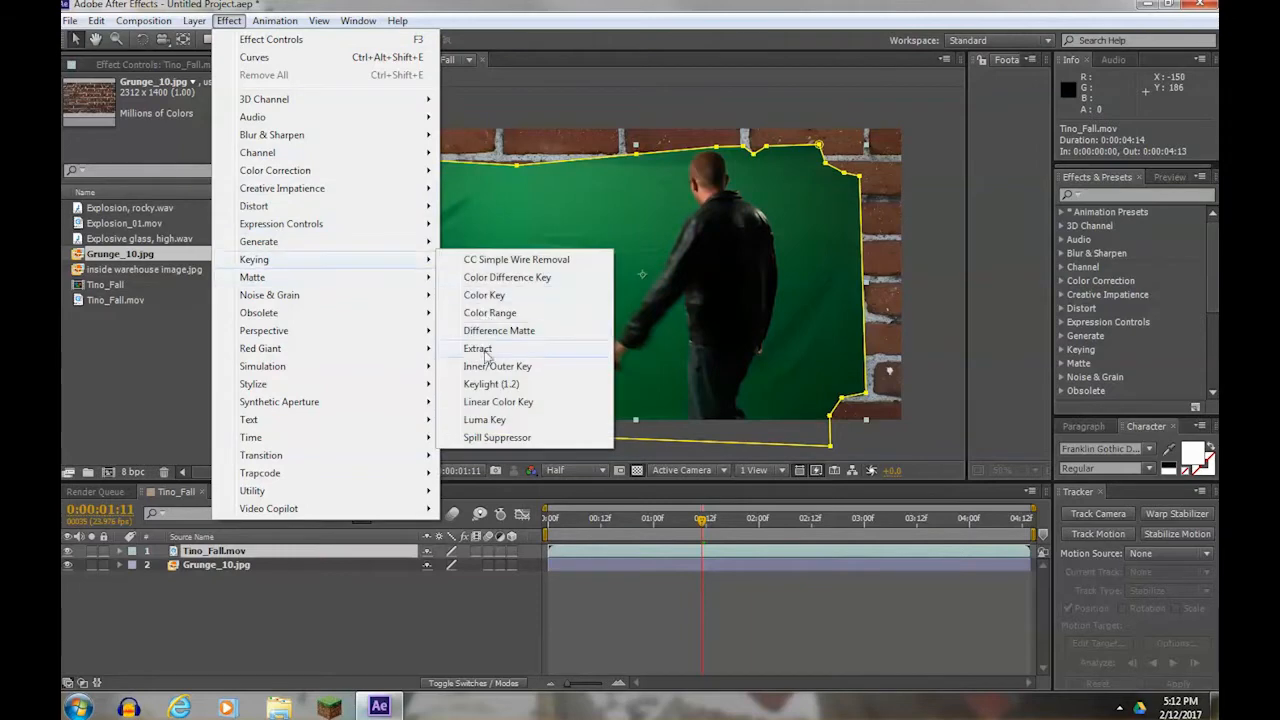
Apply Keylight to key out the green, check it over the transparency grid and tweak the Screen Matte settings.
left_click(492, 384)
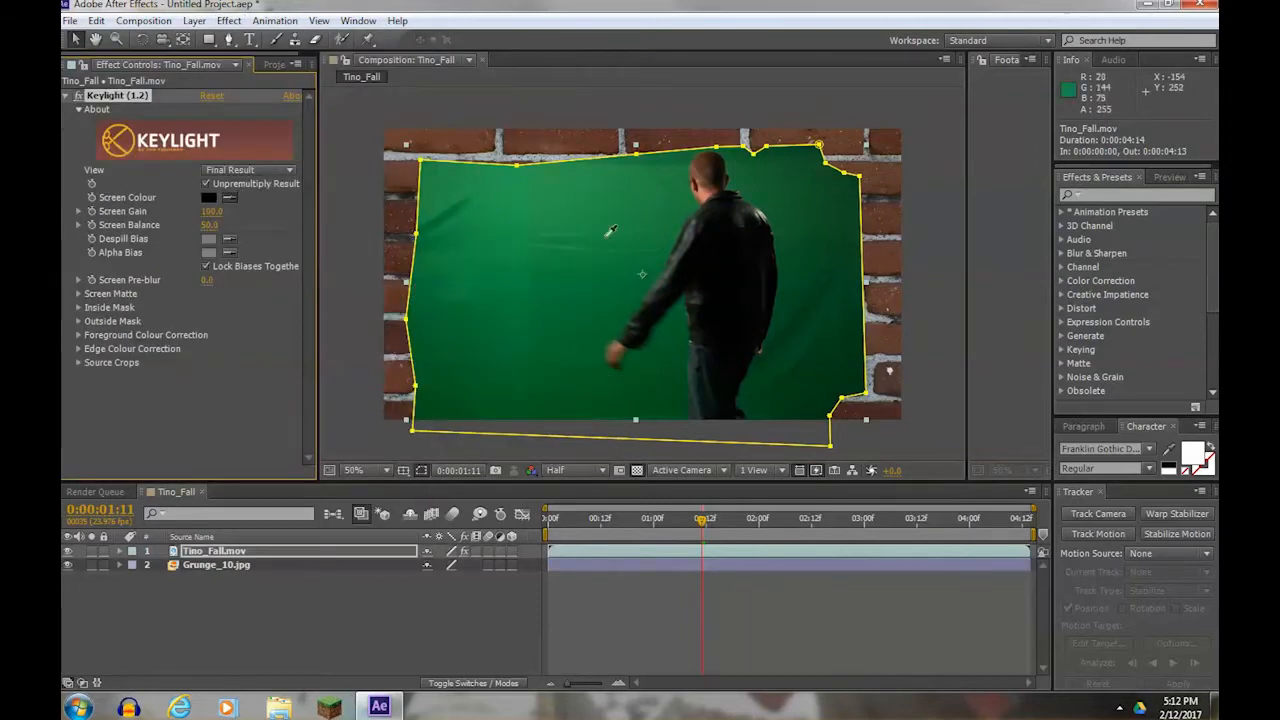
mouse_move(636, 208)
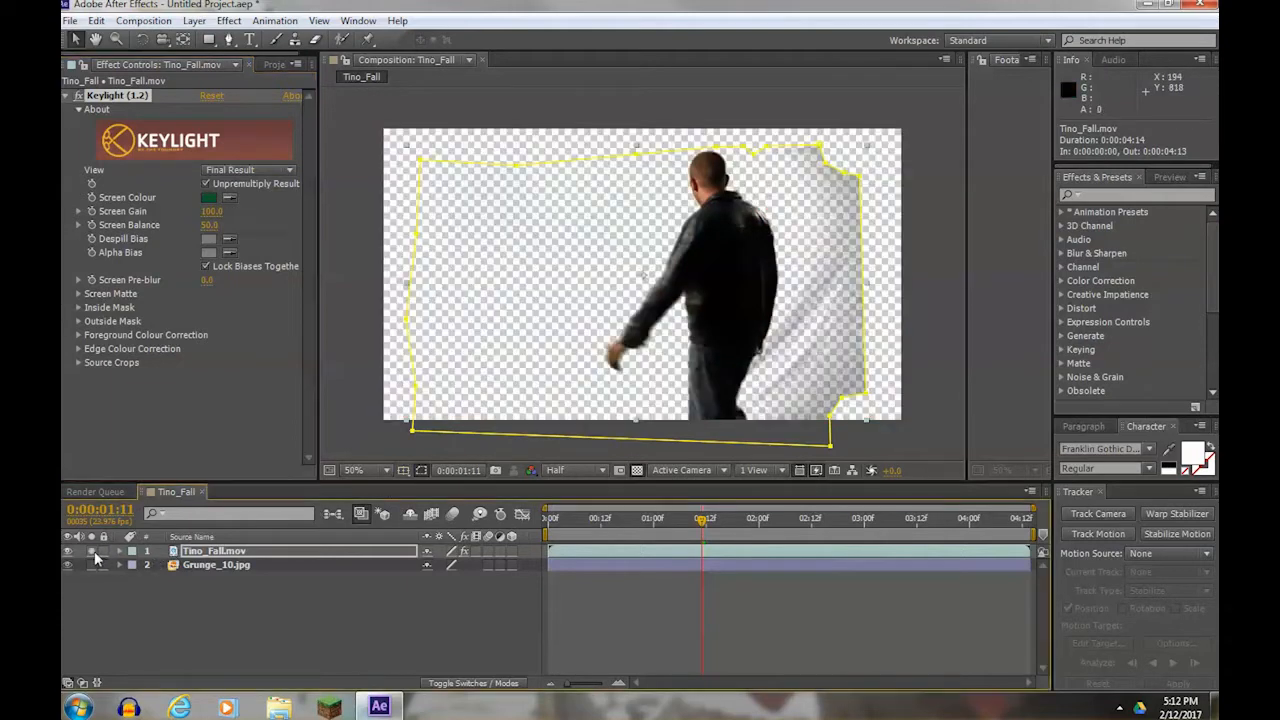
left_click(636, 470)
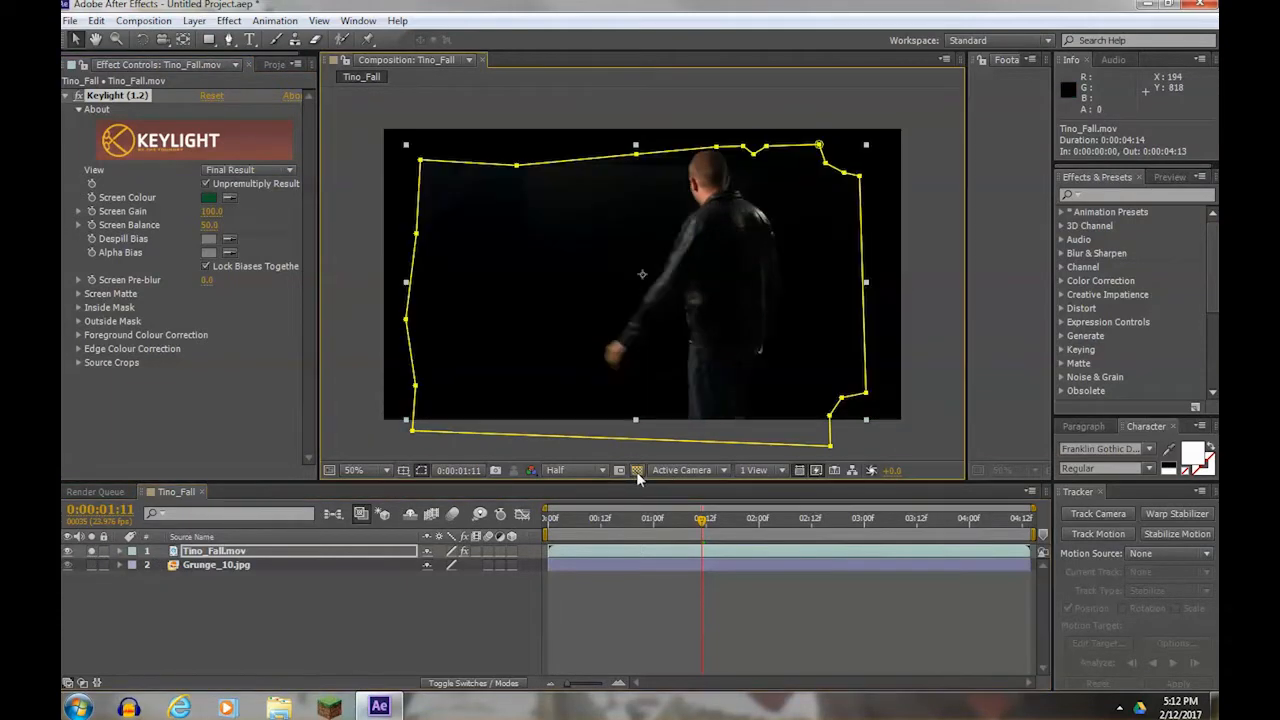
left_click(636, 470)
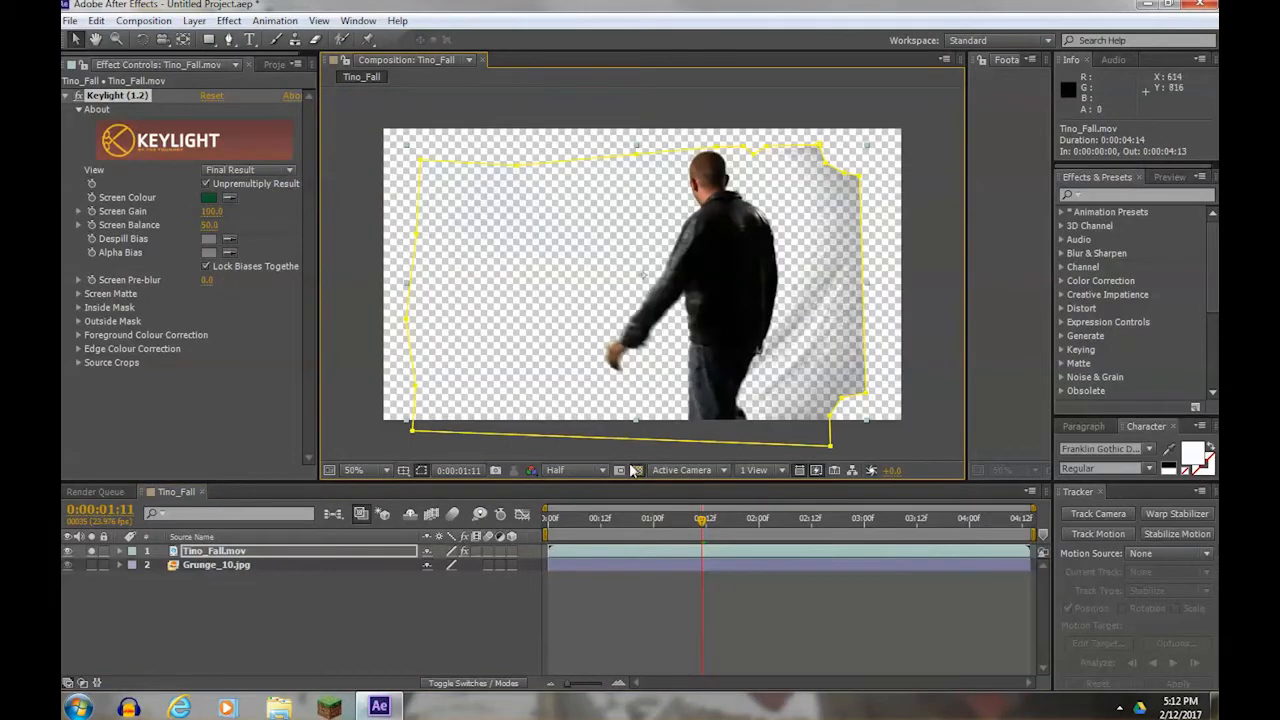
mouse_move(850, 298)
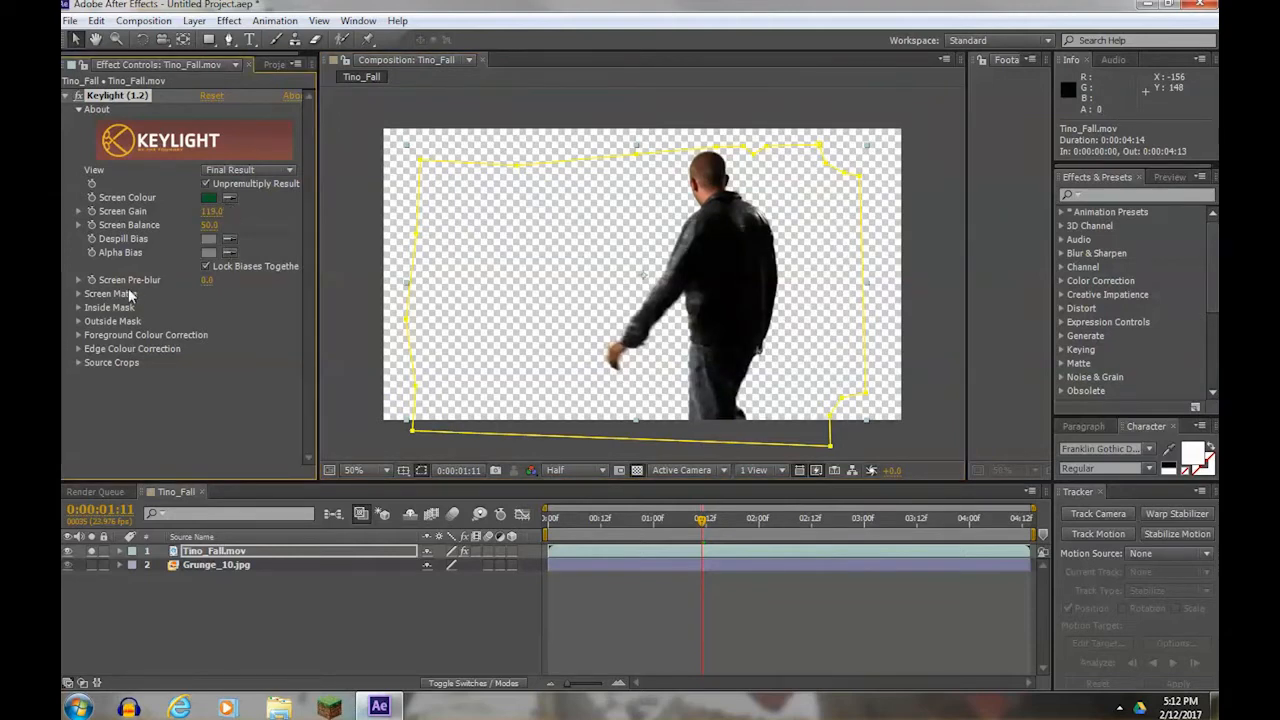
left_click(78, 292)
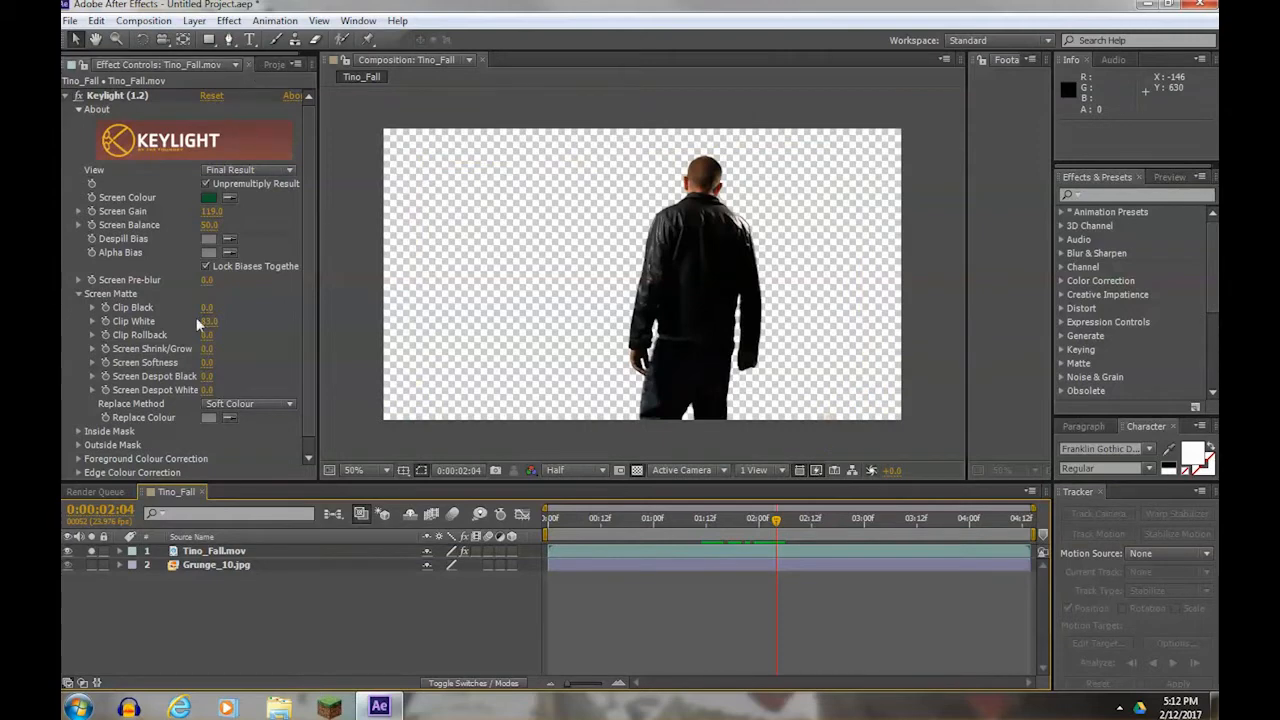
left_click(276, 64)
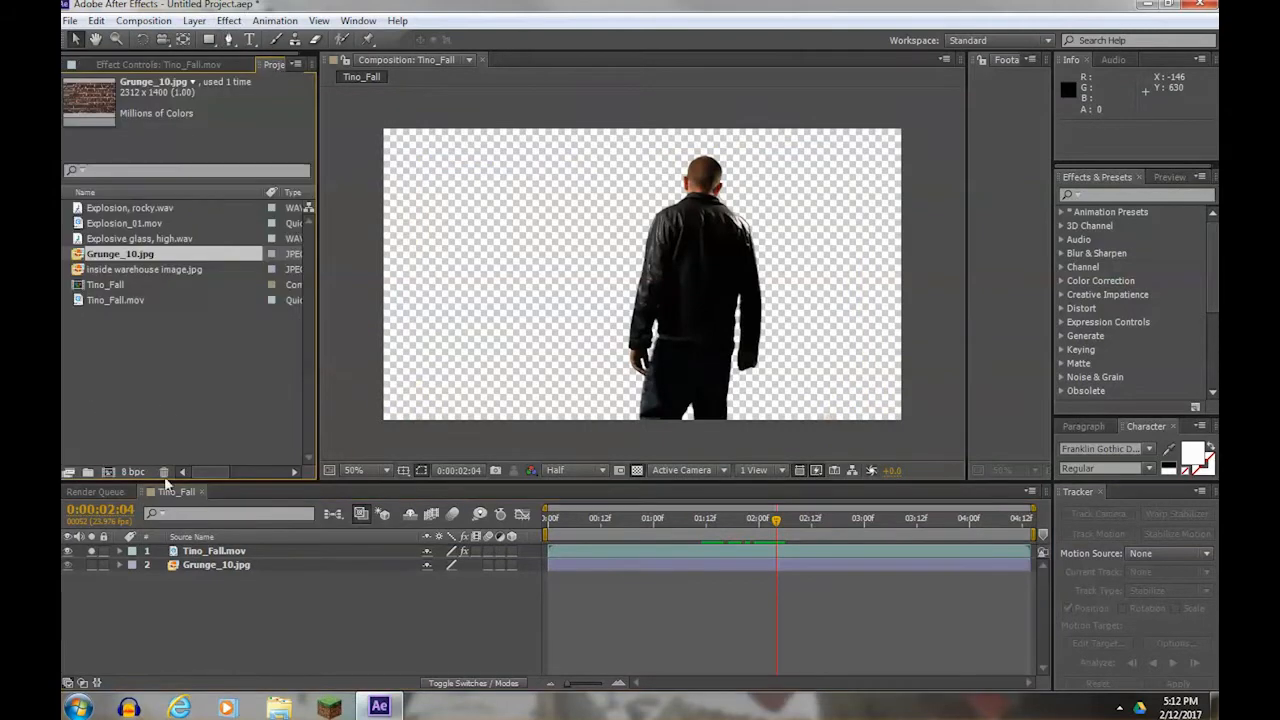
Adjust the man layer's scale and position, re-enable the Grunge_10 brick layer and select it for resizing.
left_click(214, 552)
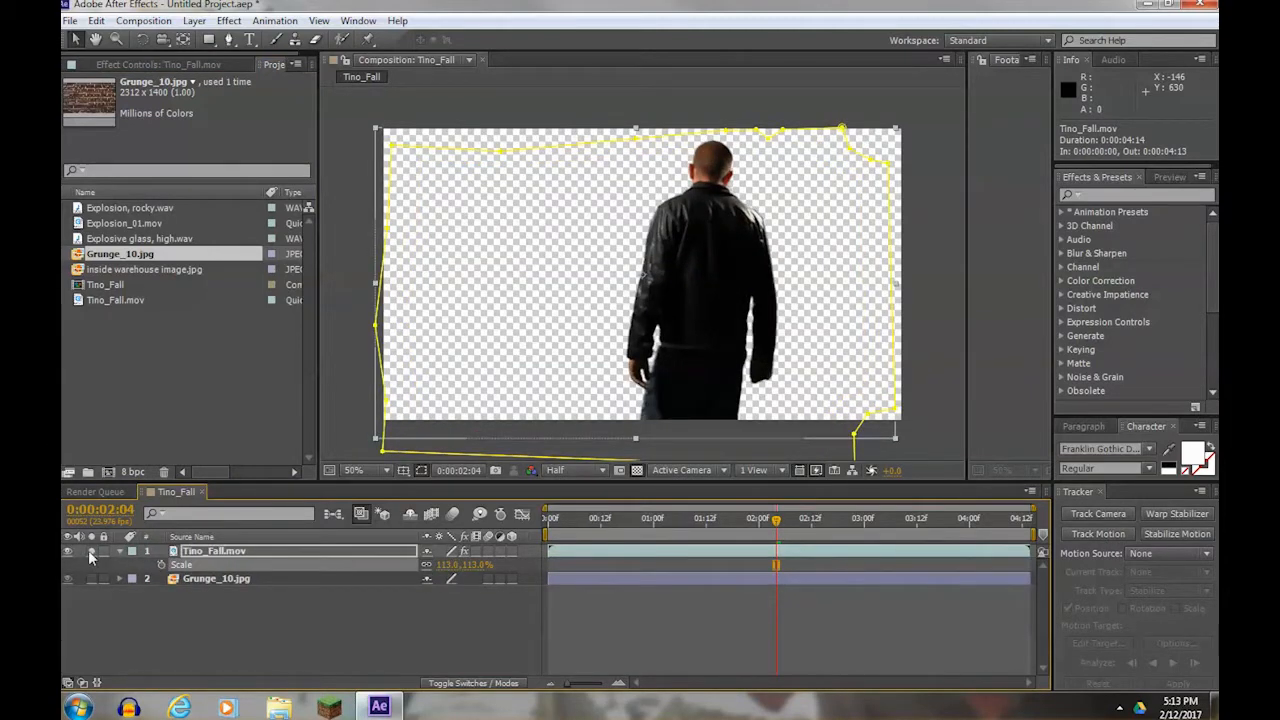
left_click(68, 578)
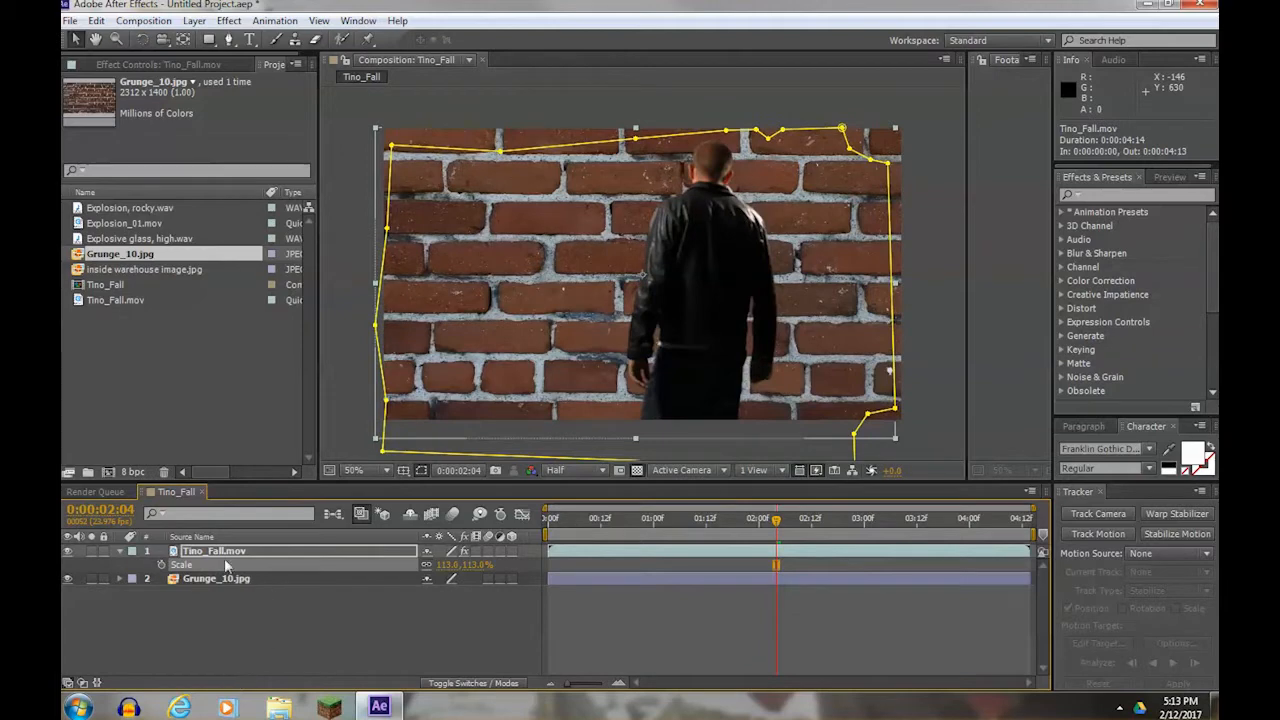
left_click(182, 564)
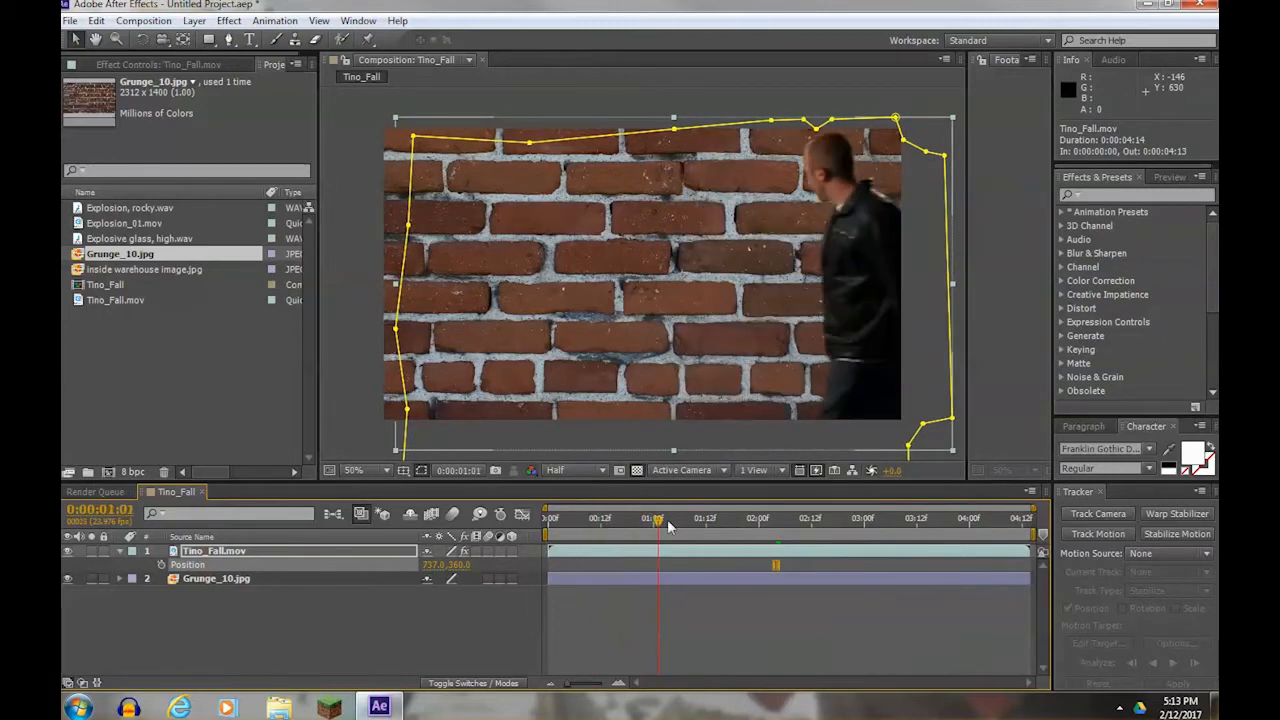
left_click_drag(656, 518, 732, 518)
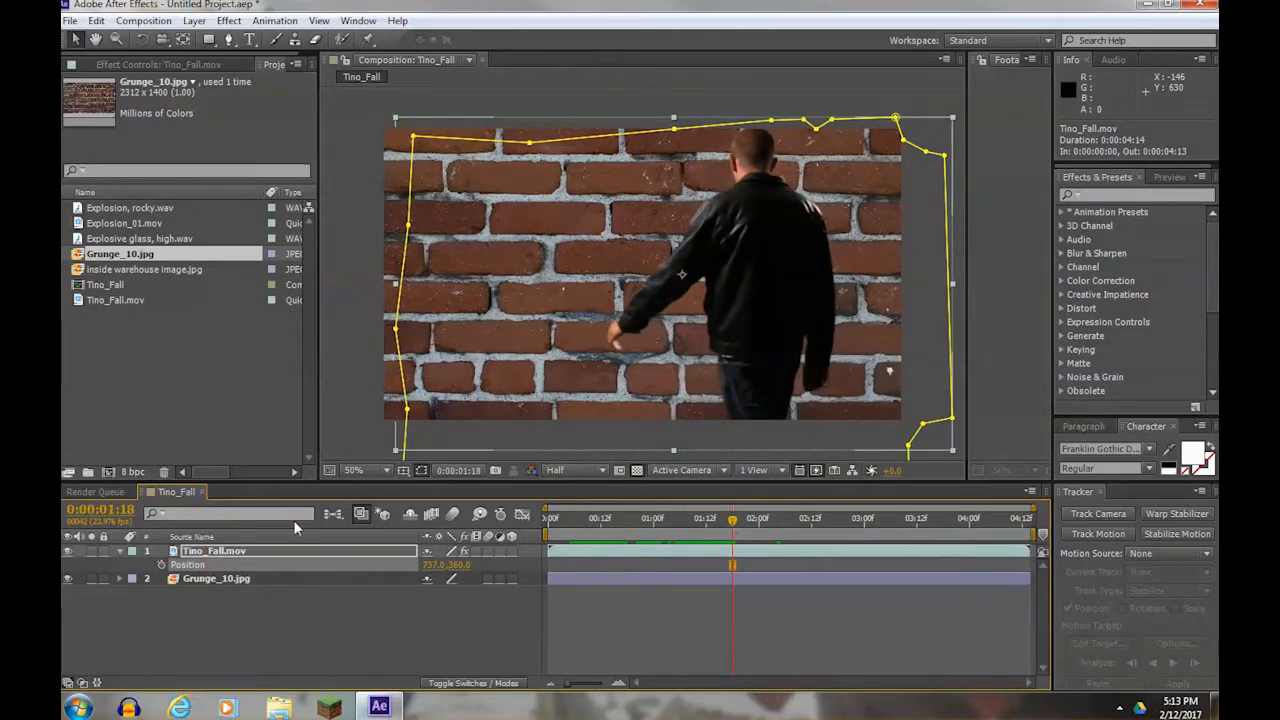
left_click(216, 578)
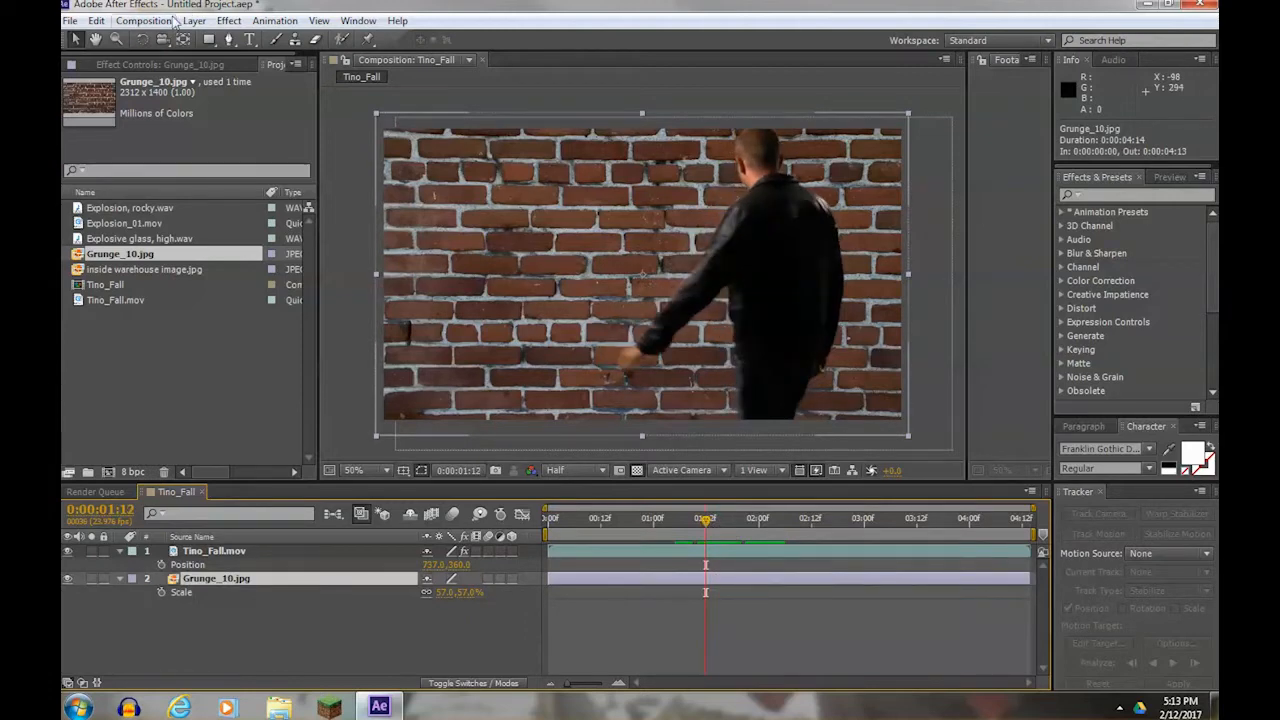
Apply Simulation > Shatter to the brick wall, set View to Rendered and scrub to preview the break.
left_click(228, 20)
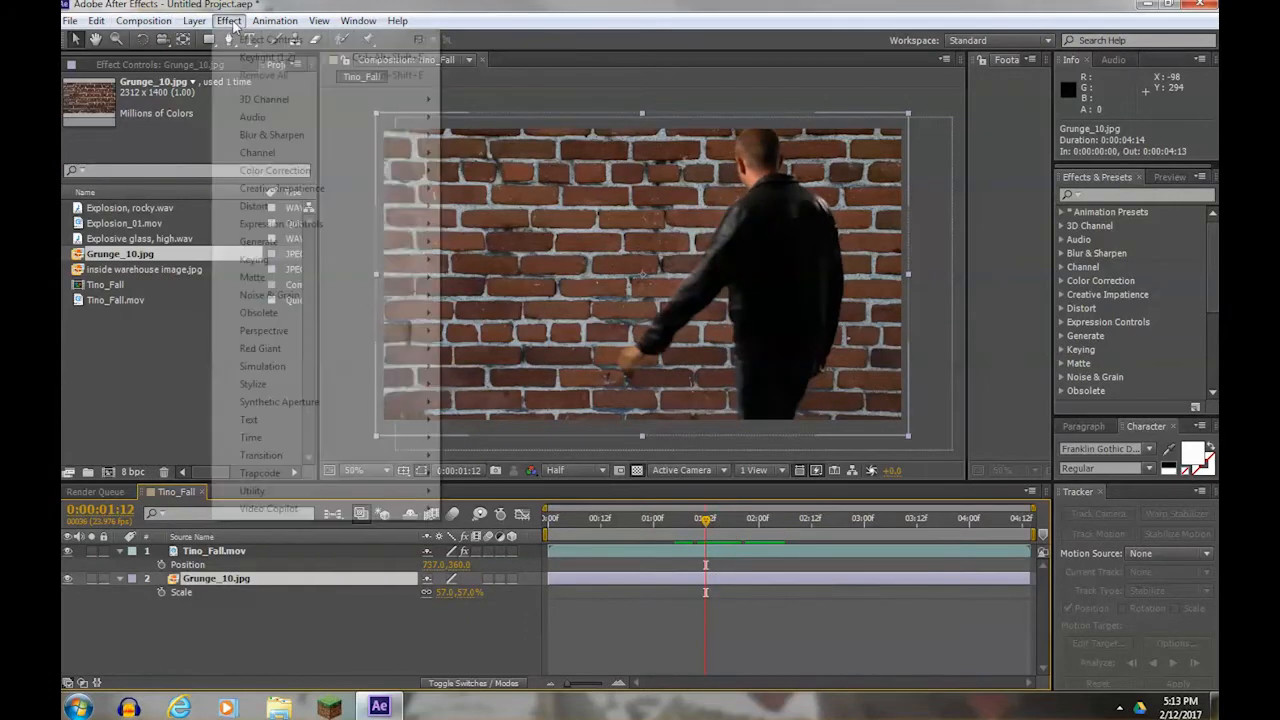
left_click(228, 20)
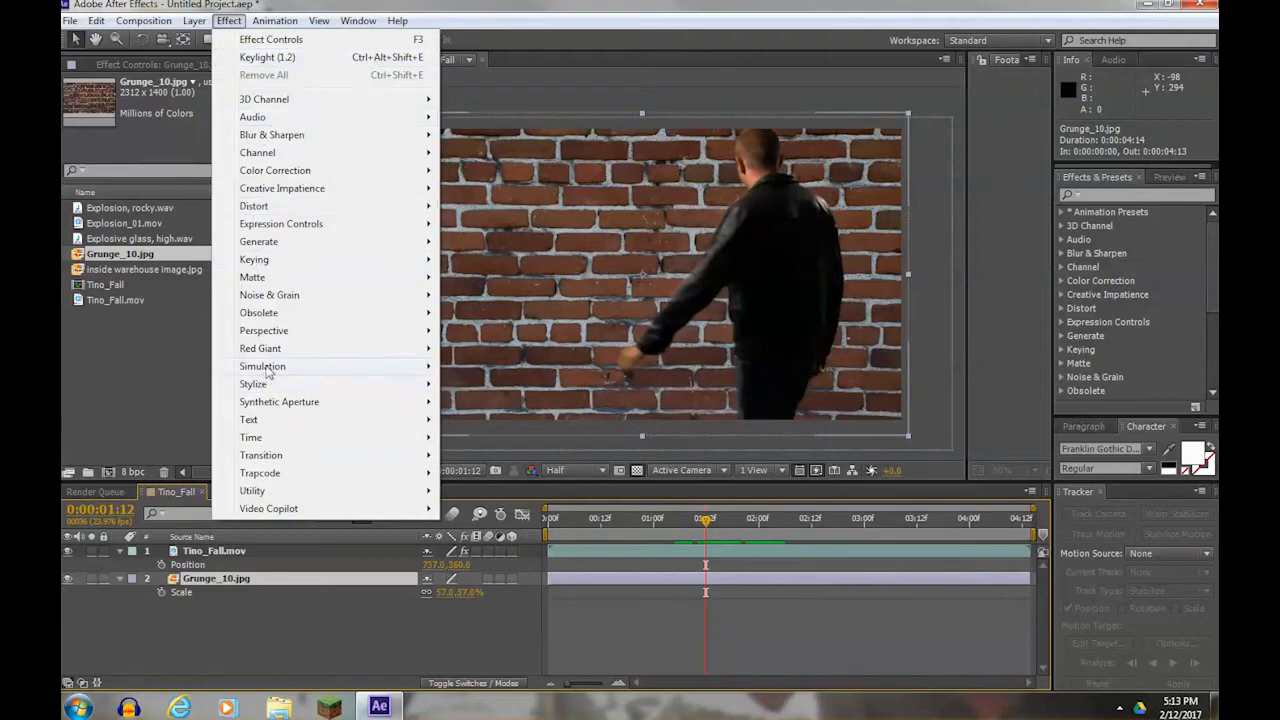
left_click(262, 366)
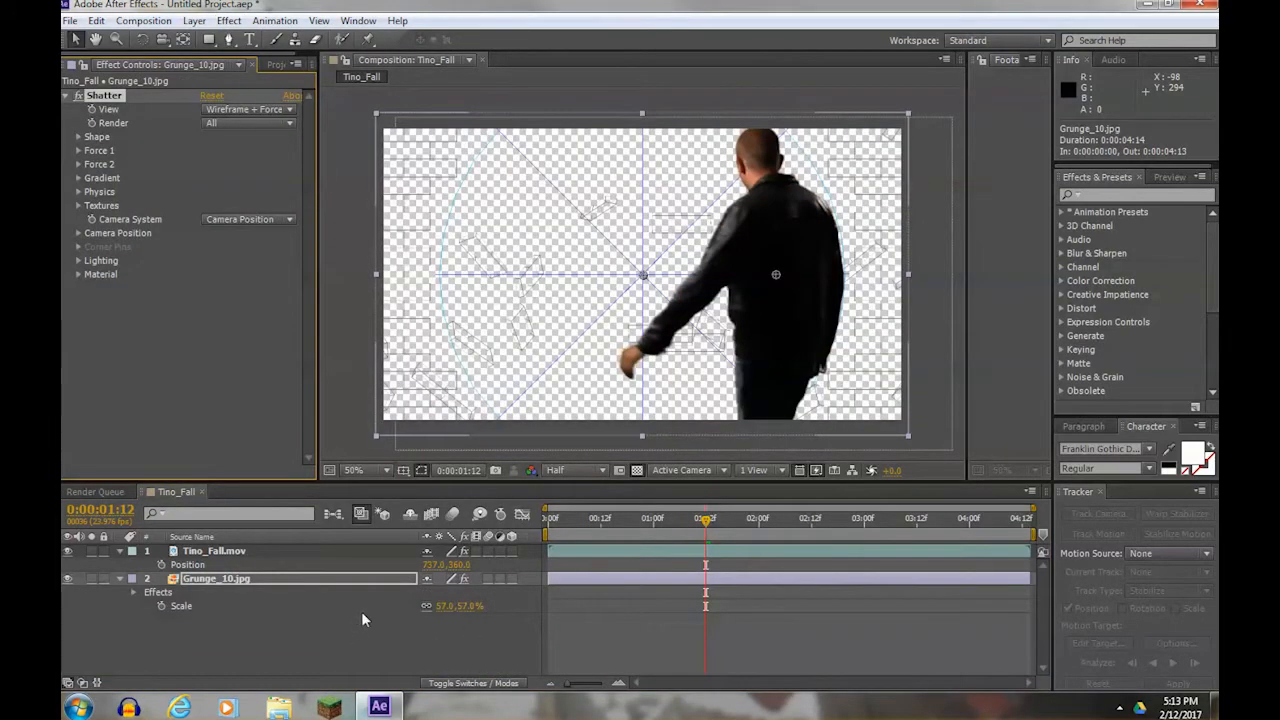
left_click(248, 108)
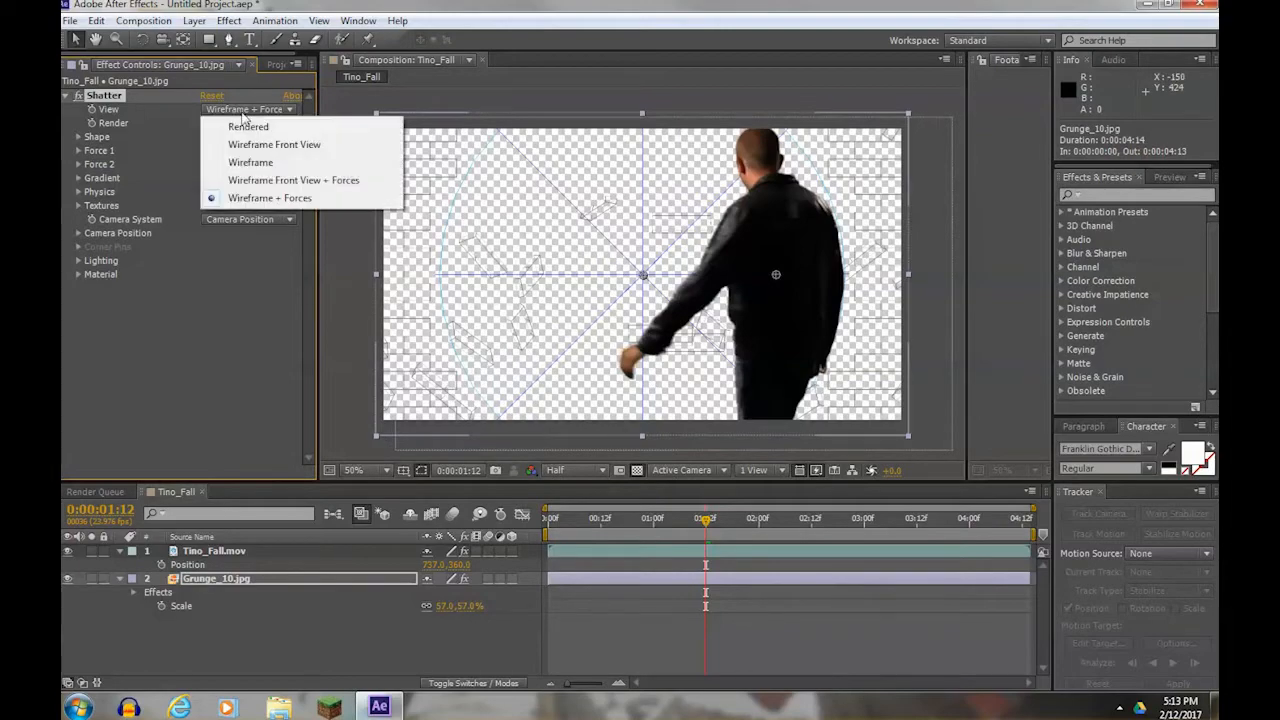
left_click(248, 128)
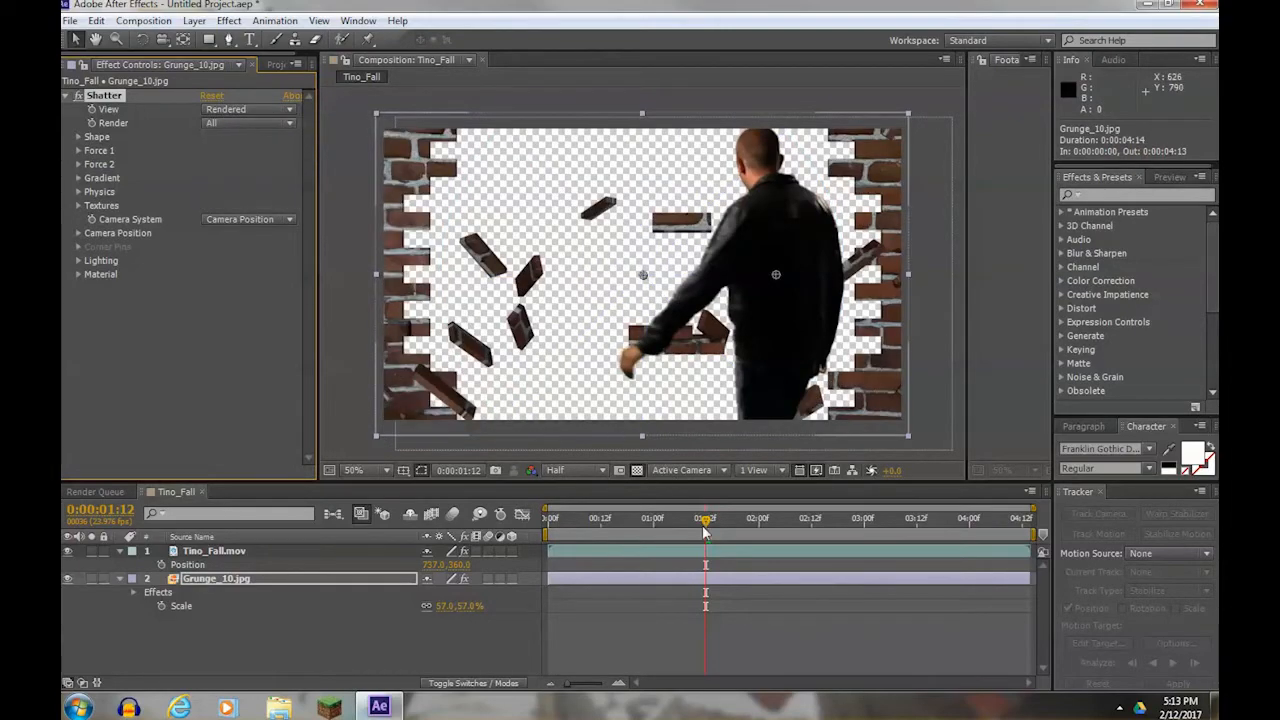
left_click_drag(704, 518, 658, 518)
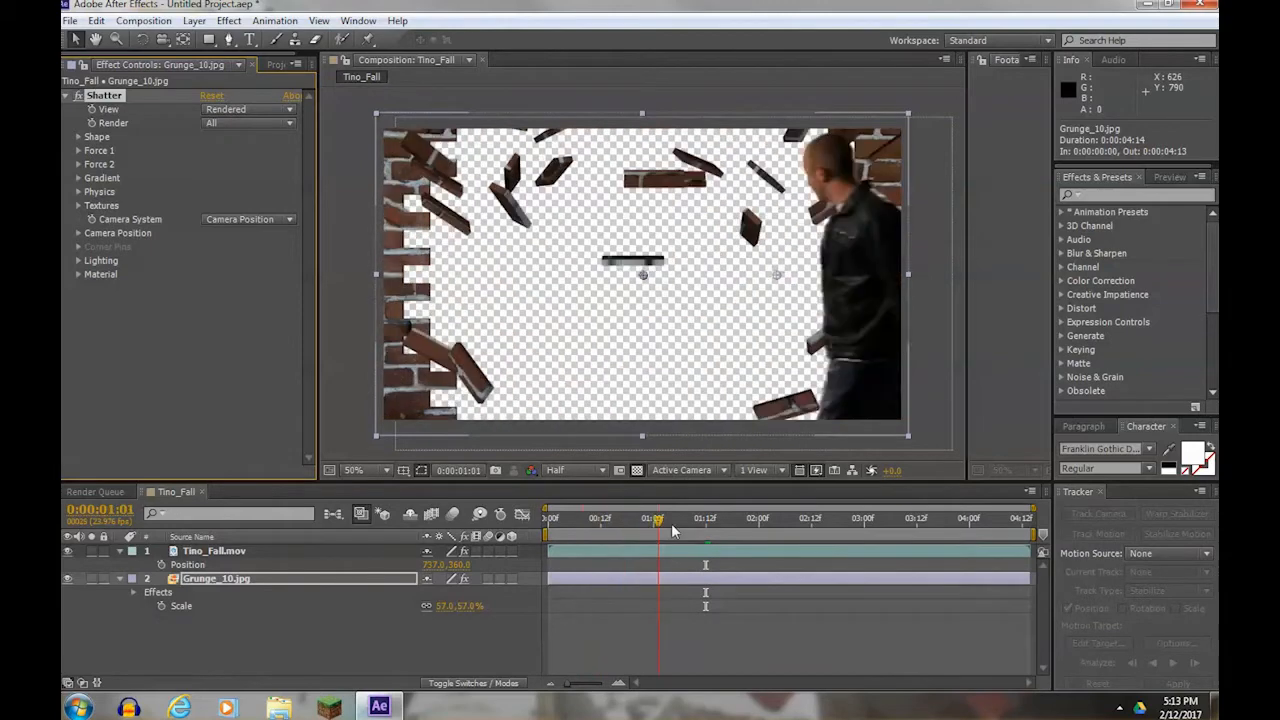
left_click_drag(656, 518, 710, 518)
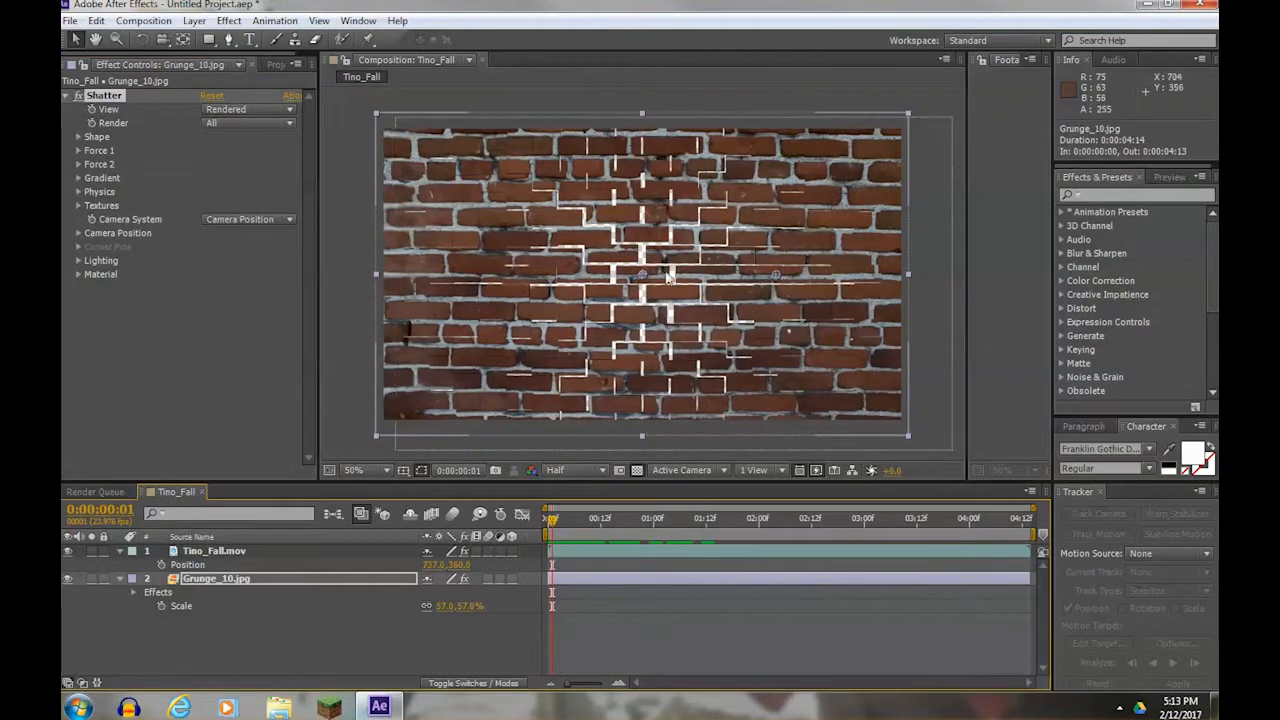
mouse_move(644, 290)
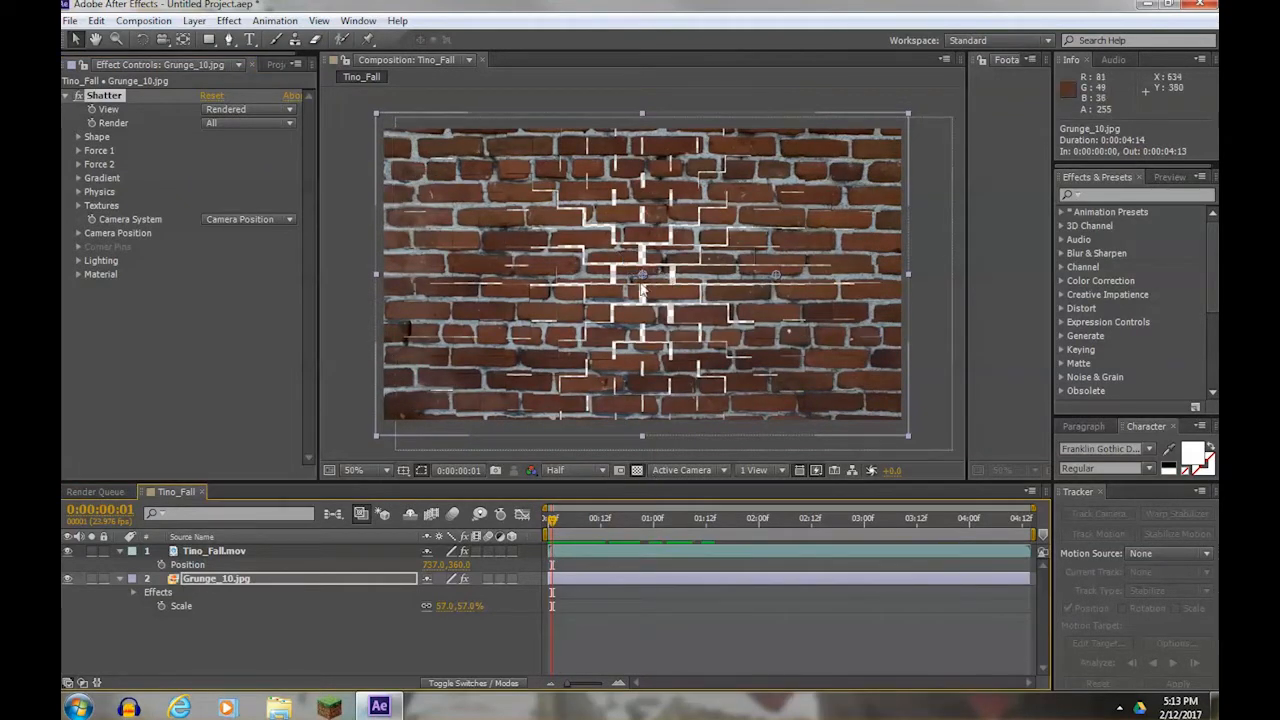
Tune the Shatter shape settings with a higher Extrusion Depth for thicker bricks, scrubbing to check the burst.
left_click(78, 136)
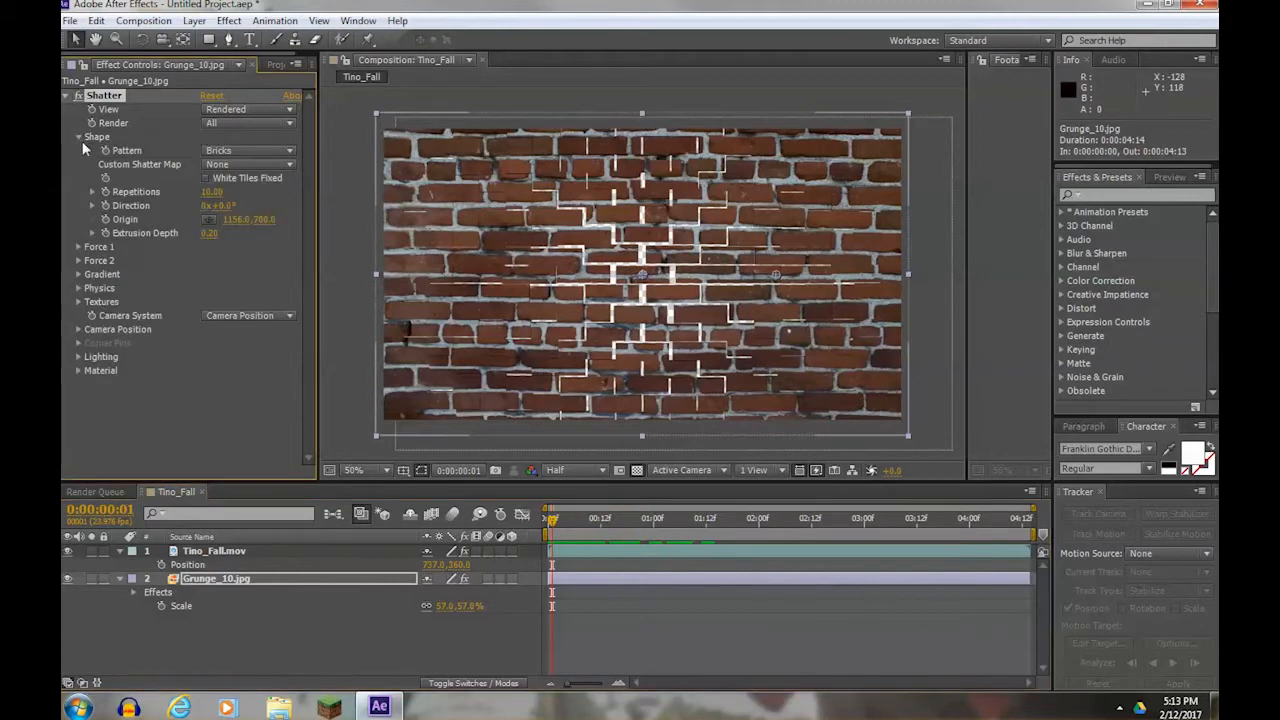
mouse_move(156, 180)
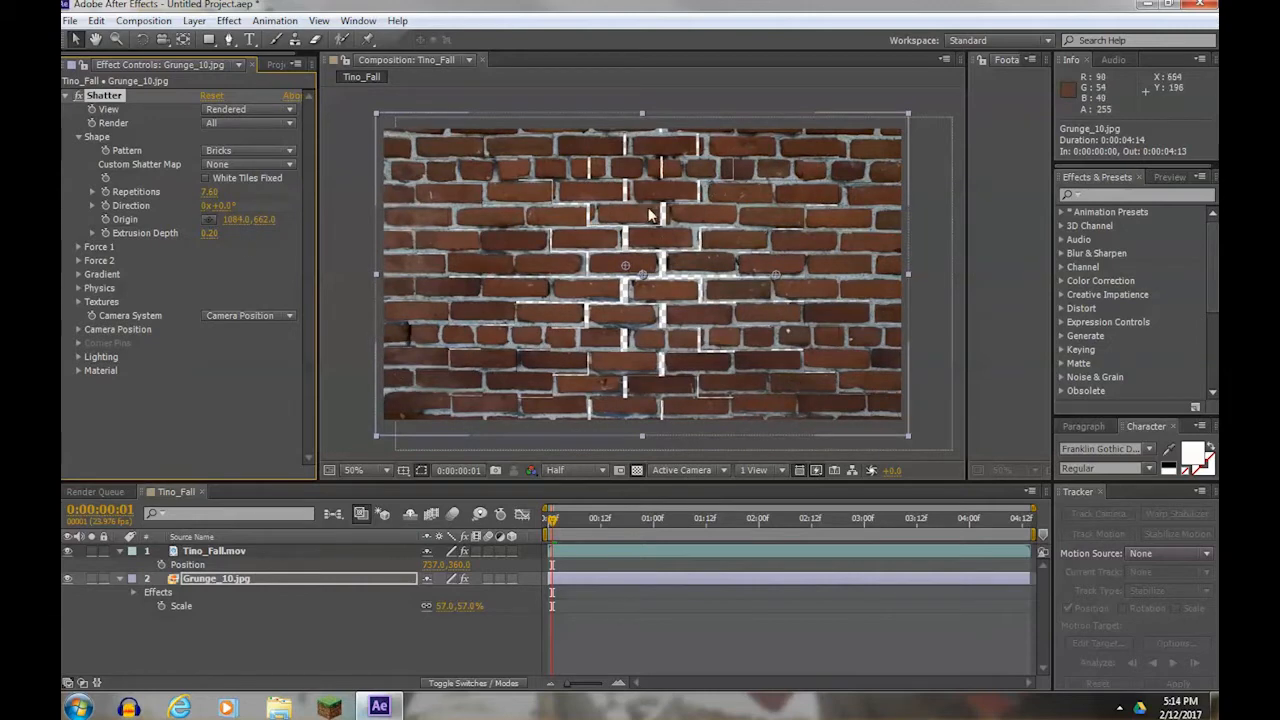
mouse_move(280, 284)
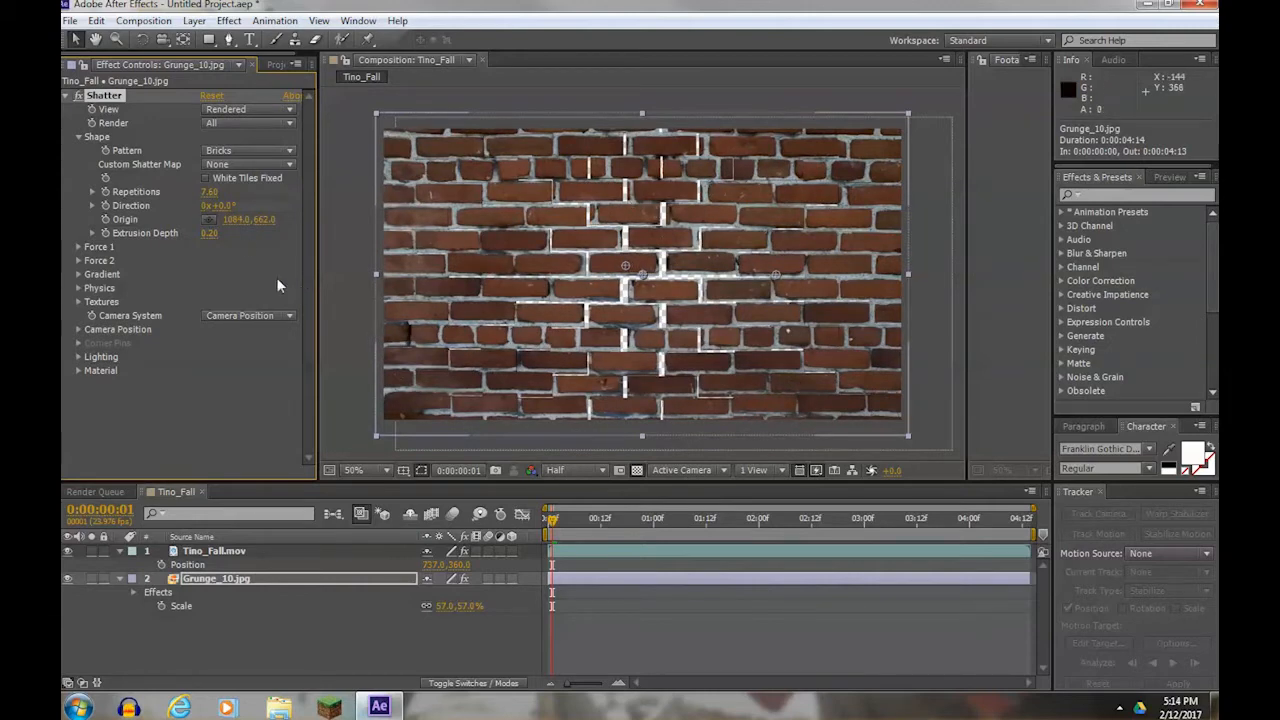
left_click_drag(550, 518, 576, 518)
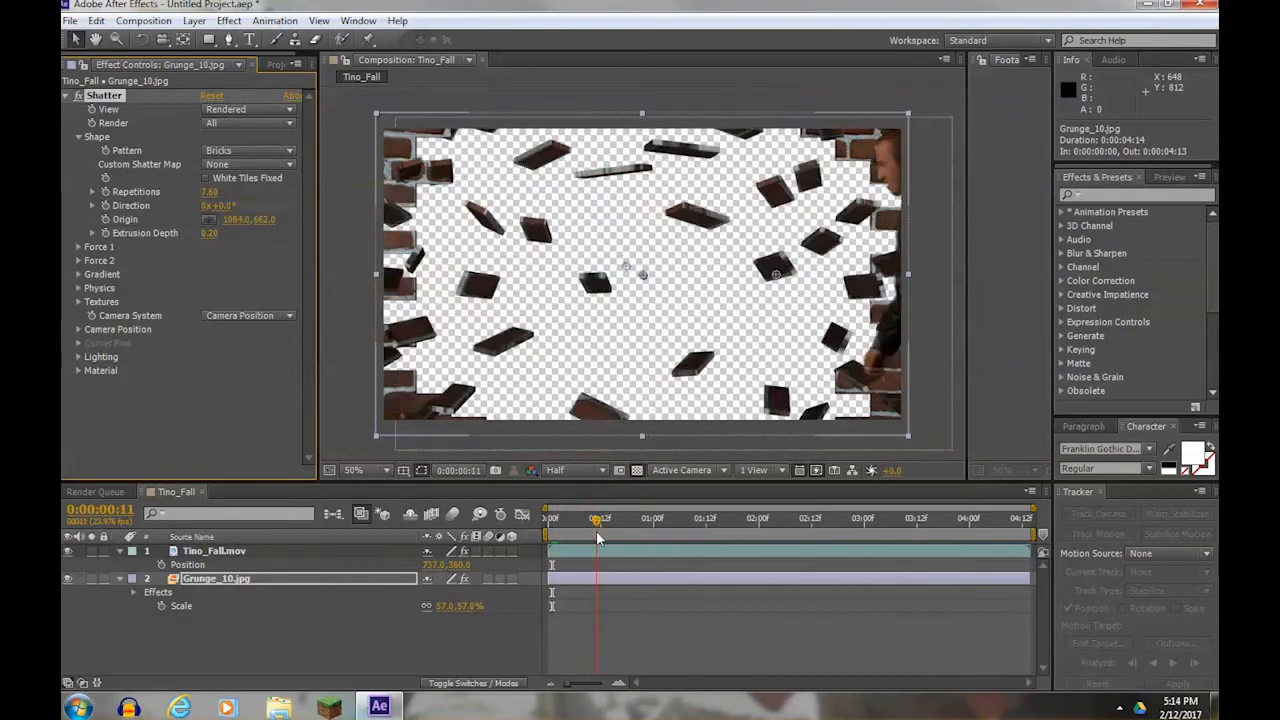
left_click_drag(596, 518, 578, 518)
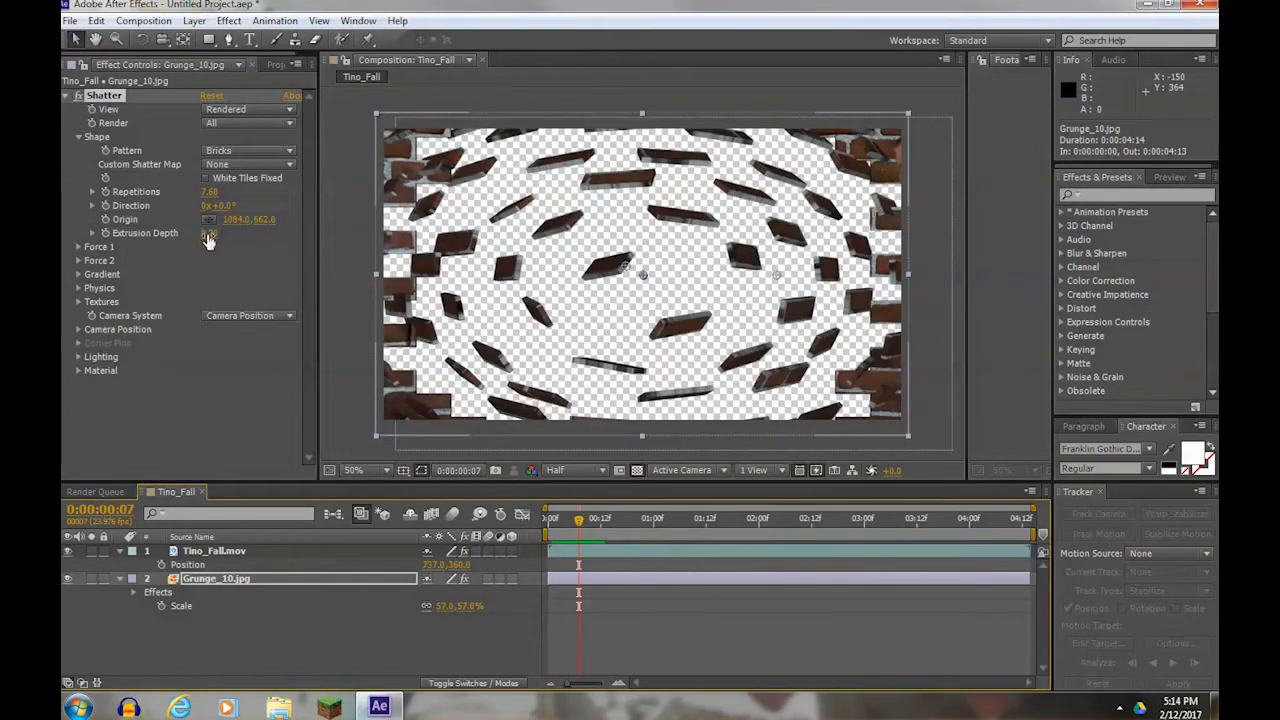
left_click_drag(210, 232, 228, 232)
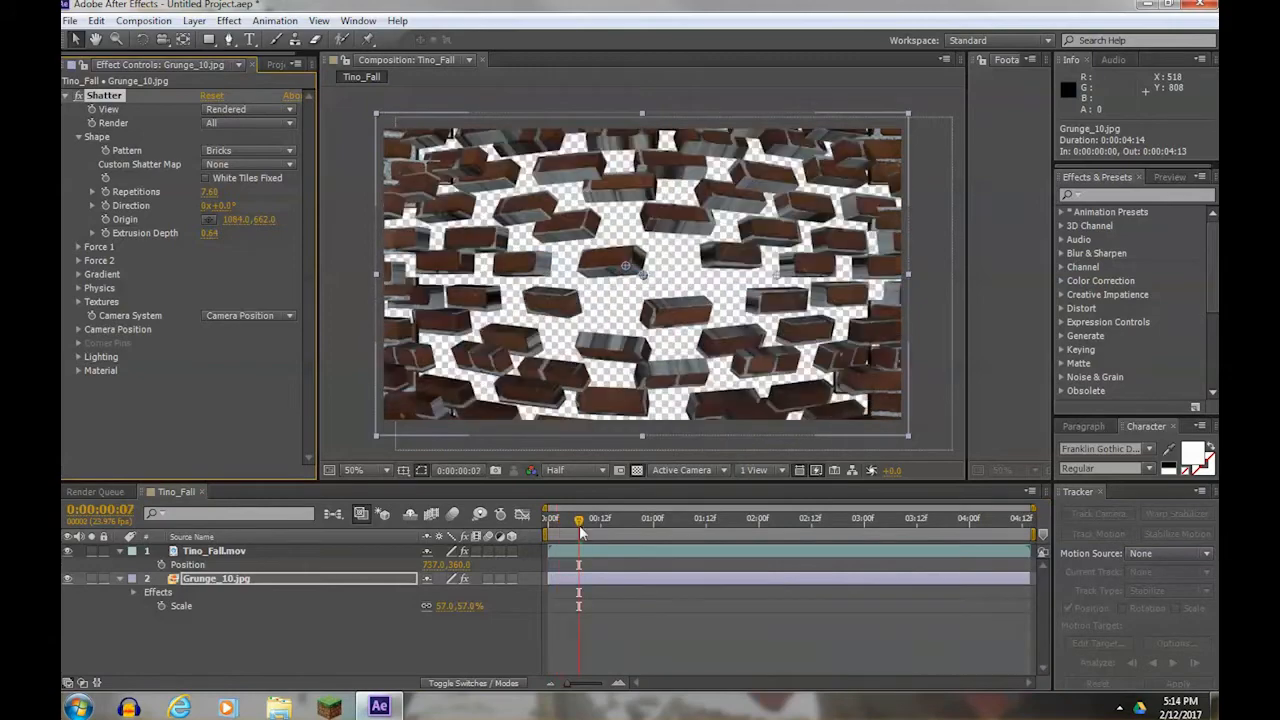
left_click(660, 518)
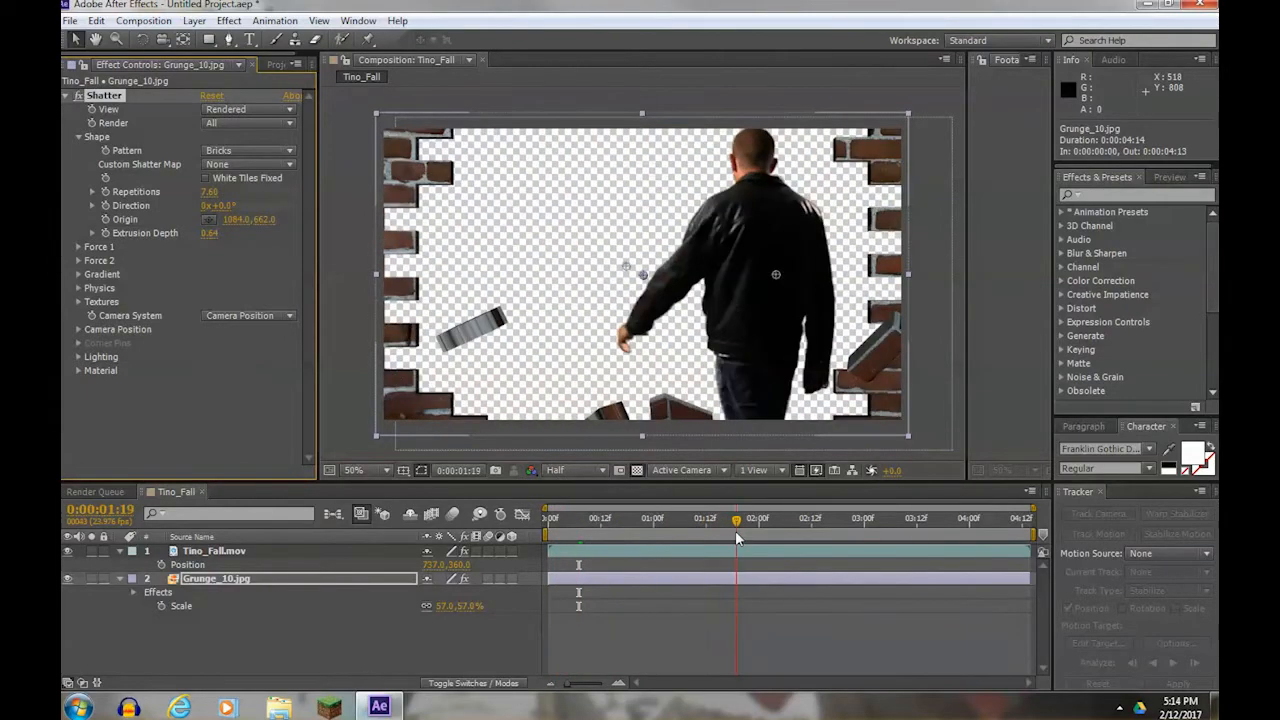
left_click(562, 516)
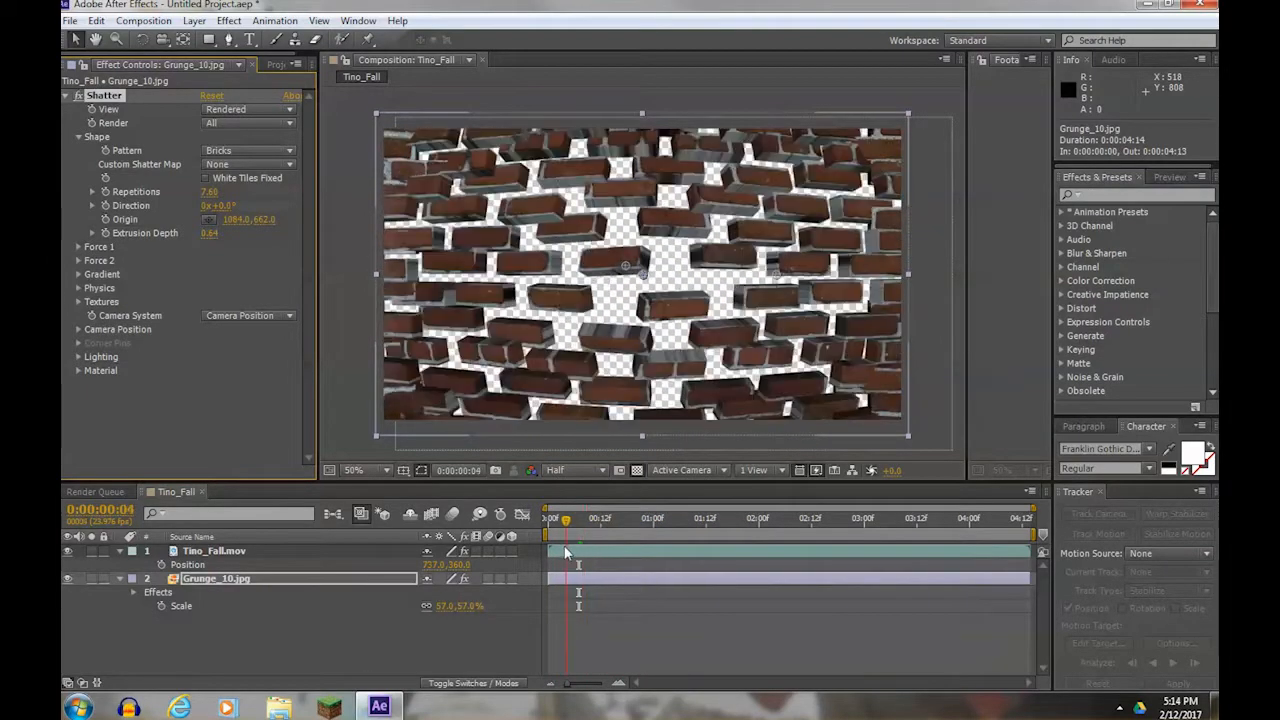
left_click_drag(568, 518, 550, 518)
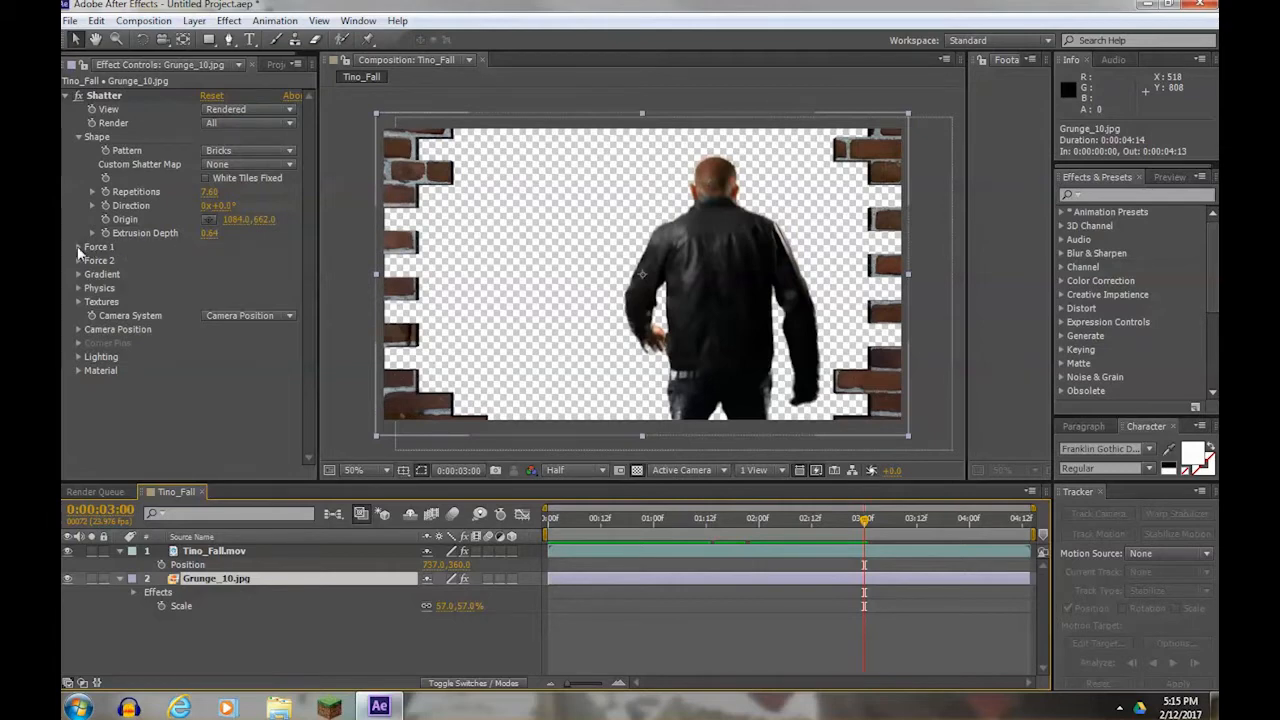
Expand Force 1, adjust its depth and move to the moment the man reaches the wall.
left_click(78, 248)
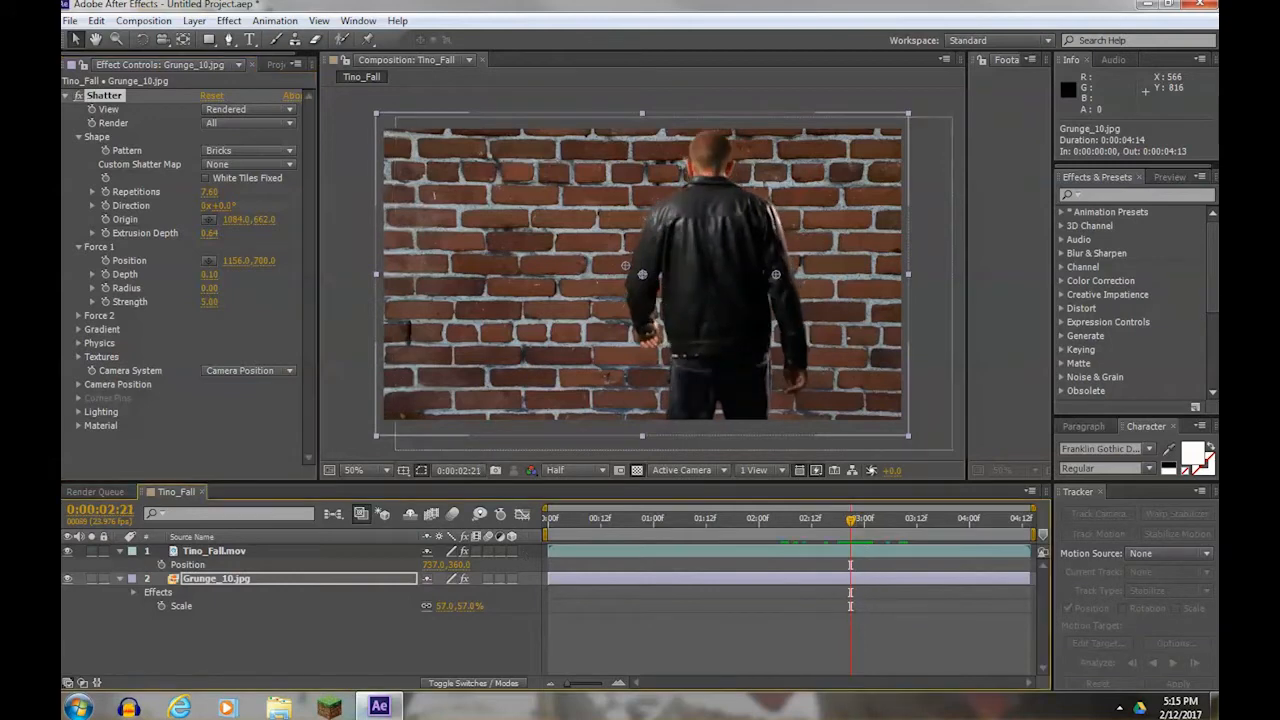
left_click_drag(850, 524, 862, 524)
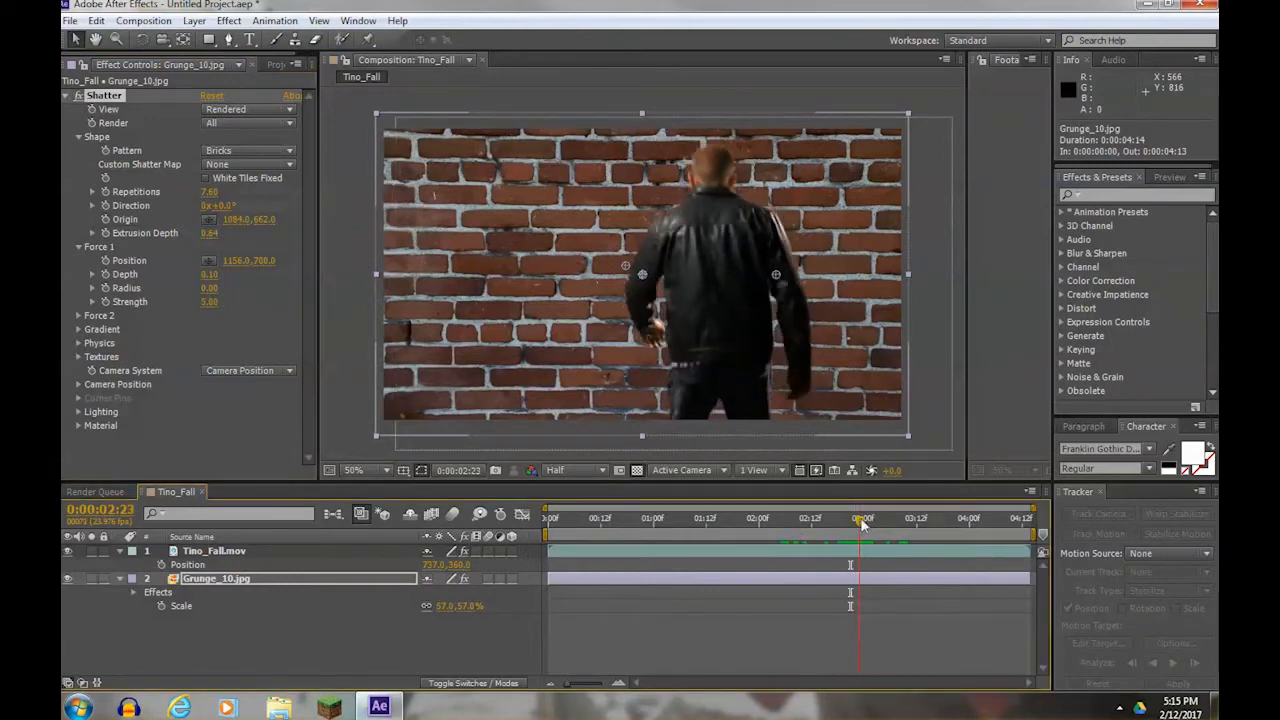
left_click_drag(864, 524, 850, 524)
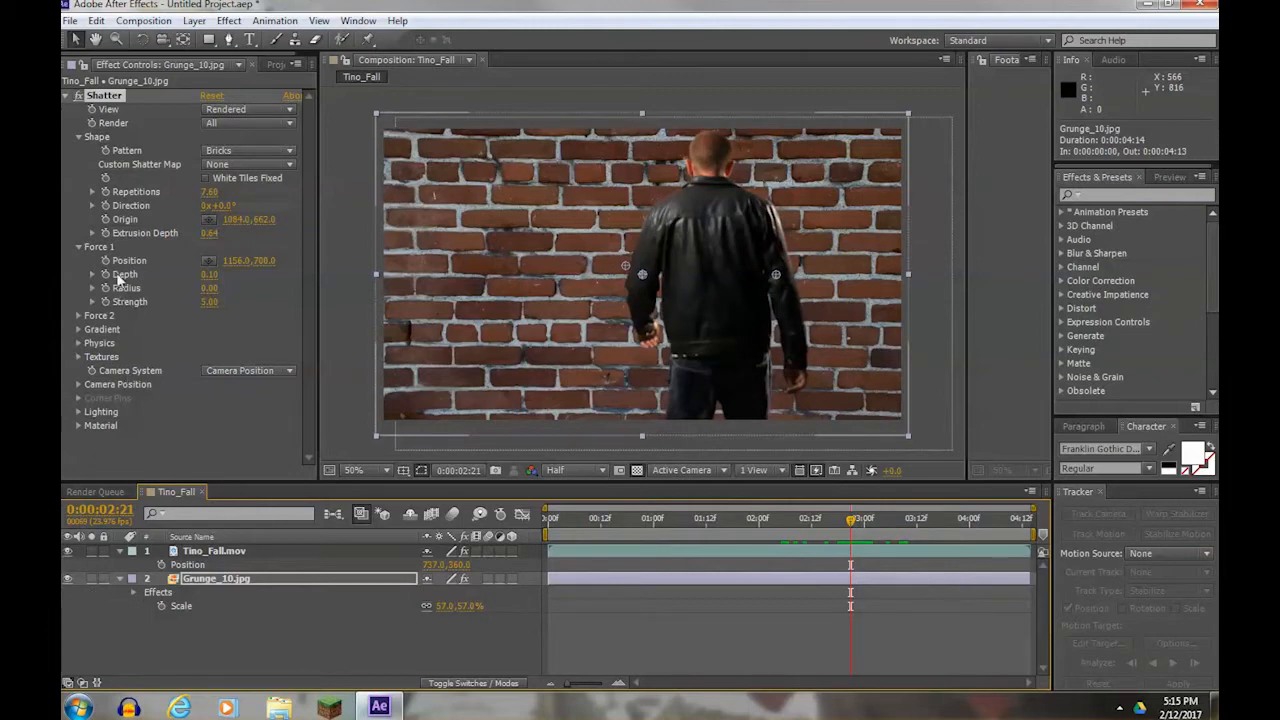
mouse_move(112, 292)
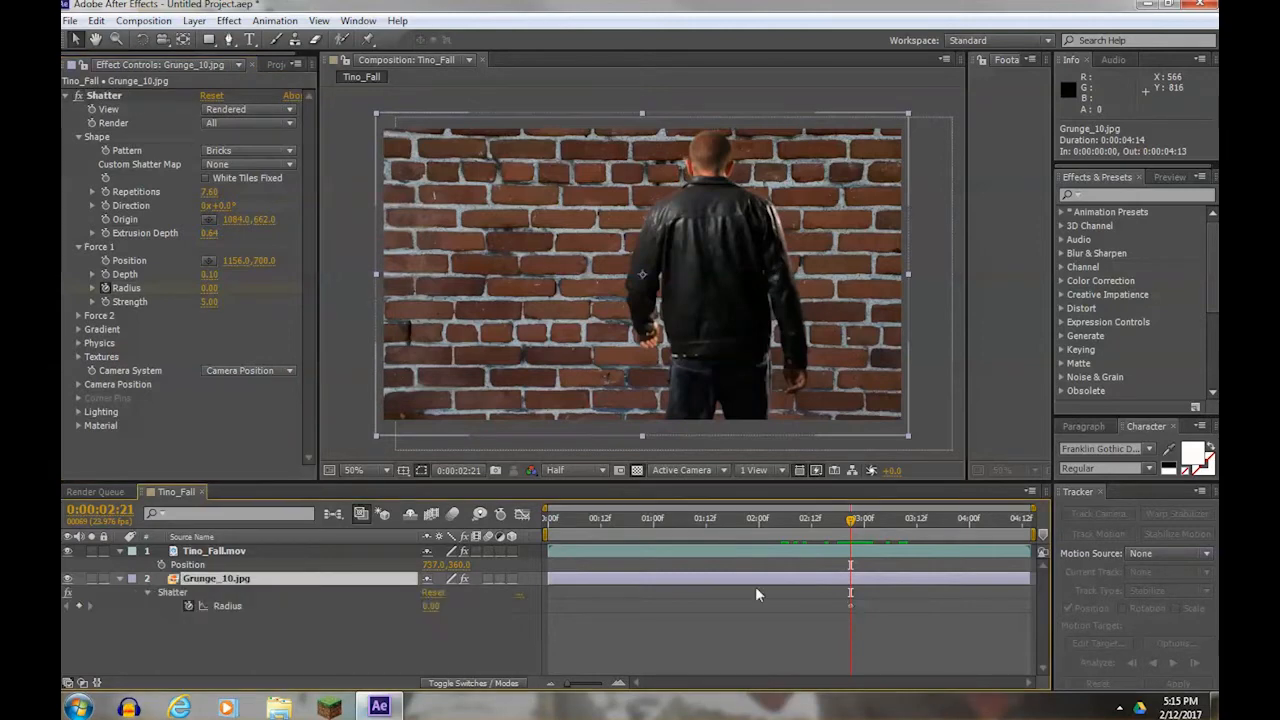
left_click(880, 518)
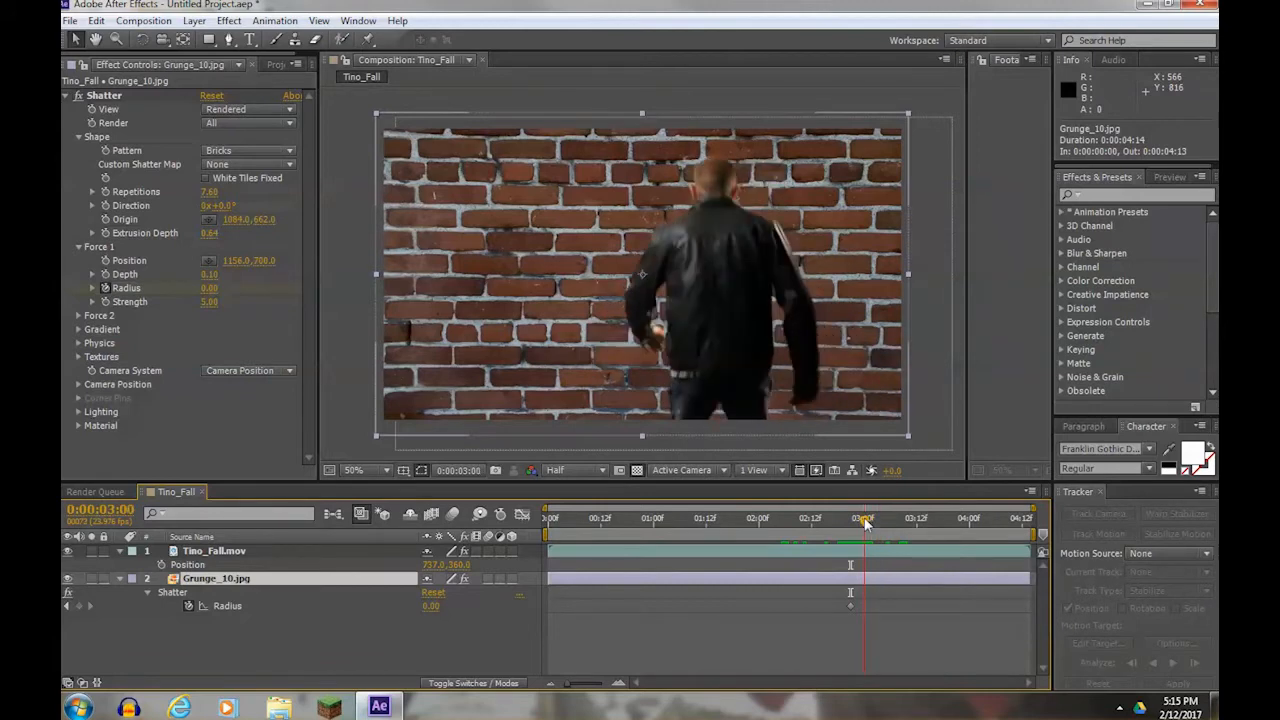
Keyframe the Force 1 radius from 0 to a larger value at 3:00 so the wall bursts on impact.
double_click(430, 604)
type("0.4")
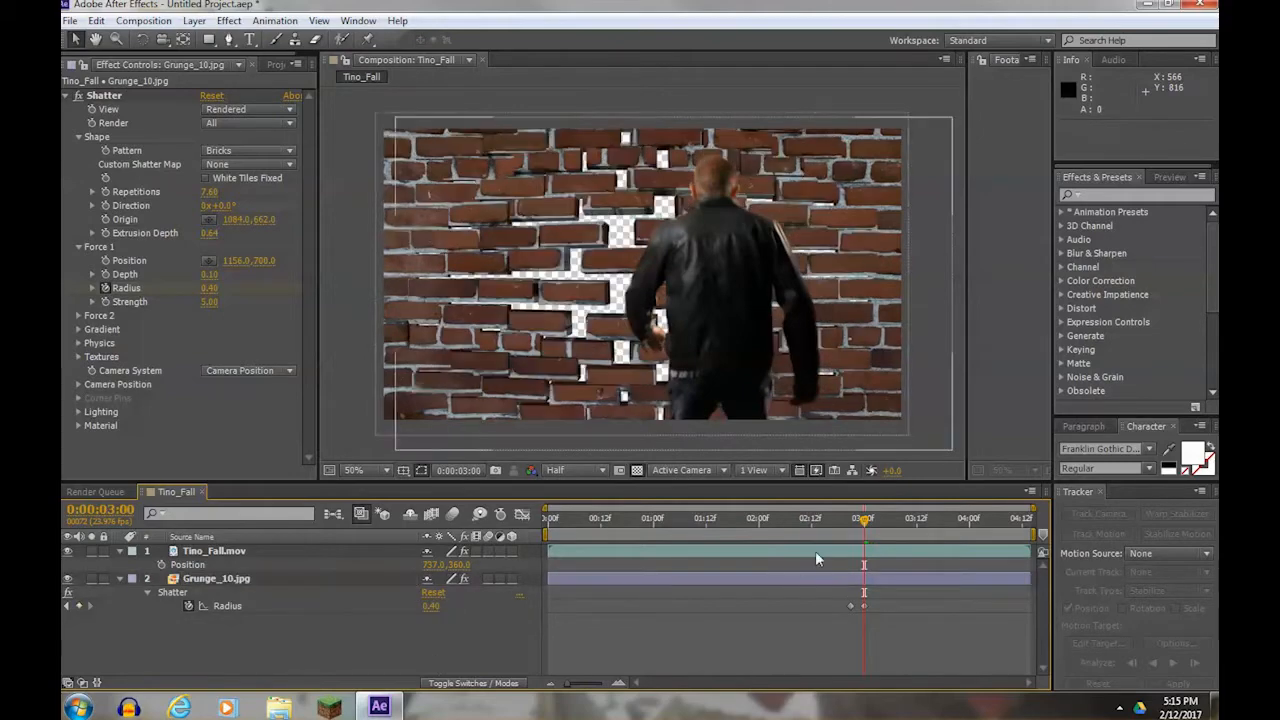
left_click_drag(864, 518, 880, 518)
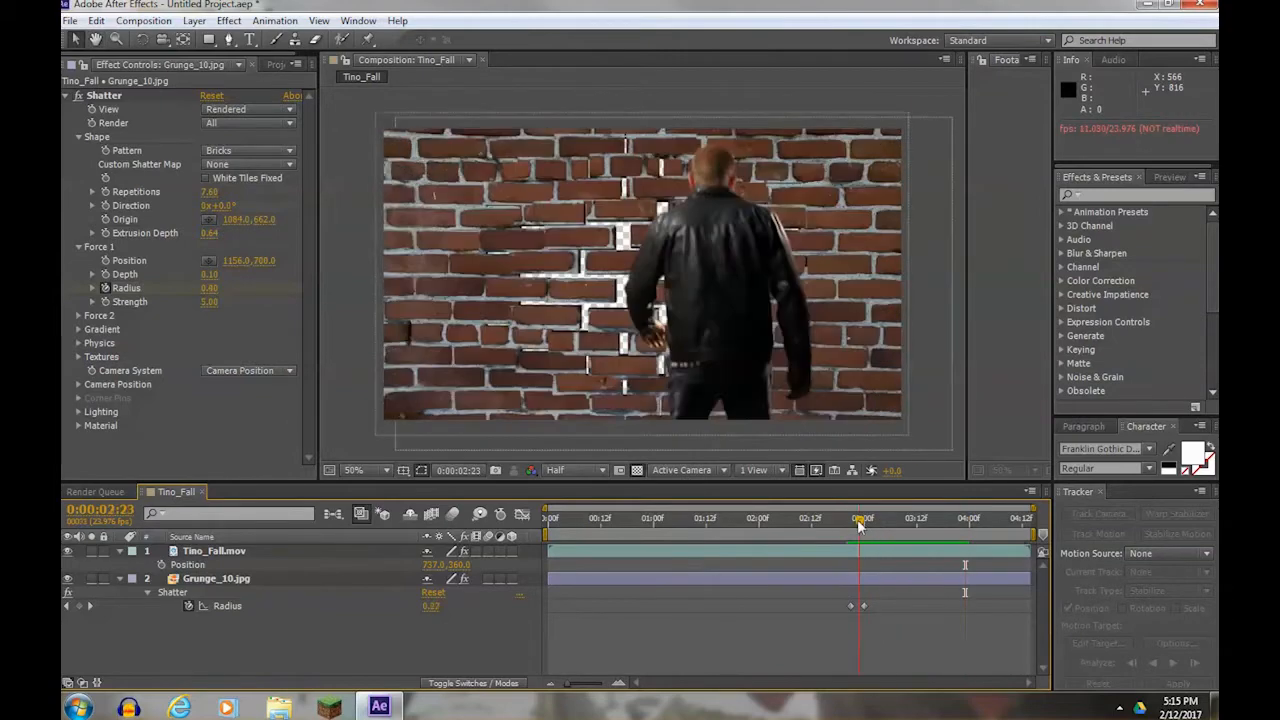
left_click_drag(858, 518, 872, 518)
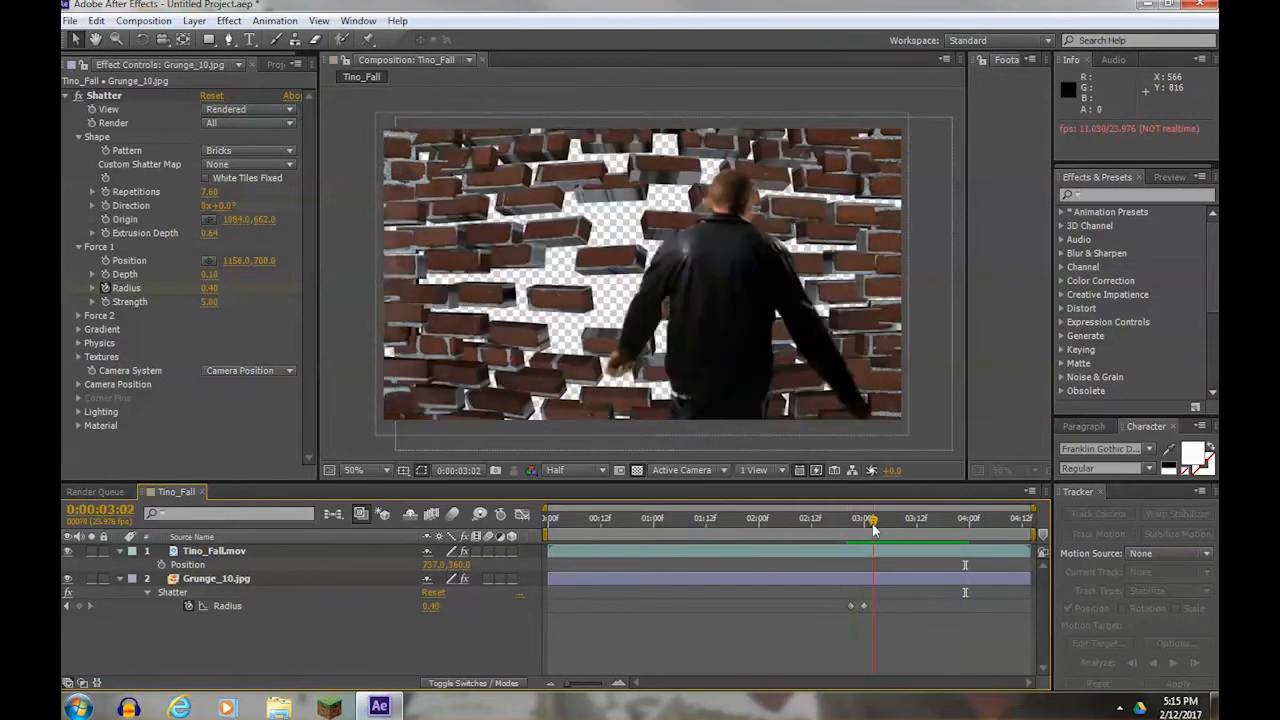
left_click_drag(872, 518, 850, 518)
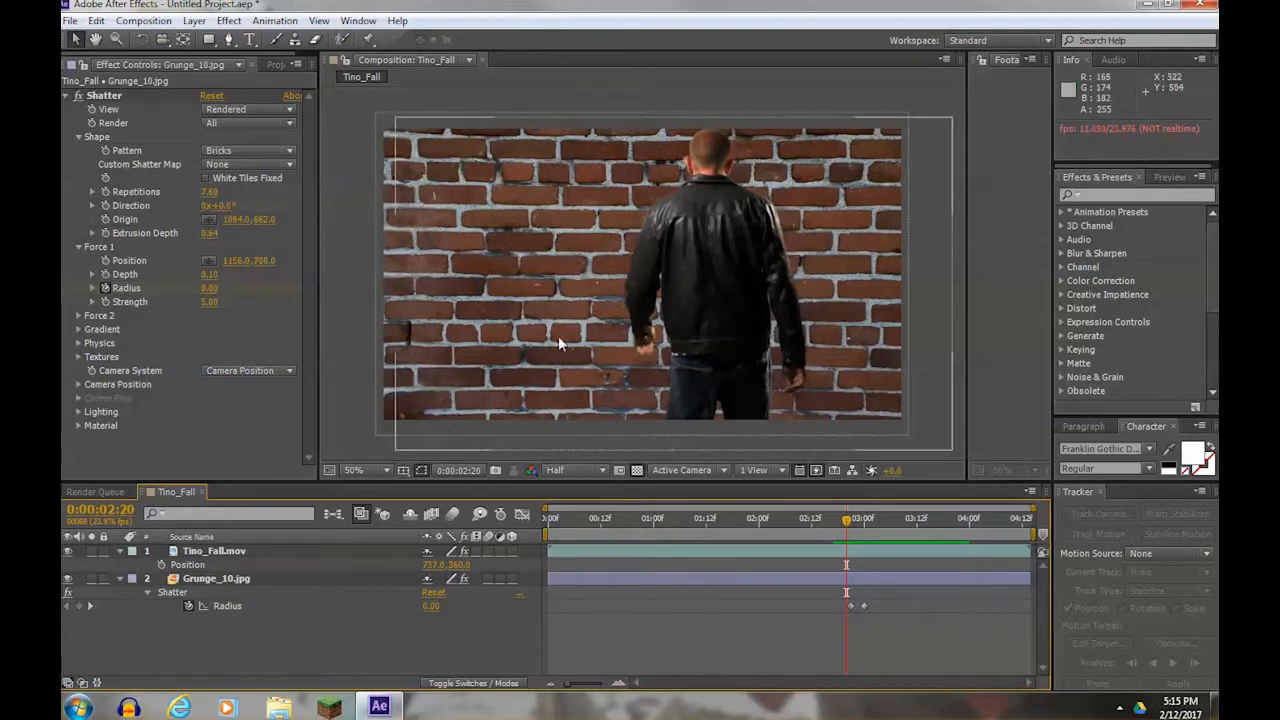
Preview the bricks flying apart past 3:00, then expand Shatter's Physics group.
left_click_drag(846, 520, 876, 520)
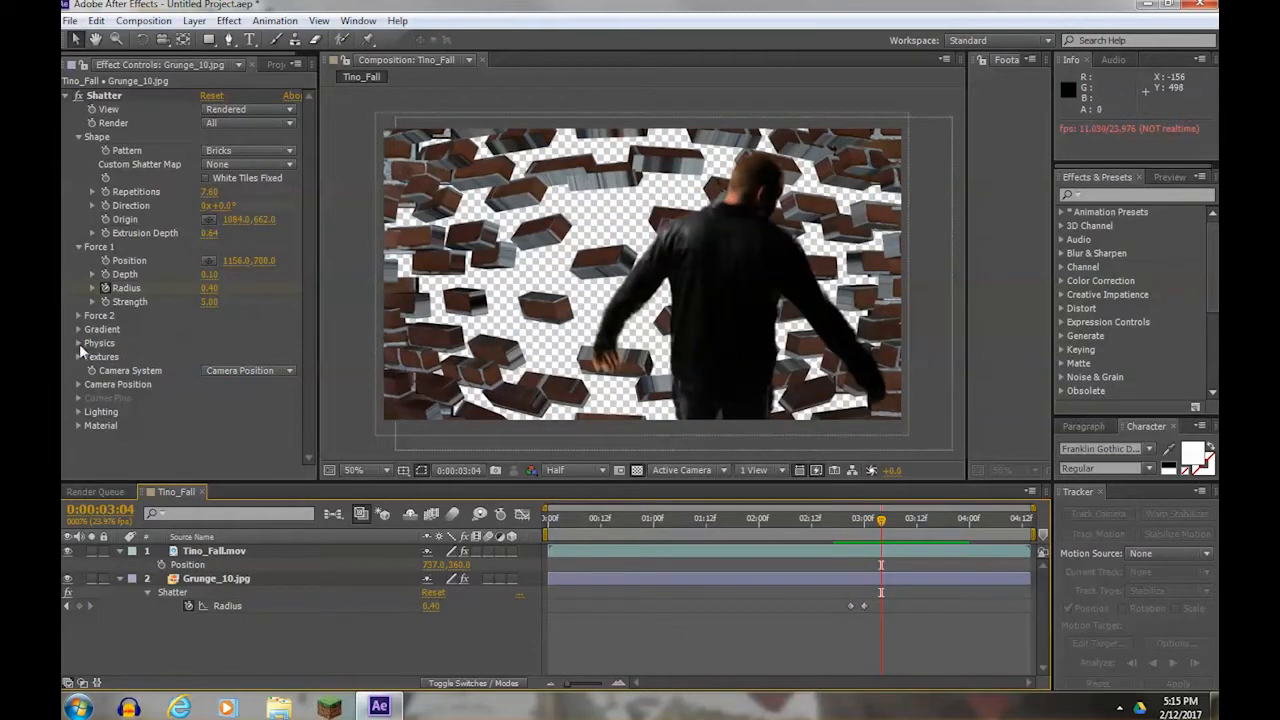
left_click(78, 344)
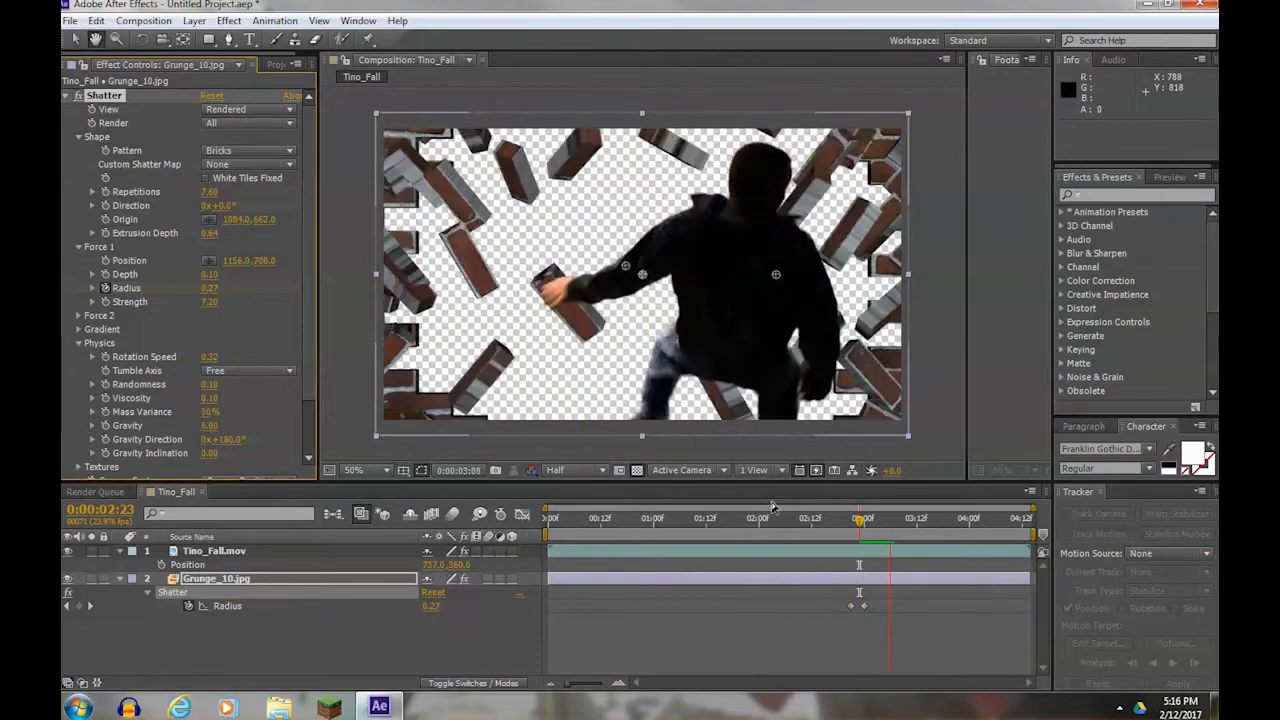
Retune Force 1 depth, radius, strength and physics, scrubbing around 3:00 to check the rounder hole.
left_click(908, 518)
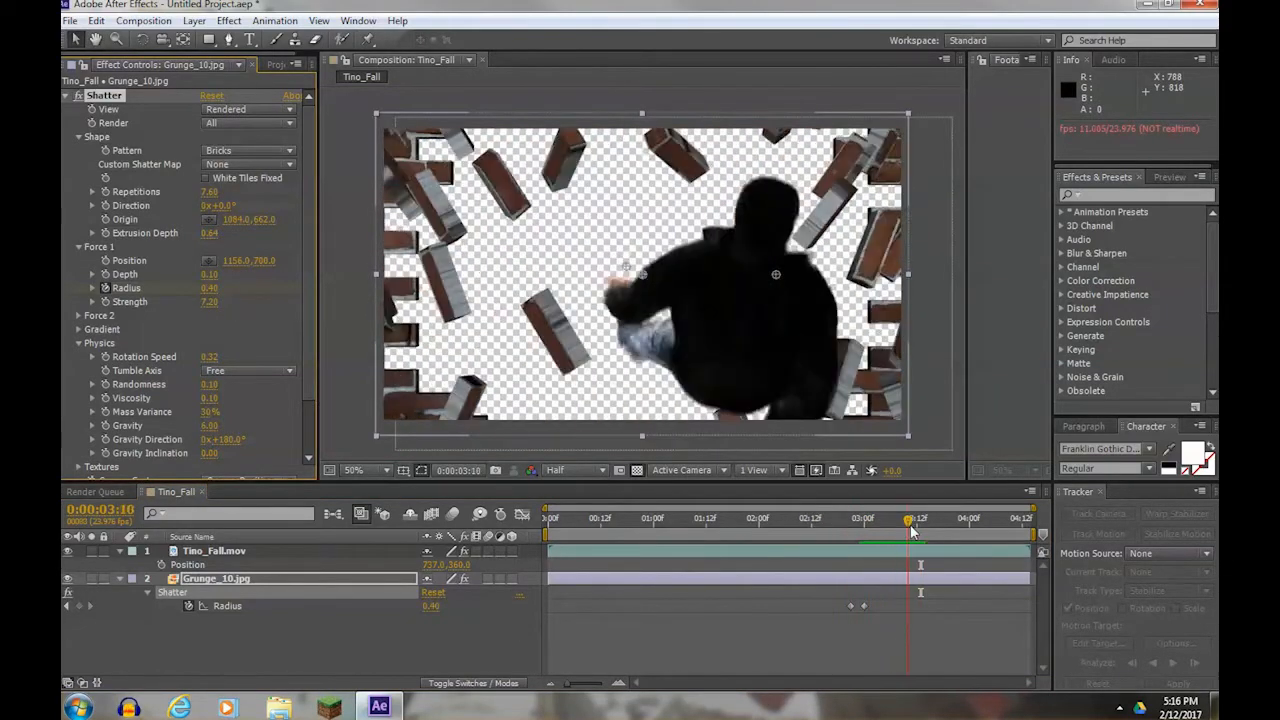
left_click_drag(910, 518, 872, 518)
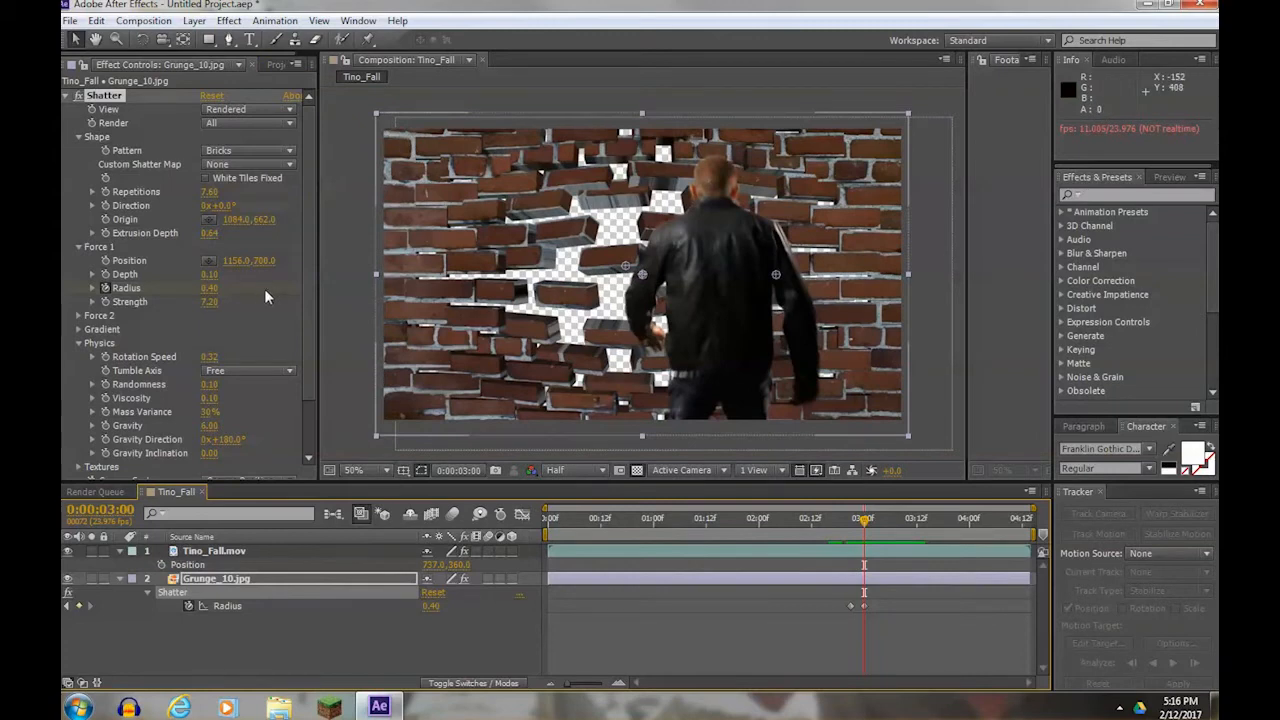
mouse_move(256, 268)
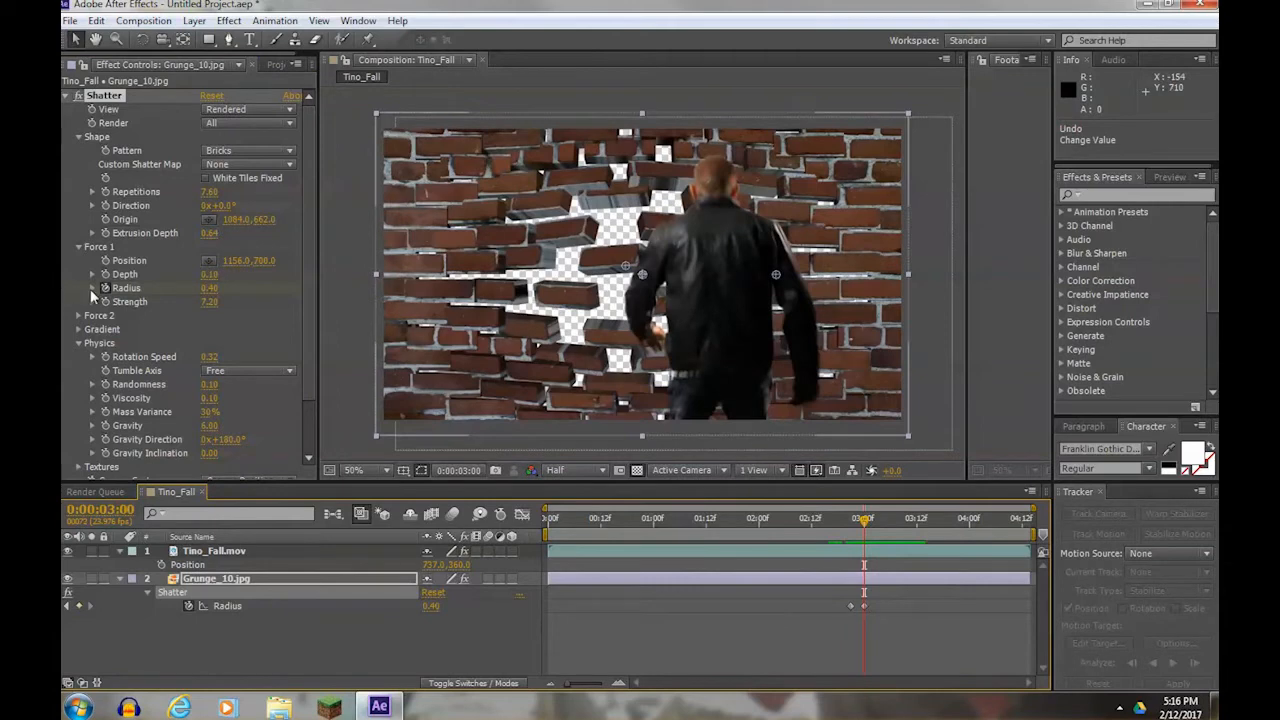
mouse_move(252, 336)
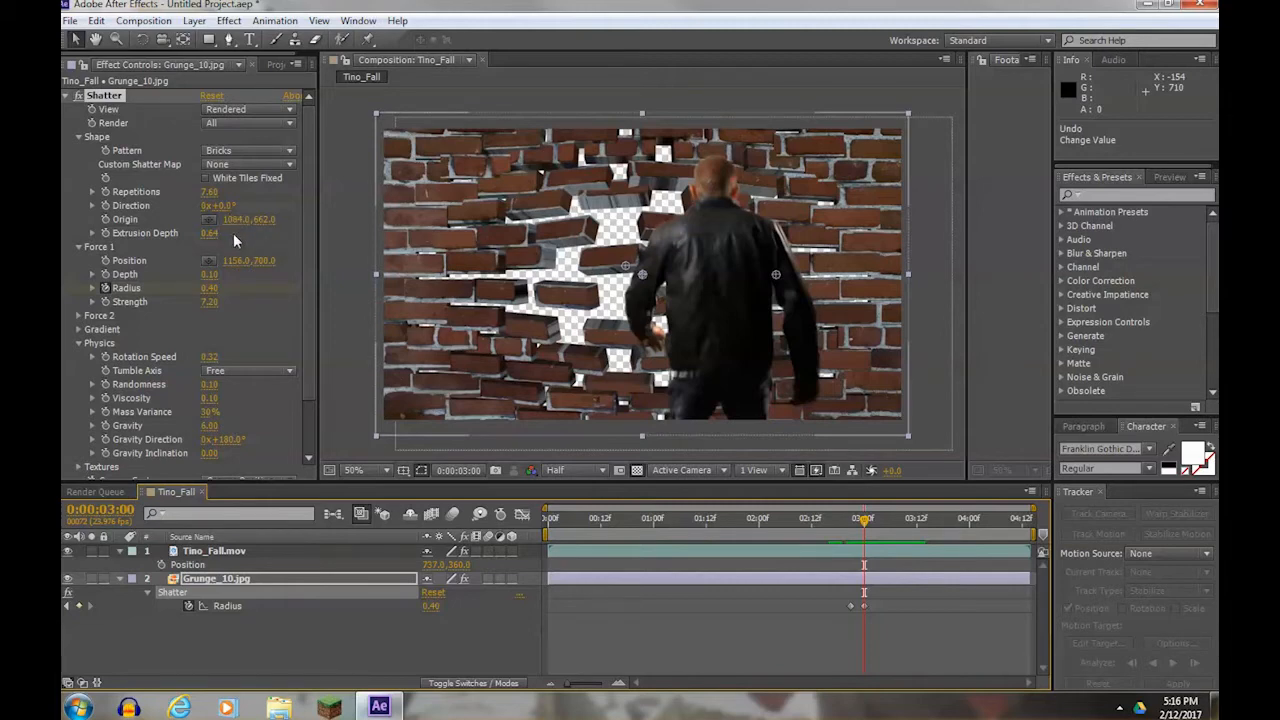
mouse_move(224, 278)
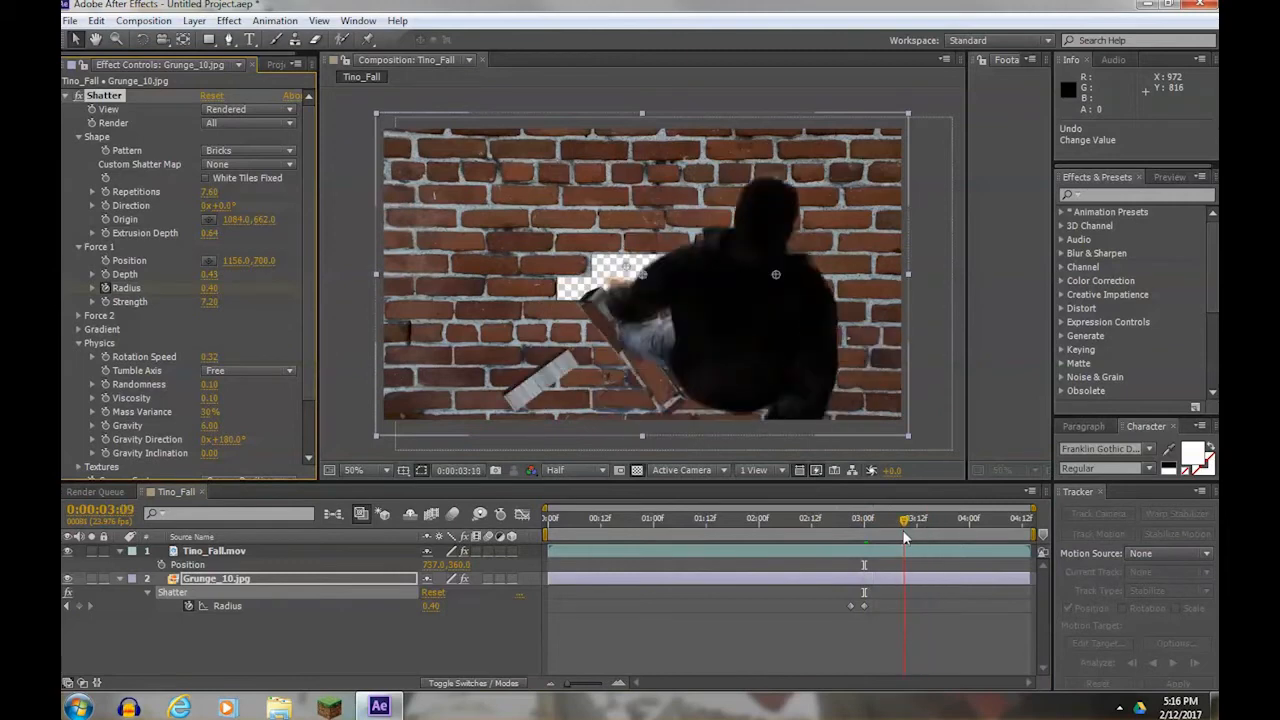
left_click_drag(904, 518, 868, 518)
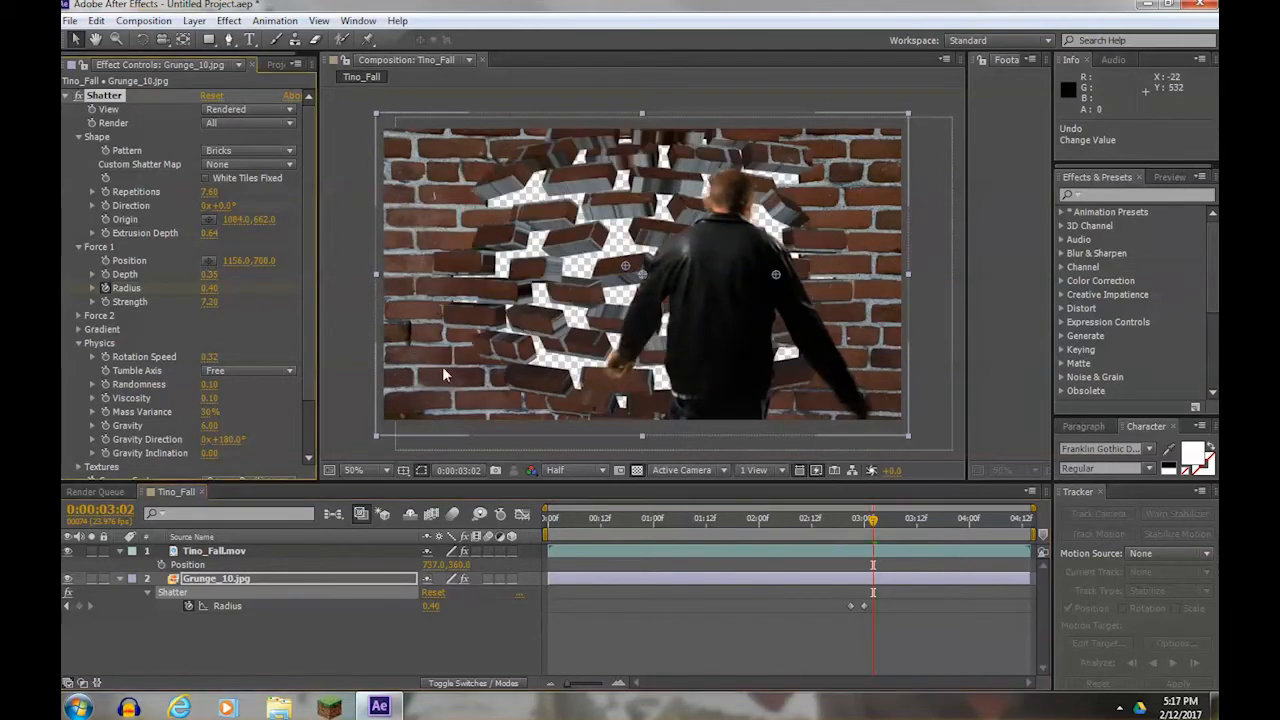
left_click_drag(872, 520, 832, 520)
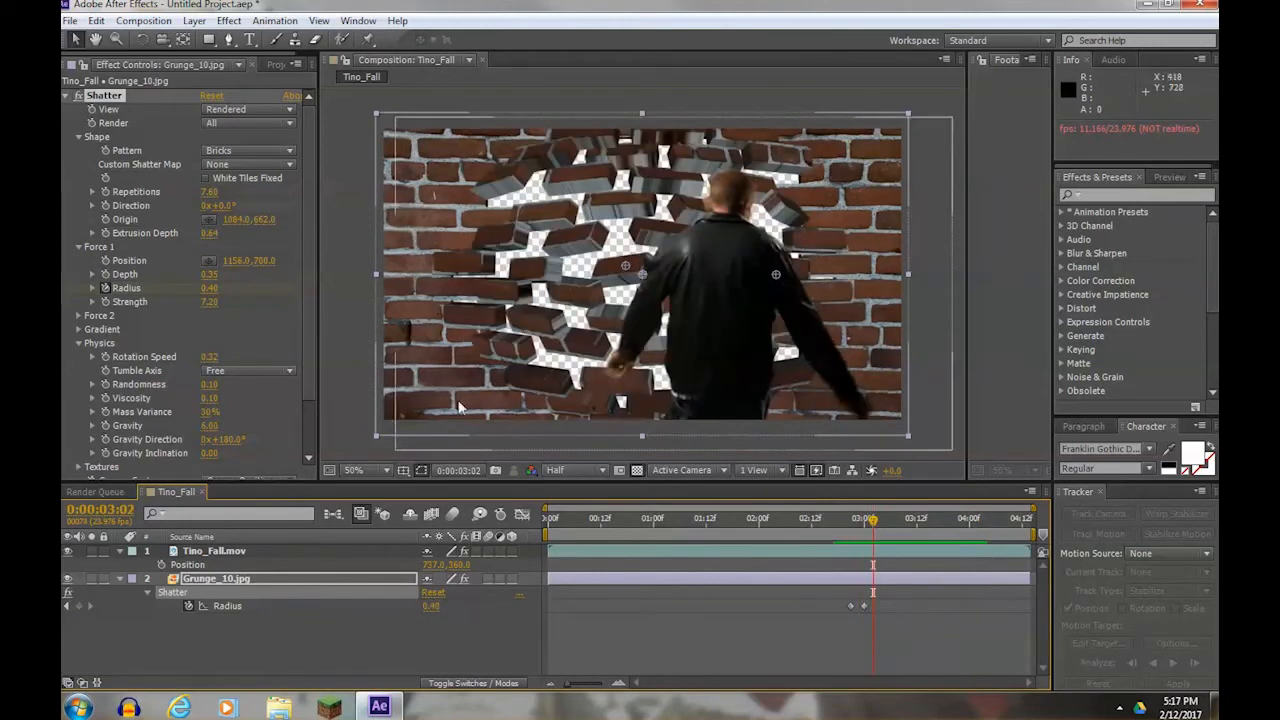
mouse_move(218, 280)
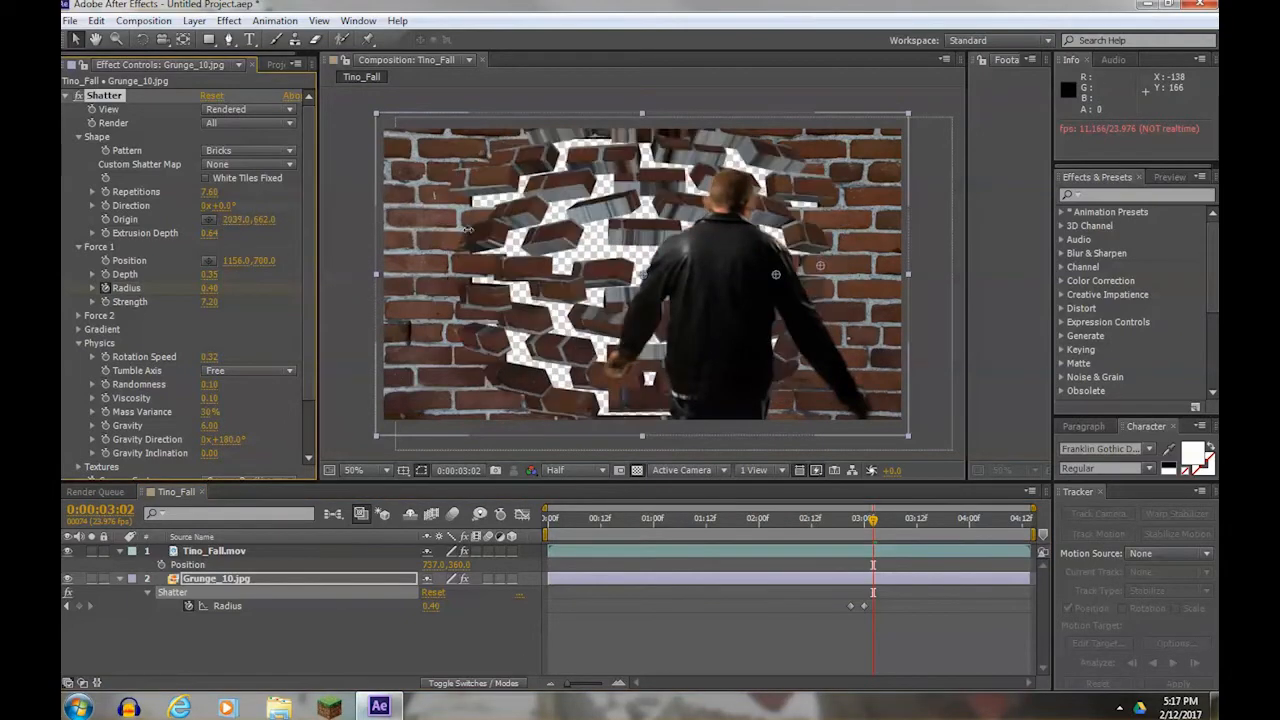
Shift the Shatter force position and scrub to check how bricks scatter around the man.
left_click_drag(864, 518, 836, 518)
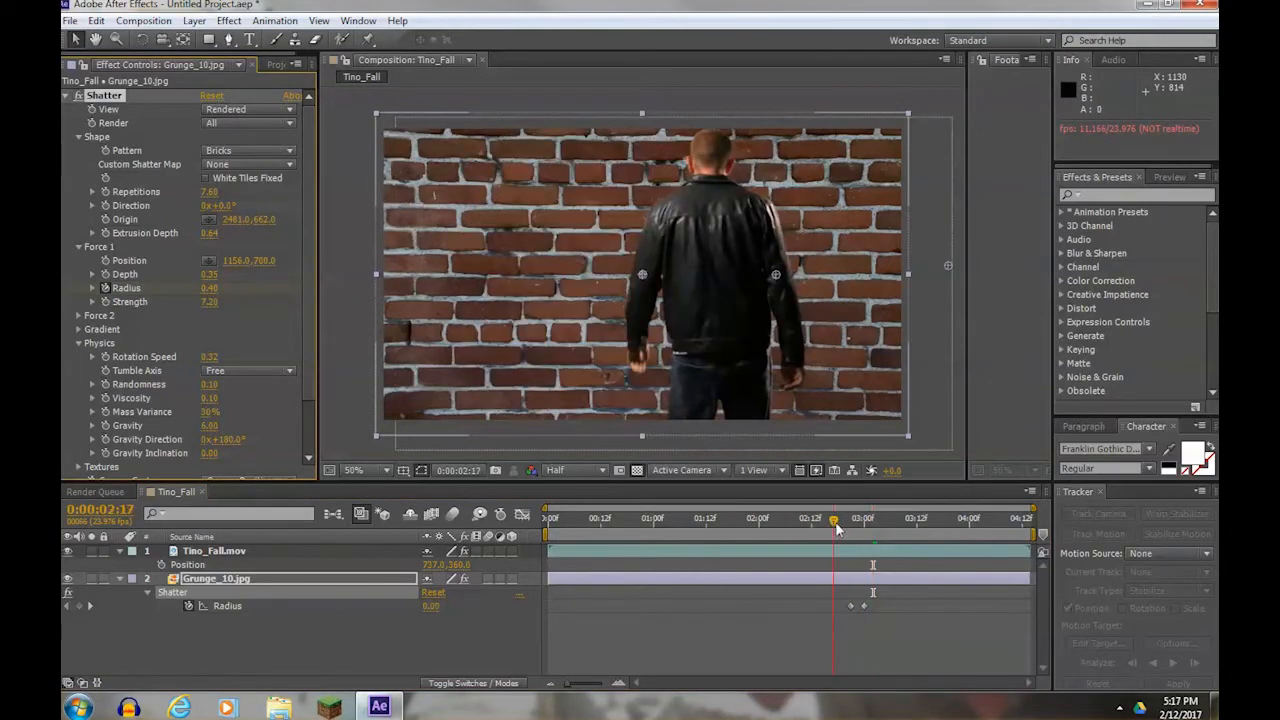
left_click_drag(832, 520, 880, 520)
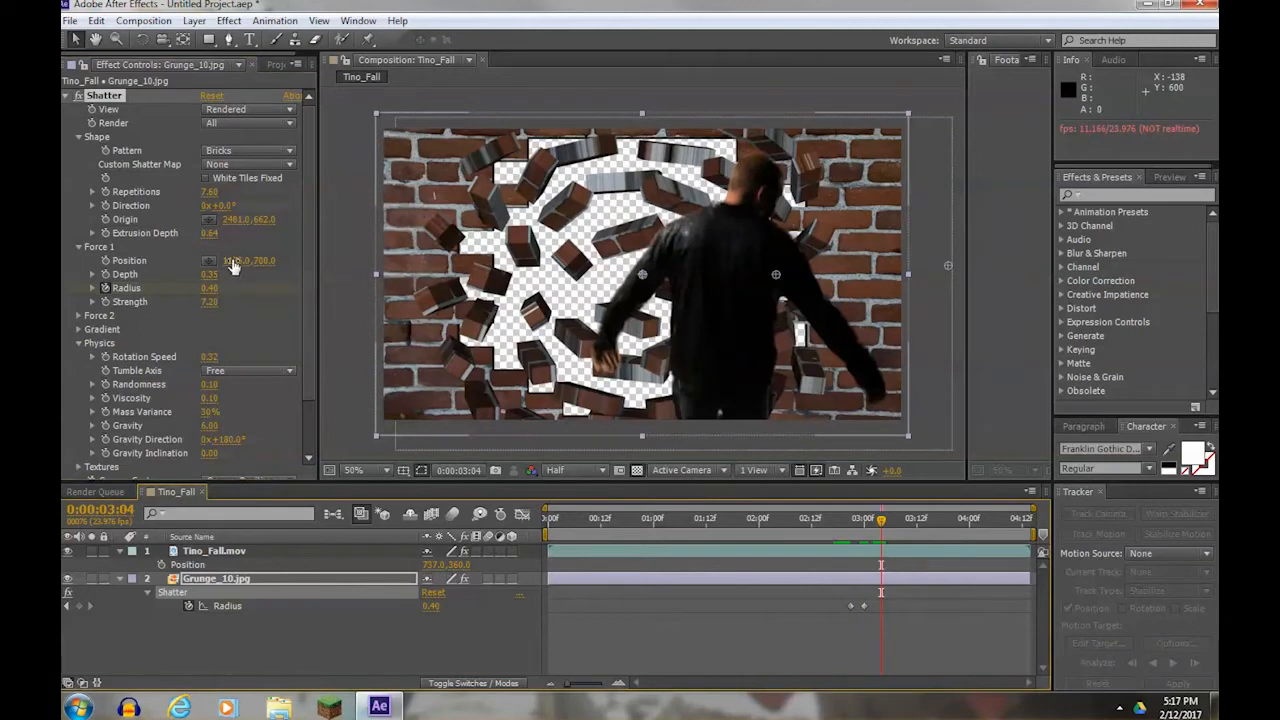
left_click_drag(250, 260, 280, 260)
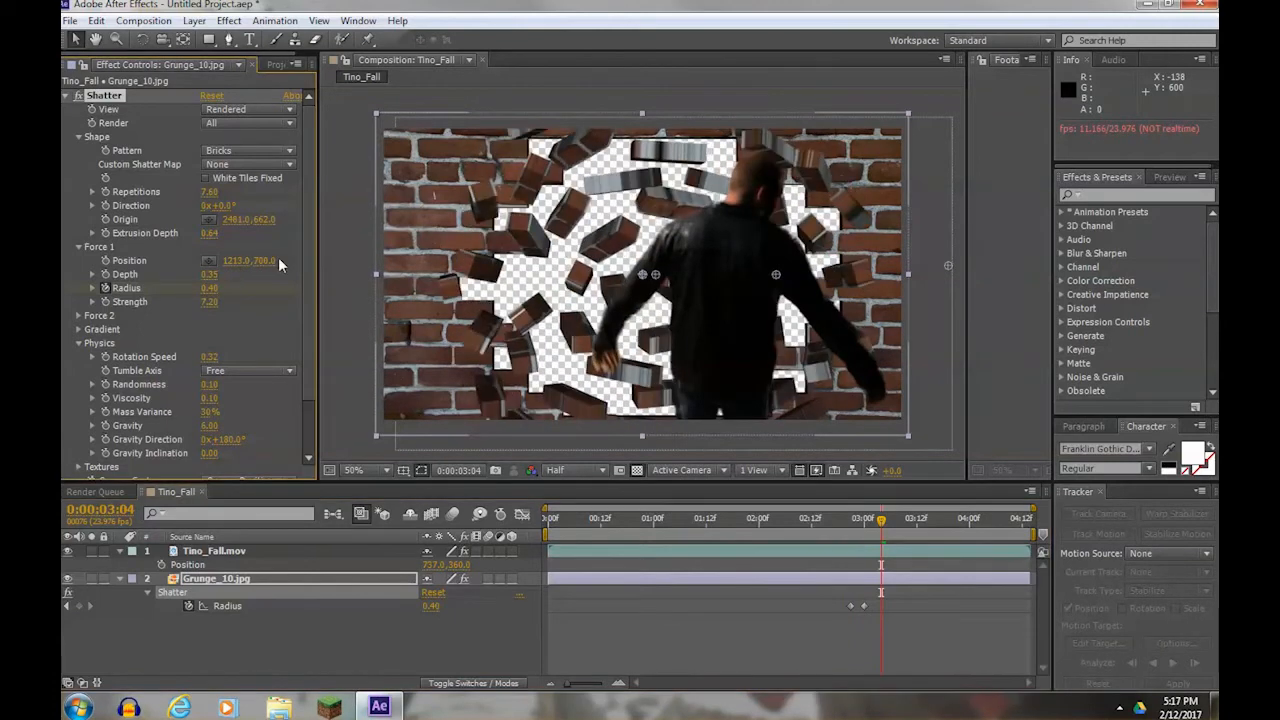
left_click_drag(260, 260, 248, 260)
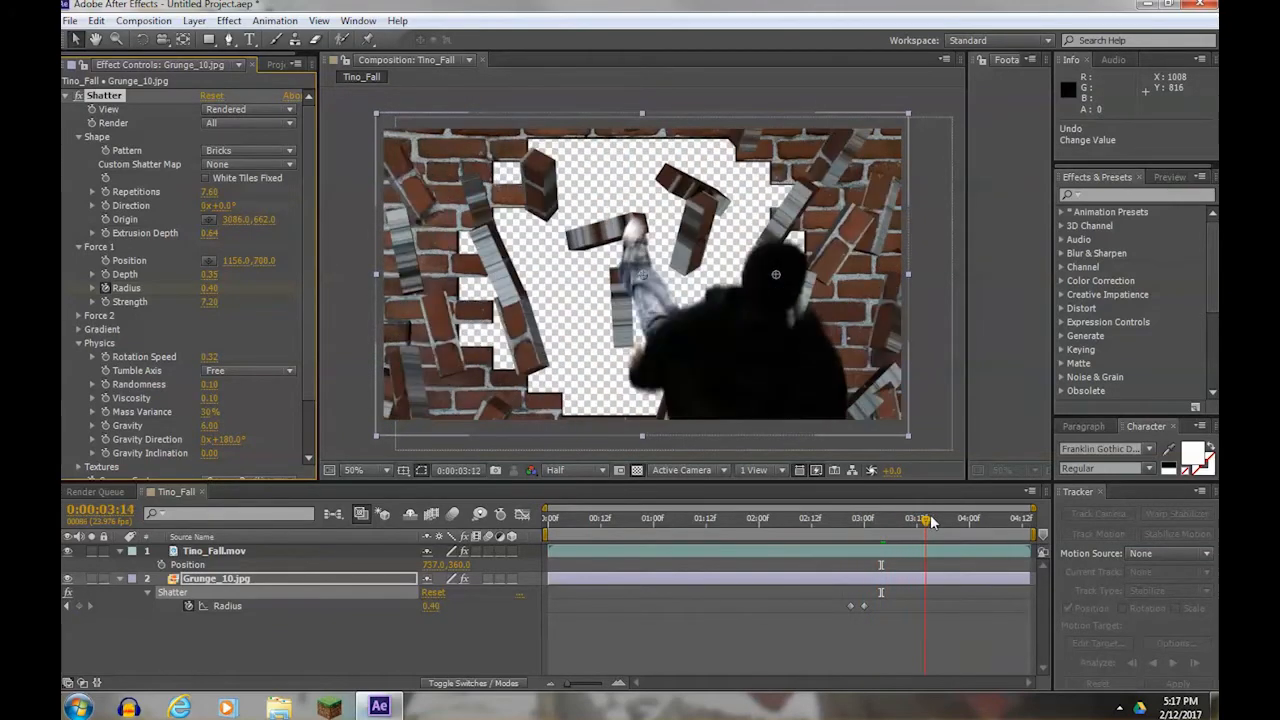
Adjust the physics so bricks burst outward, previewing back to the moment of impact.
left_click_drag(924, 518, 860, 518)
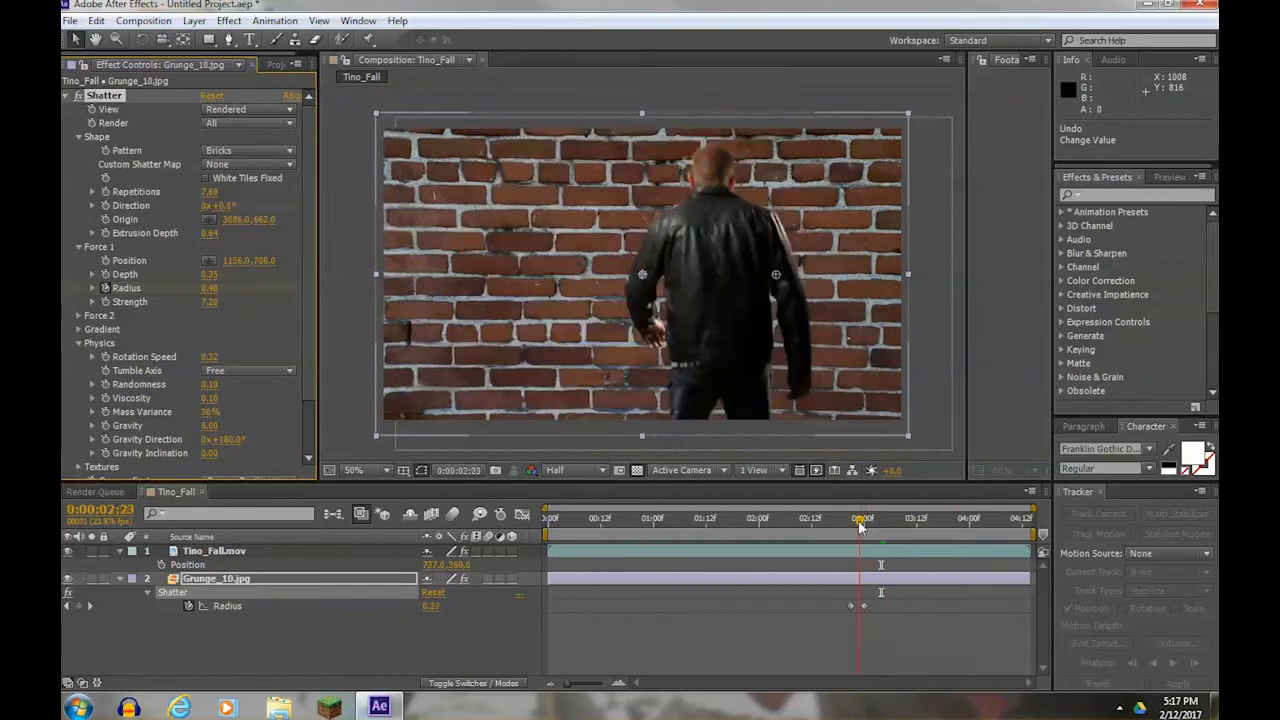
left_click_drag(860, 524, 884, 524)
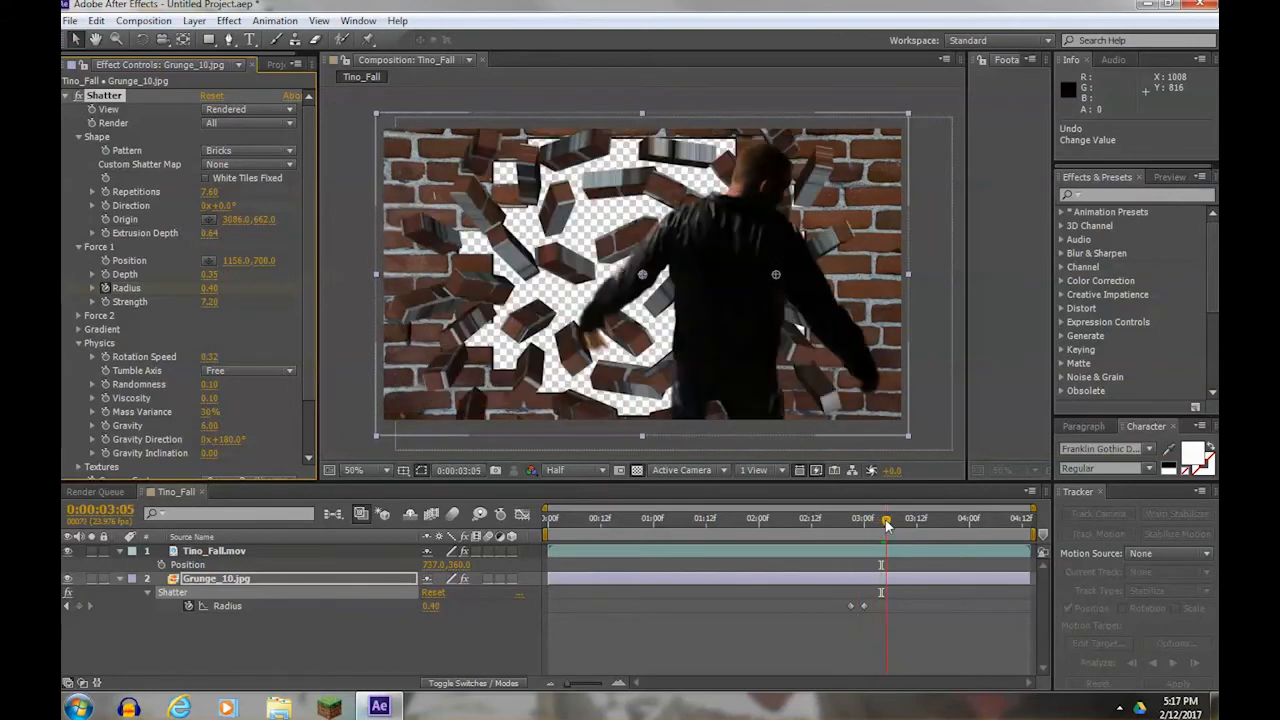
left_click_drag(884, 518, 858, 518)
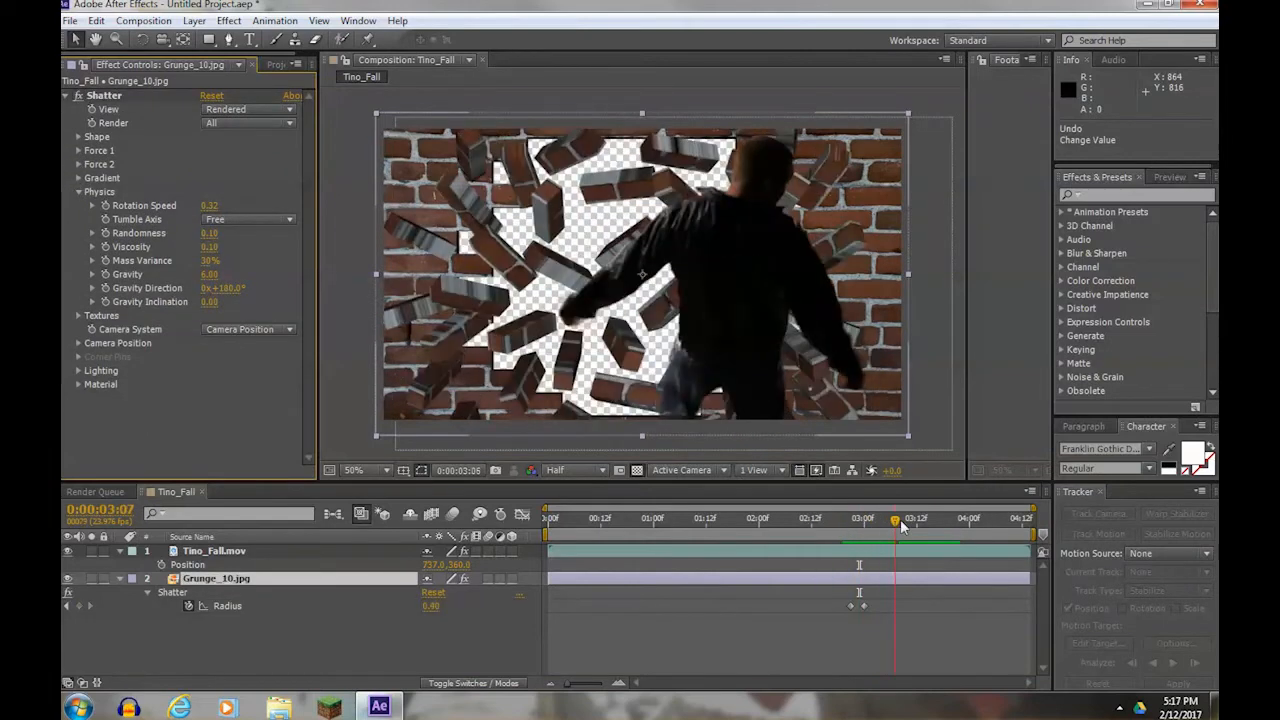
left_click_drag(896, 518, 876, 518)
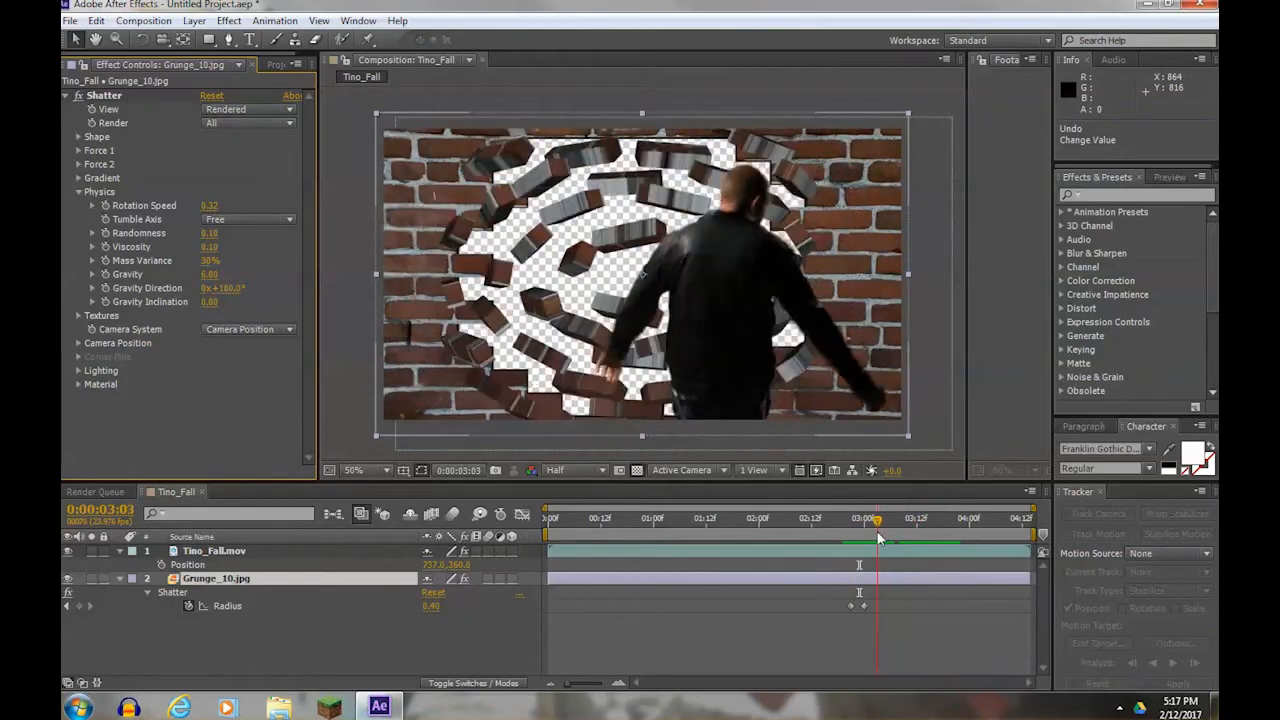
left_click_drag(876, 518, 868, 518)
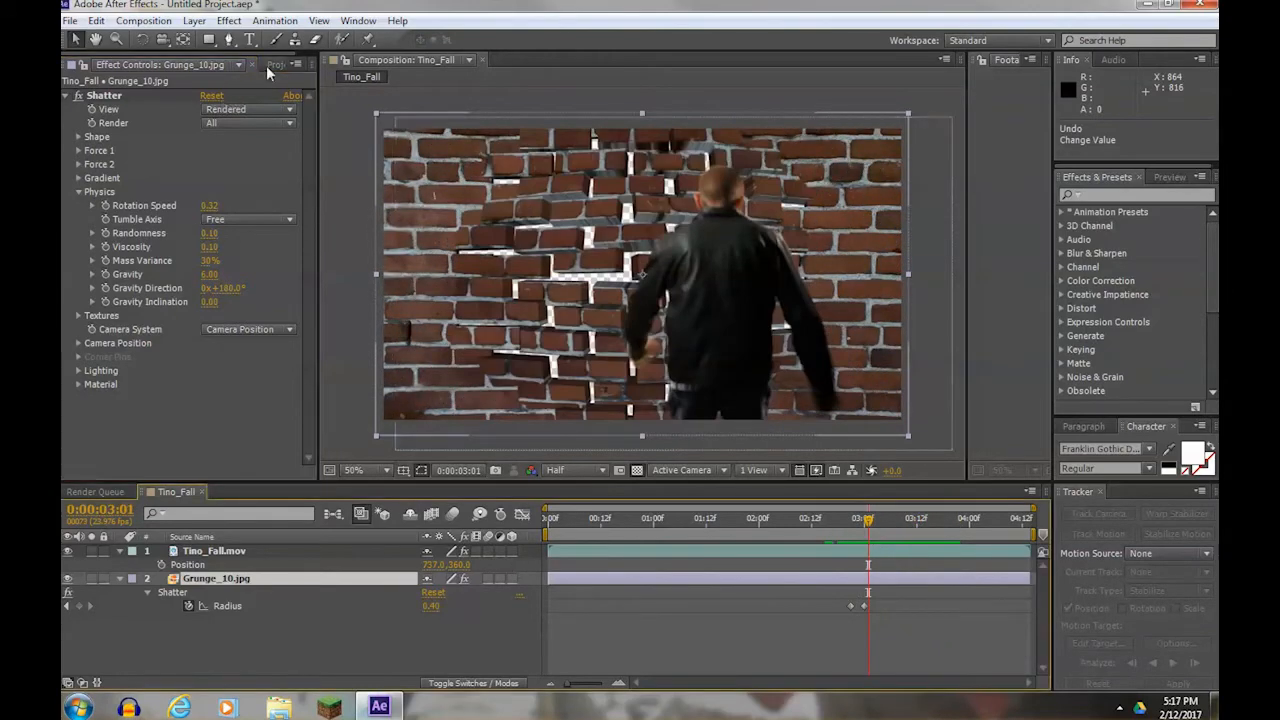
Add Explosion_01.mov to the timeline and slide it to the impact frame.
left_click(280, 64)
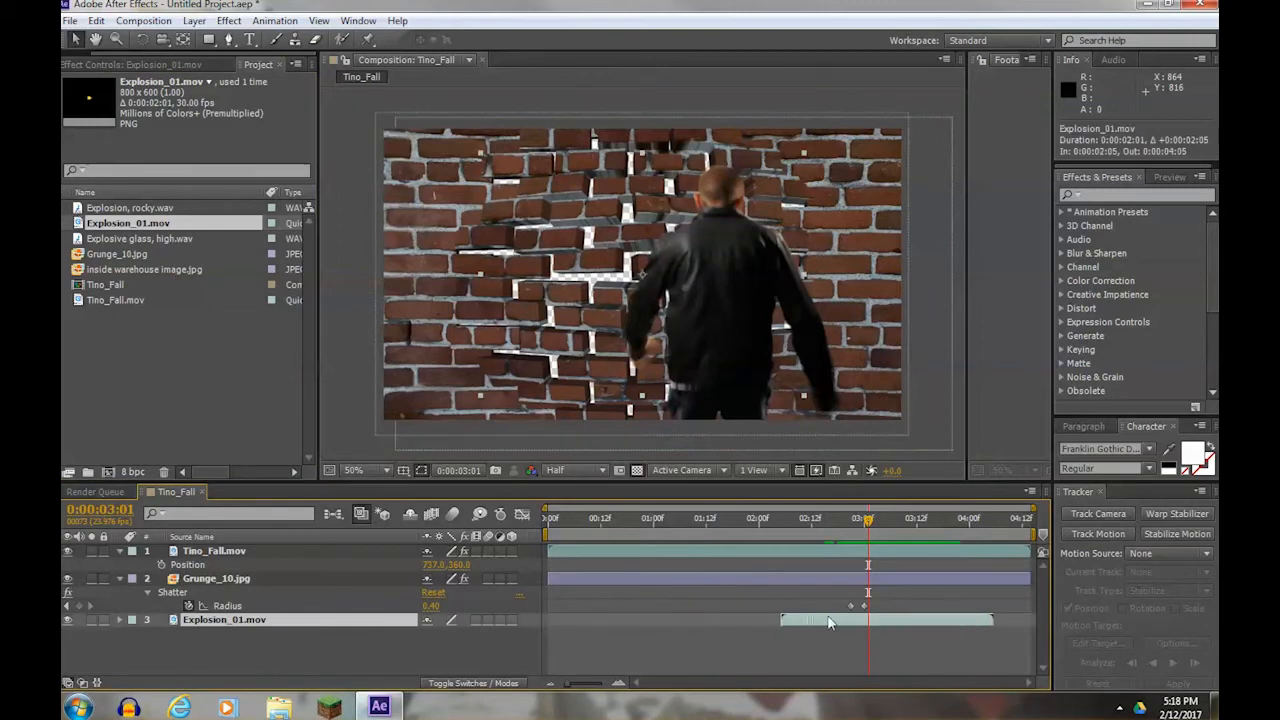
left_click_drag(836, 620, 890, 620)
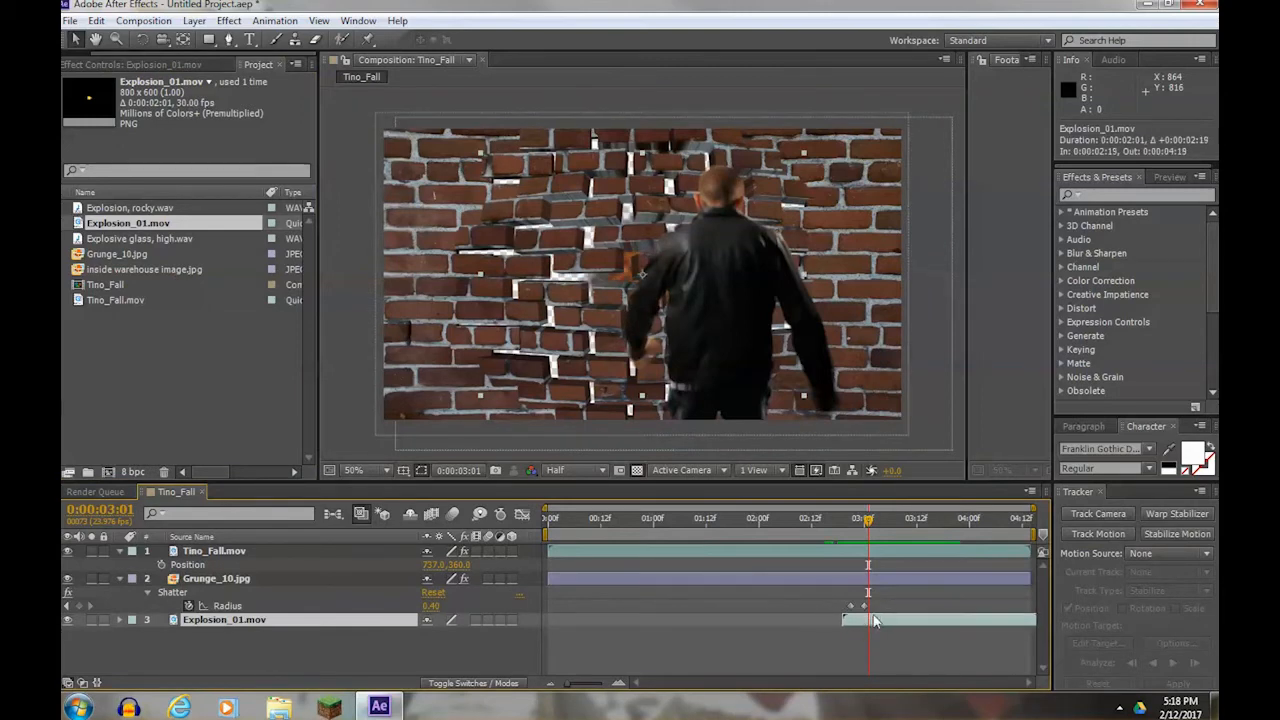
left_click_drag(868, 518, 860, 518)
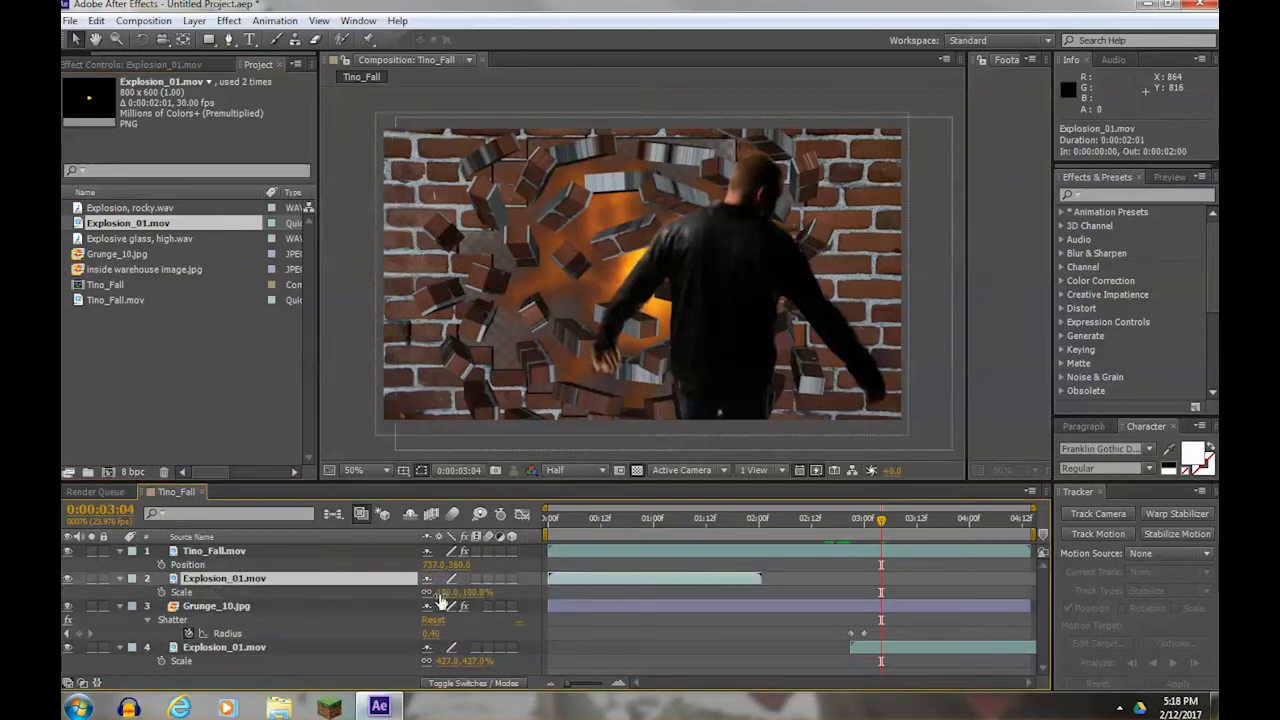
Increase the explosion layer's Scale so the fire fills the hole behind the man.
left_click(464, 592)
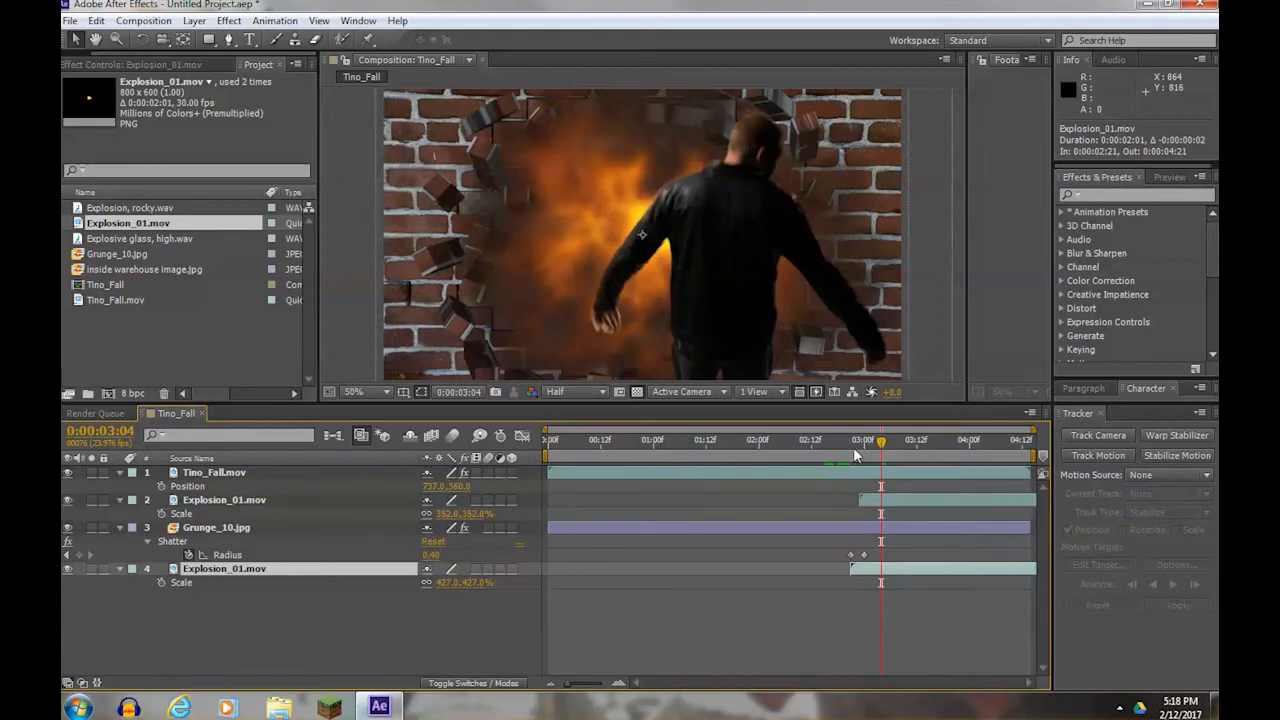
left_click_drag(880, 440, 852, 440)
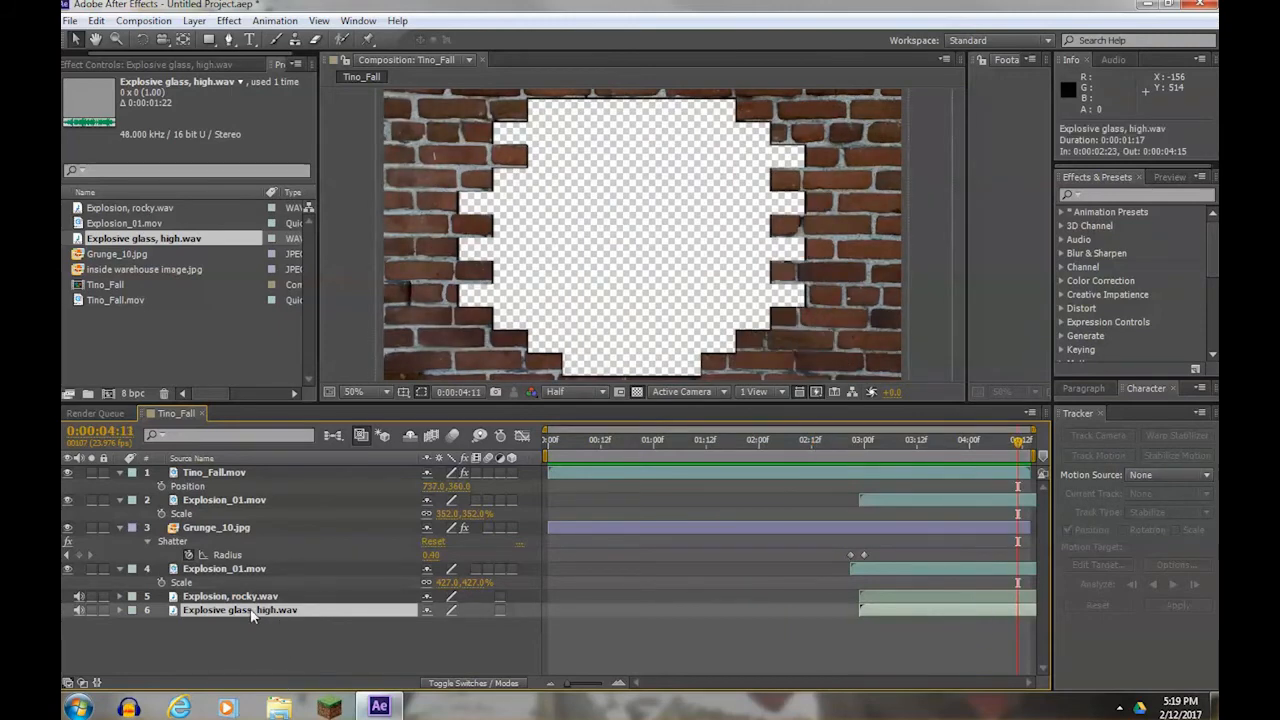
Lower the glass explosion sound's Audio Levels to -11 dB and preview the break with sound.
left_click(120, 610)
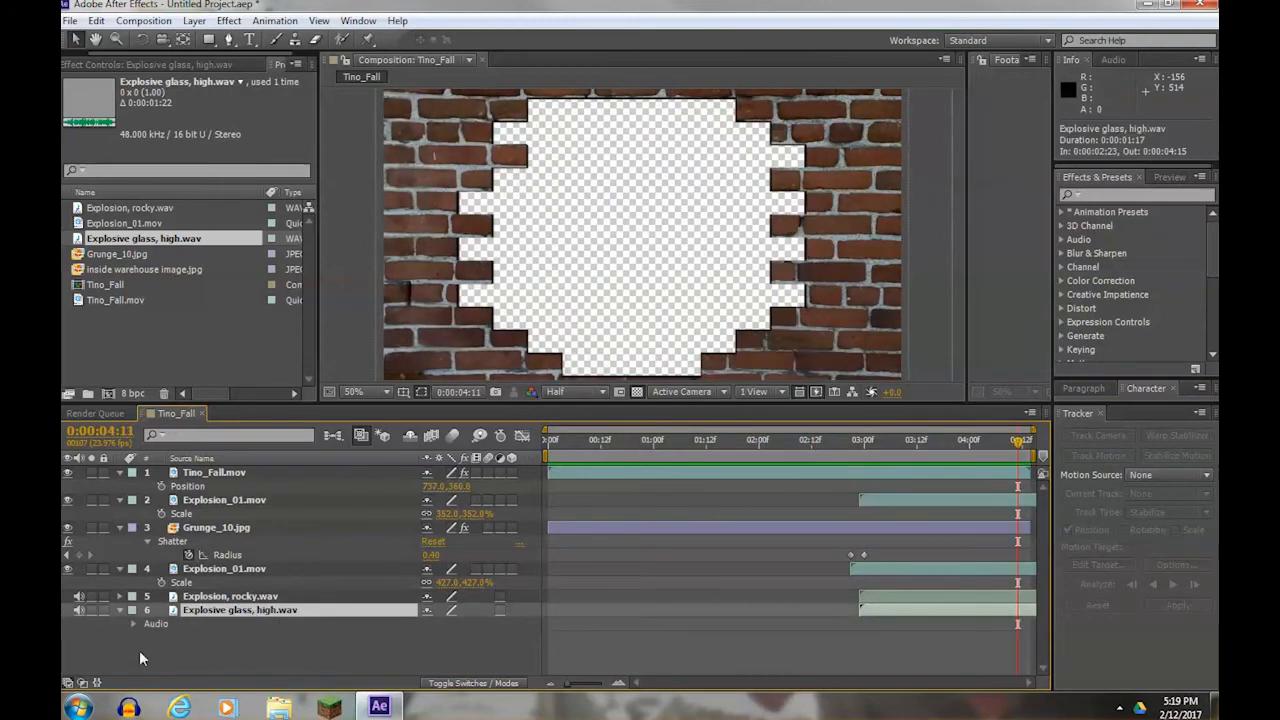
left_click(132, 624)
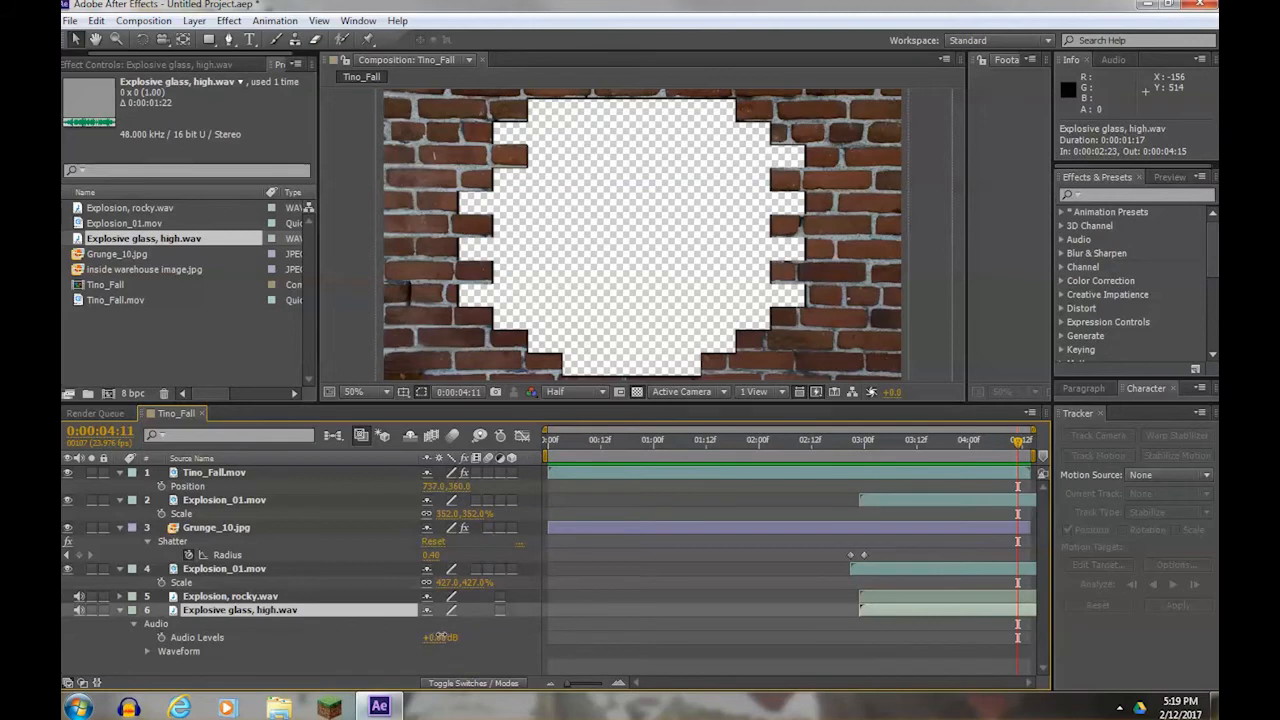
left_click(816, 440)
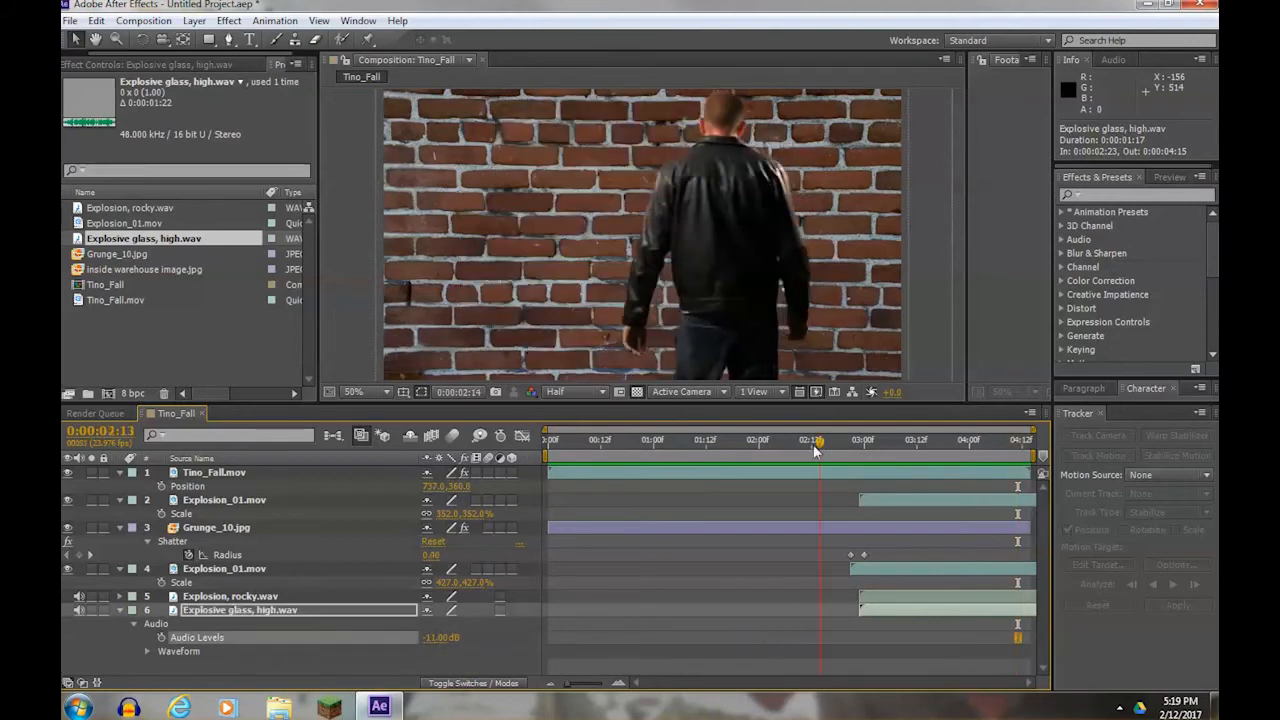
key("space")
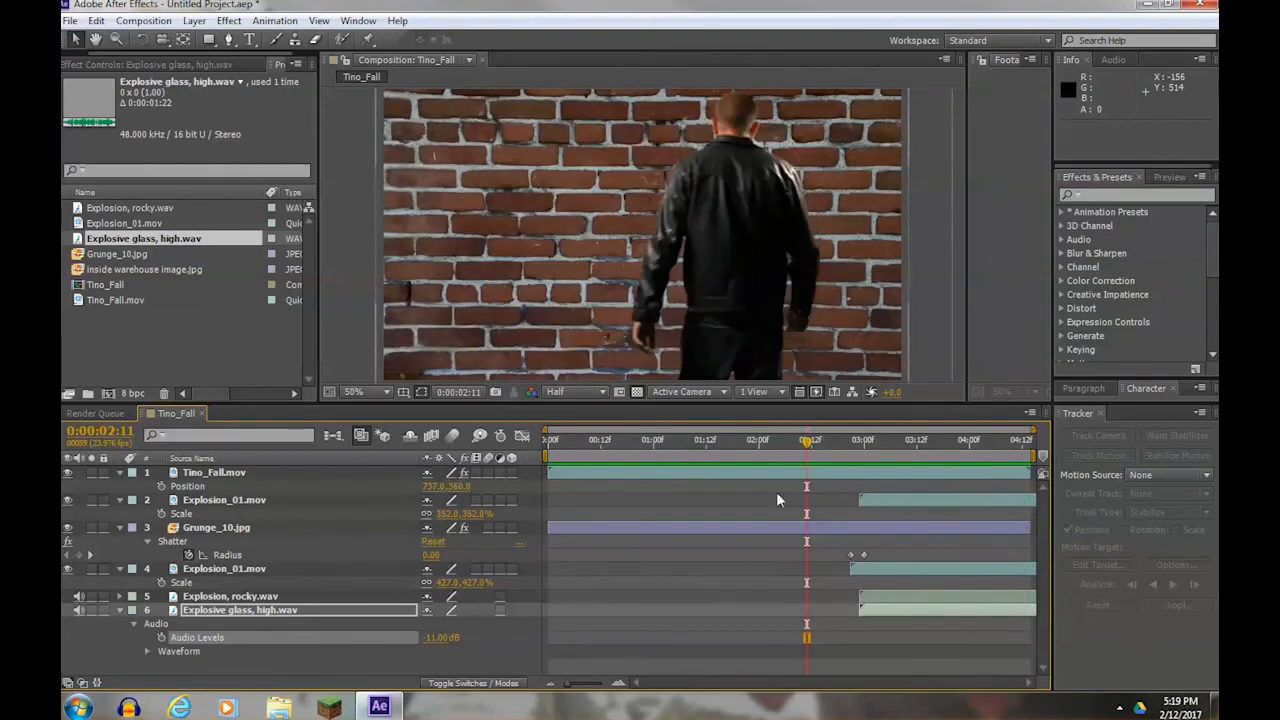
left_click(890, 440)
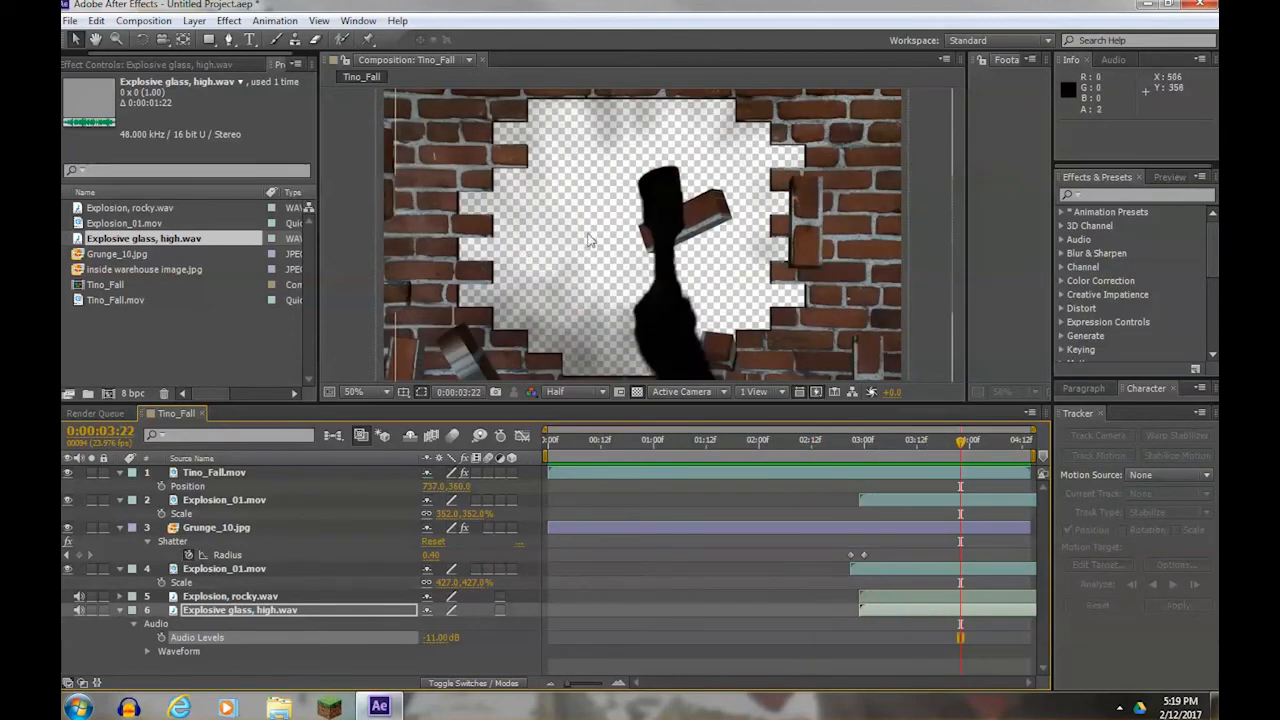
Stop the preview and select the brick wall layer above the new warehouse background.
left_click(150, 268)
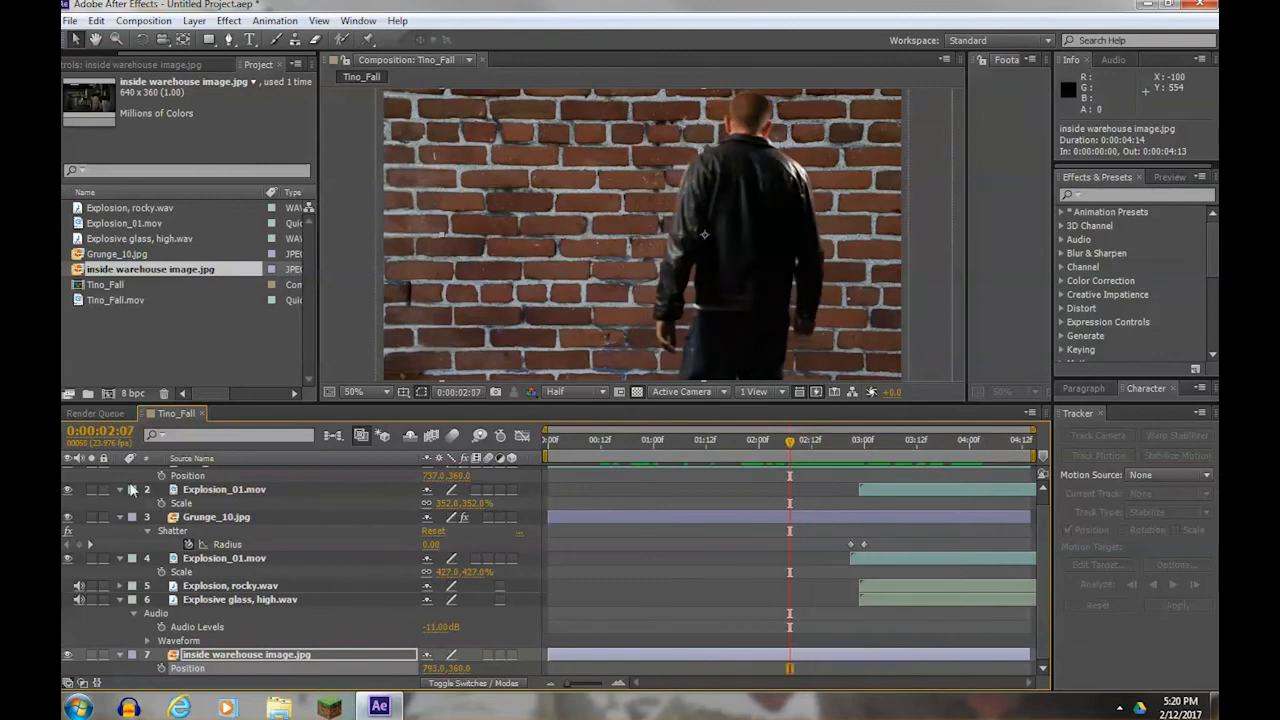
left_click(216, 516)
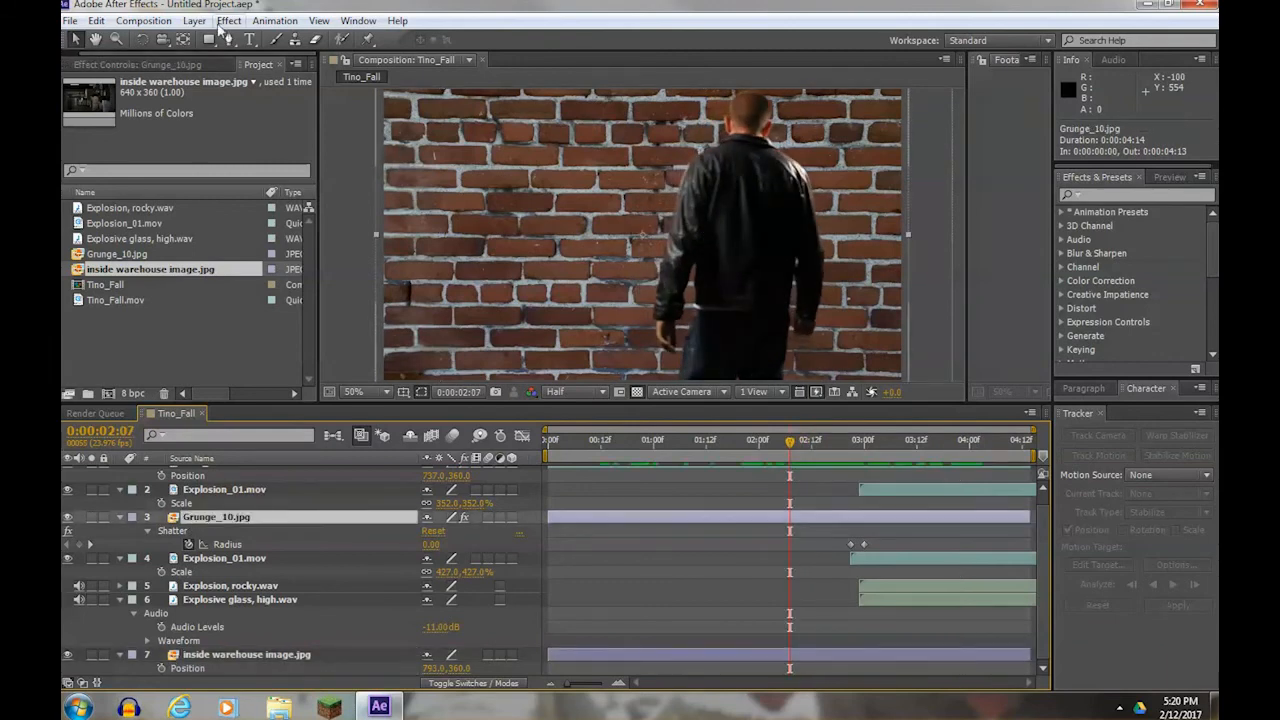
Apply a Curves colour correction to the Grunge_10 brick wall and adjust its tonal curve.
left_click(228, 20)
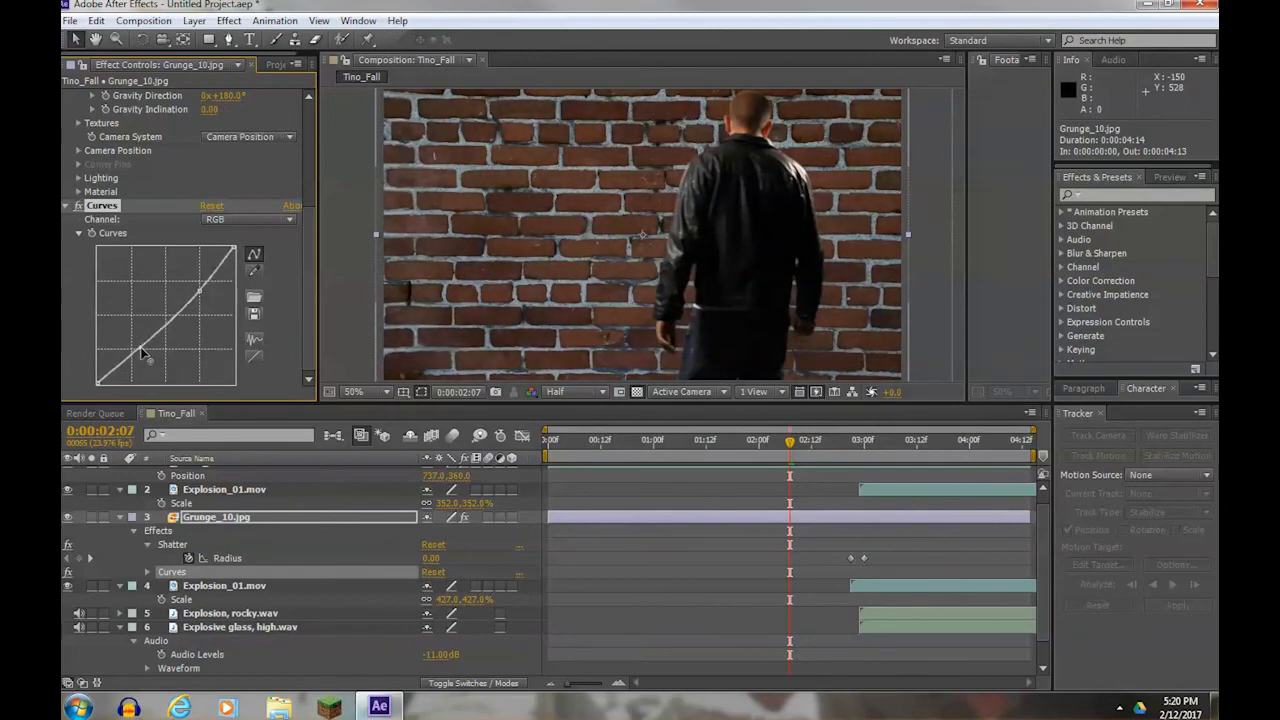
left_click(684, 440)
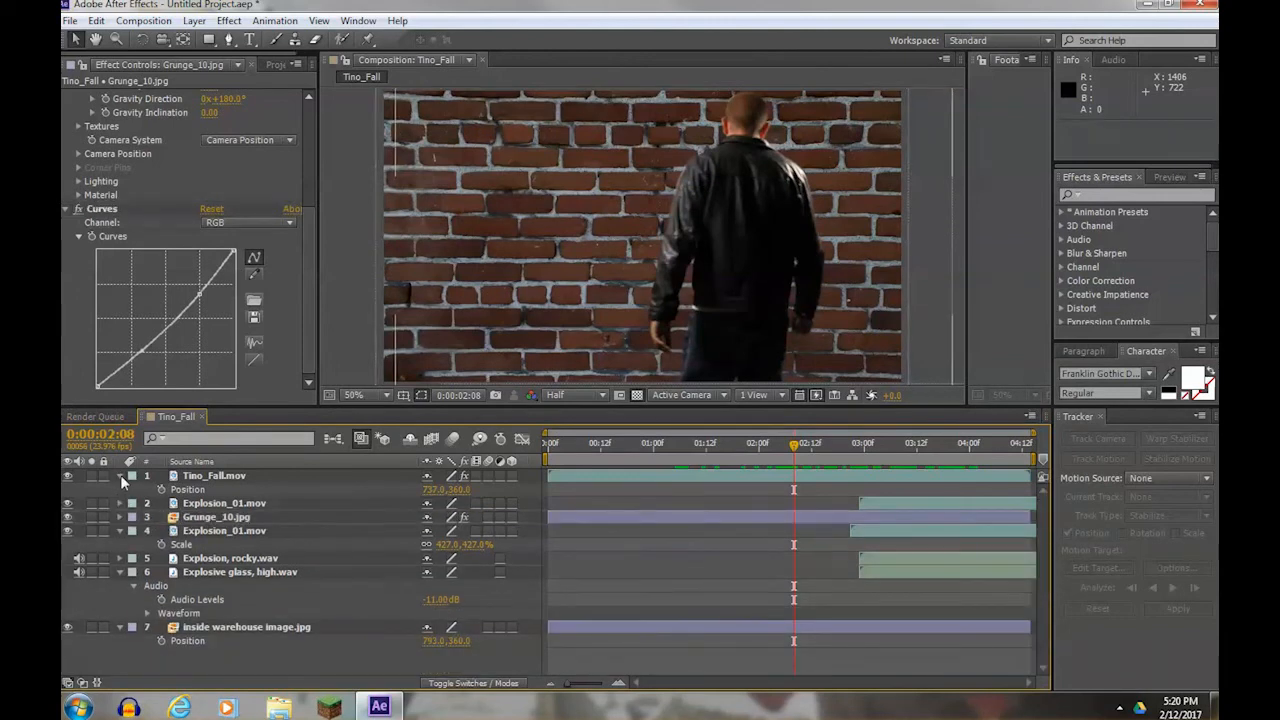
Collapse the layer twirls and scrub to see the warehouse through the broken wall.
left_click(118, 476)
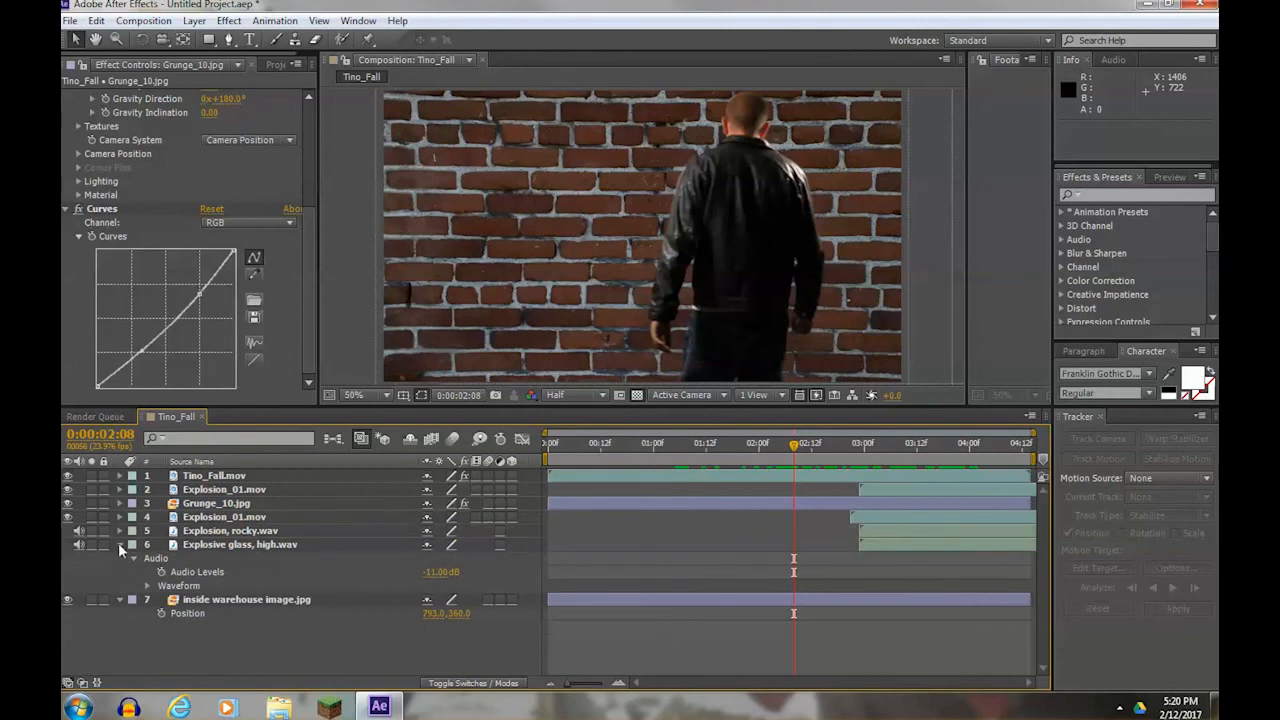
left_click(120, 548)
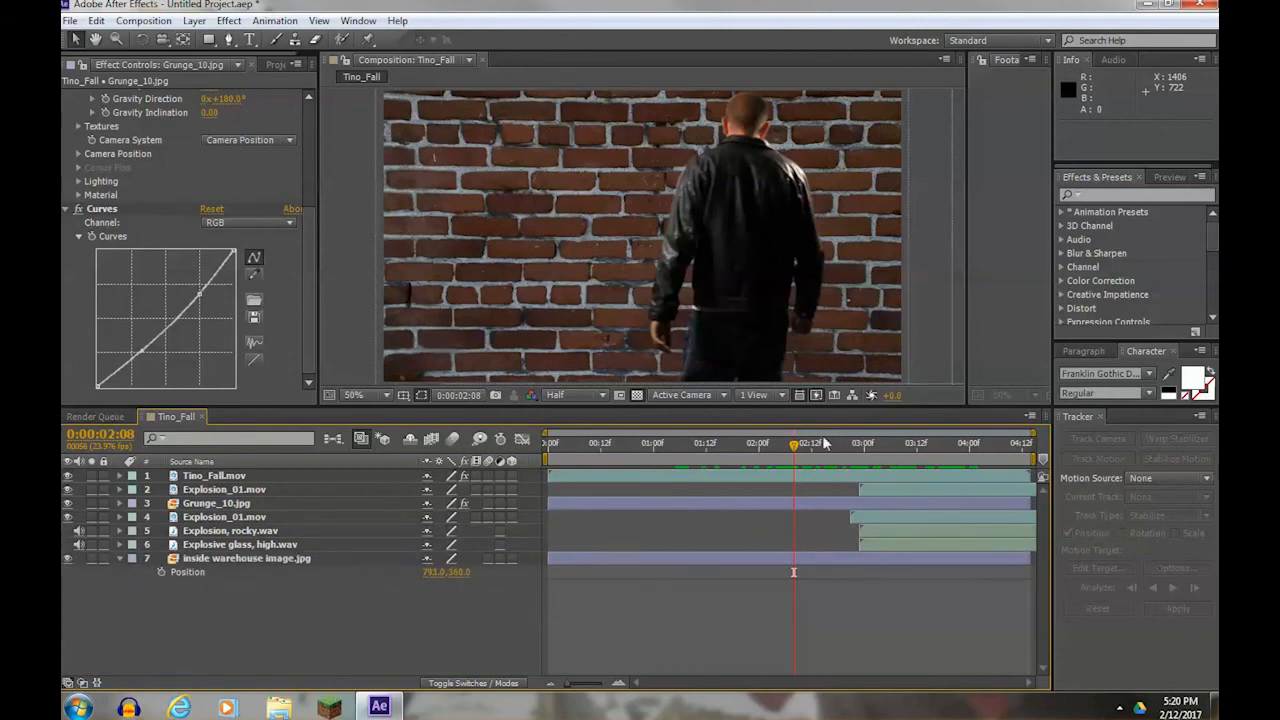
left_click(804, 442)
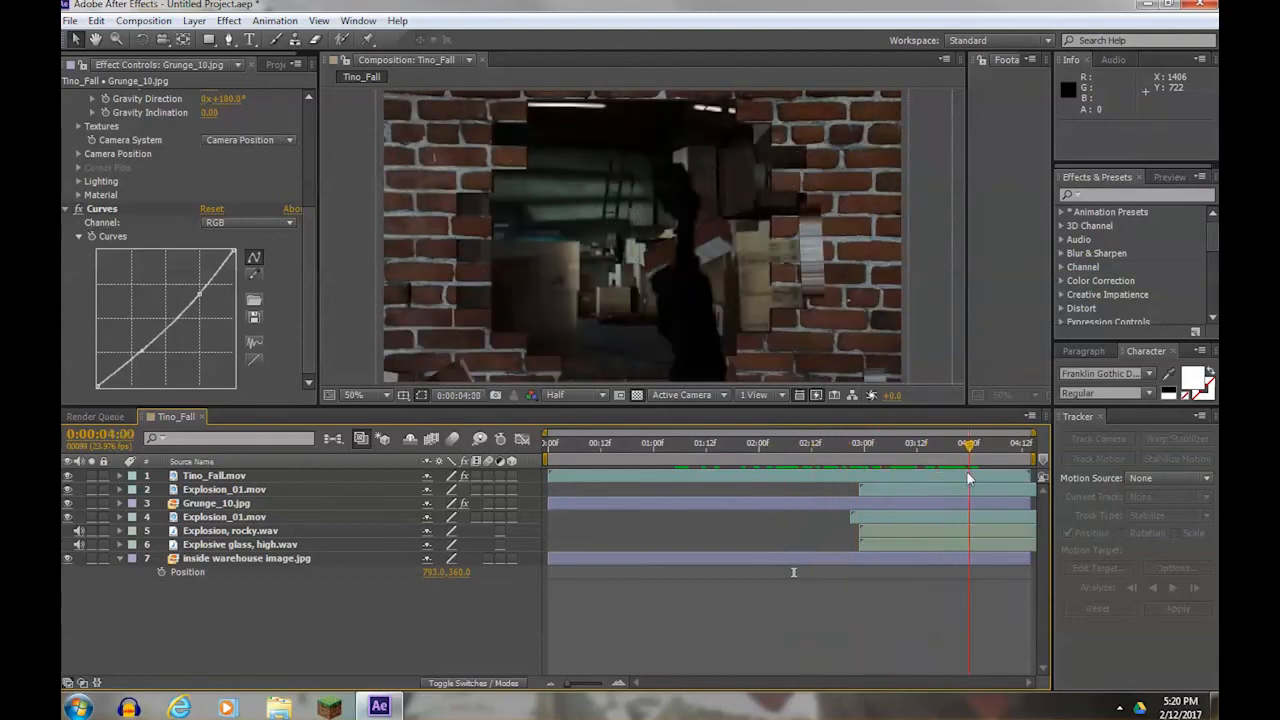
left_click(788, 442)
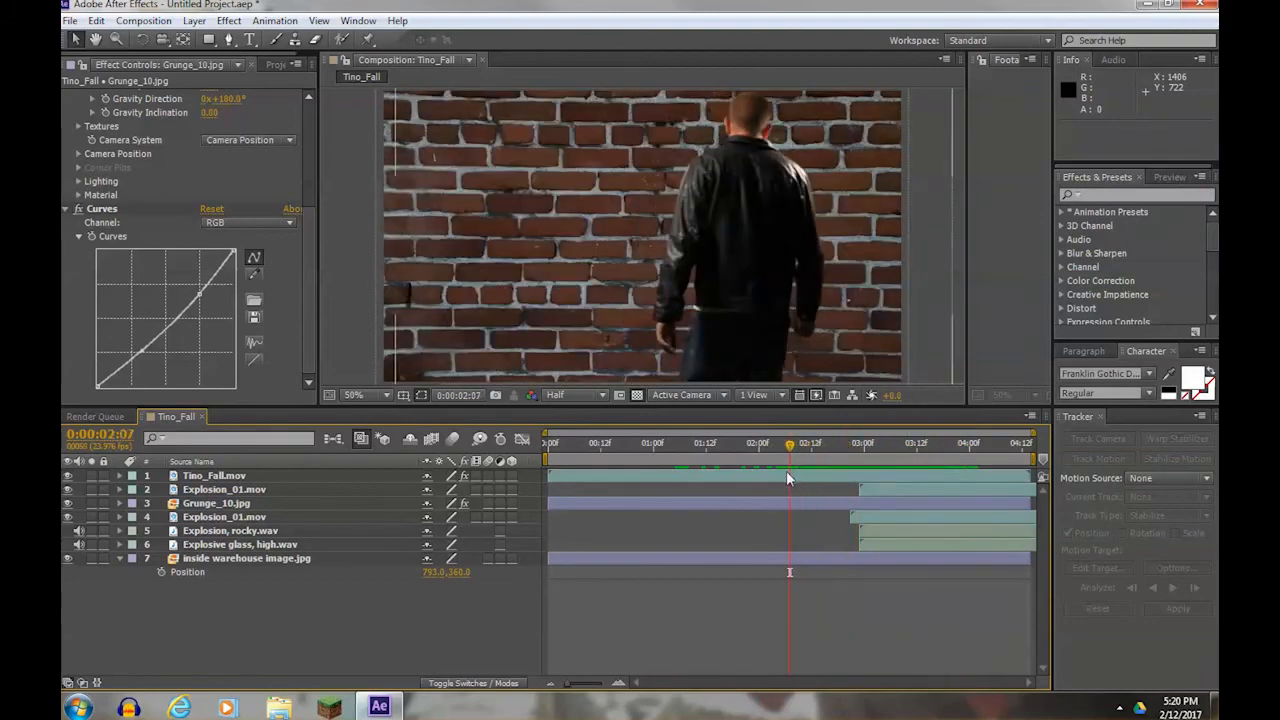